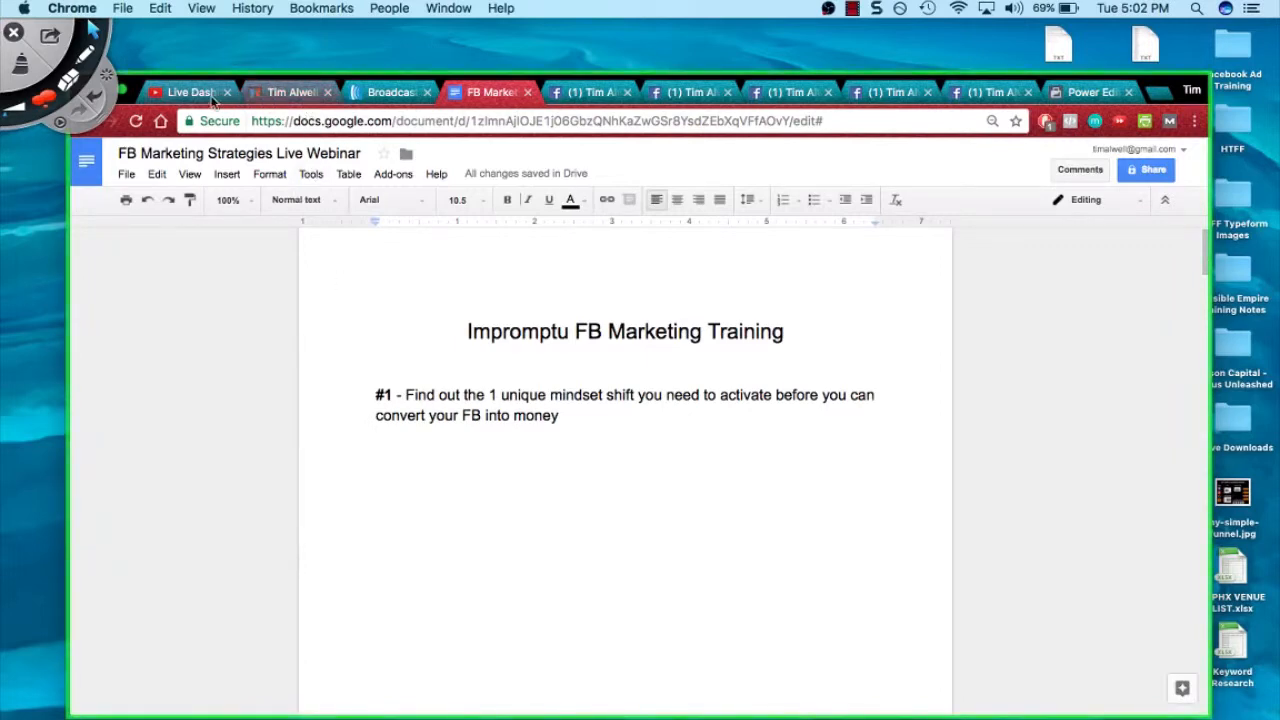
Step: Check the live stream dashboard and webinar room, then return to the outline document
left_click(190, 92)
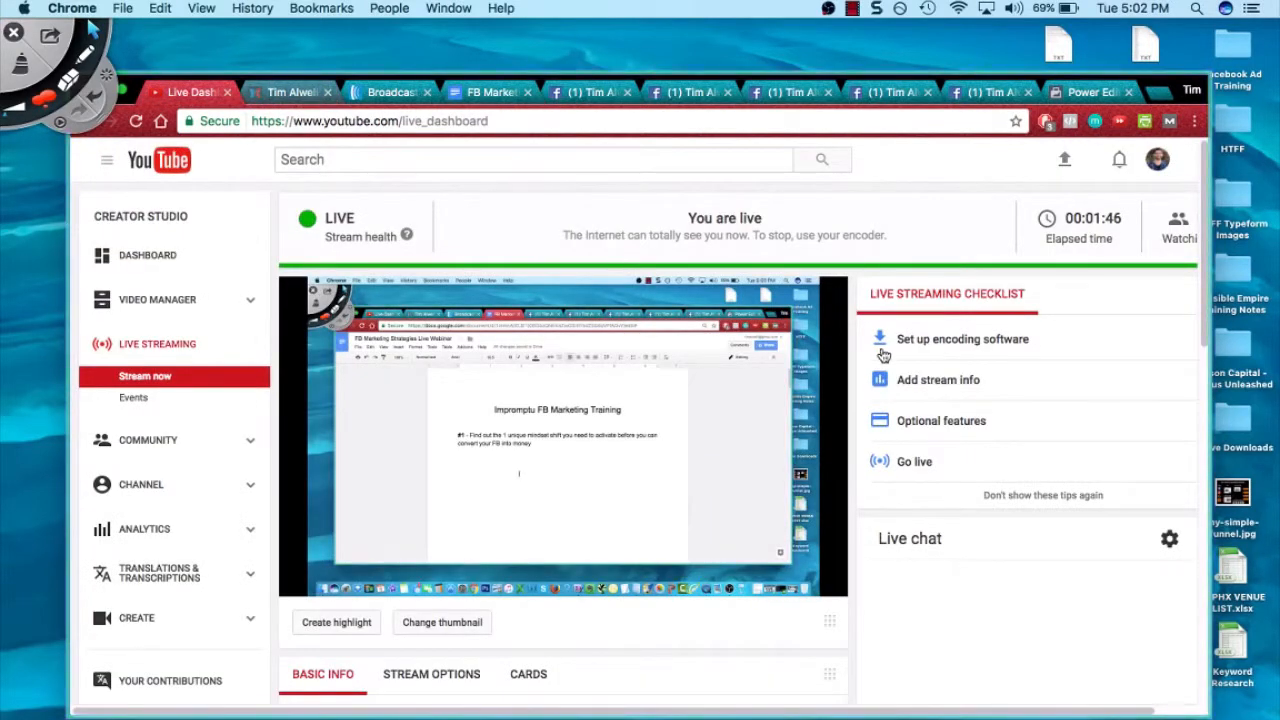
scroll("down", 3)
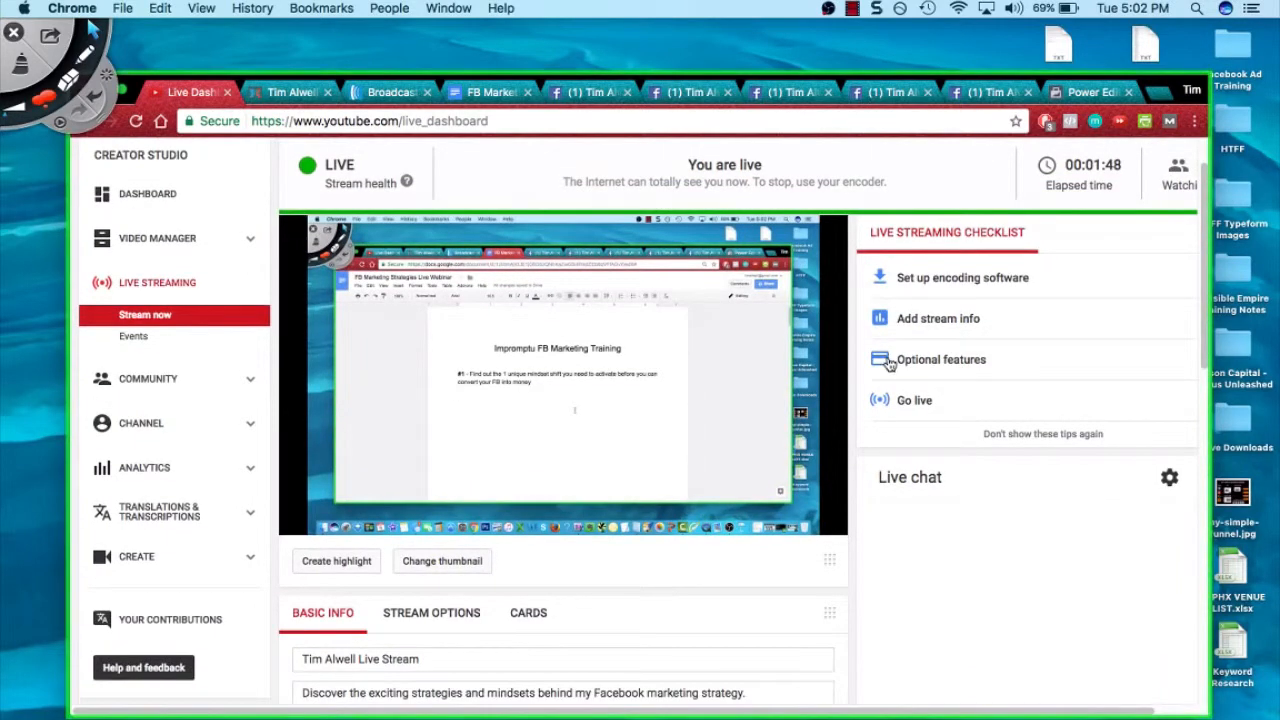
scroll("down", 3)
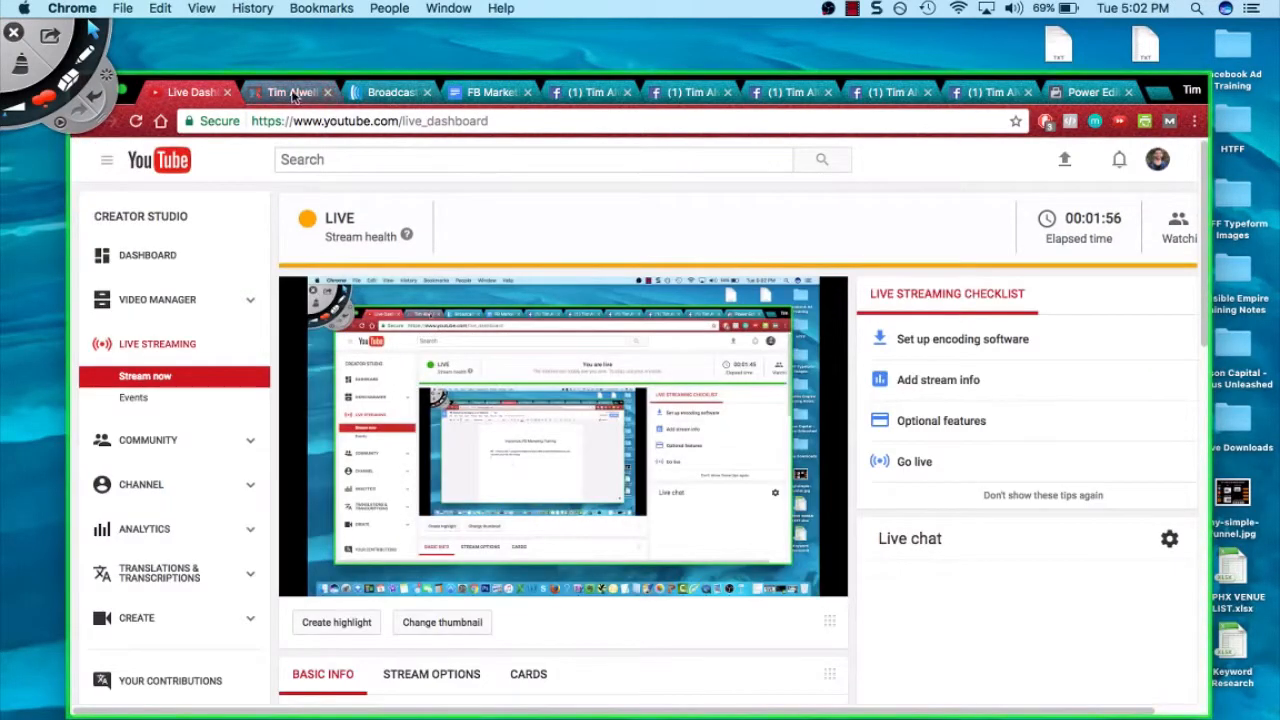
left_click(290, 92)
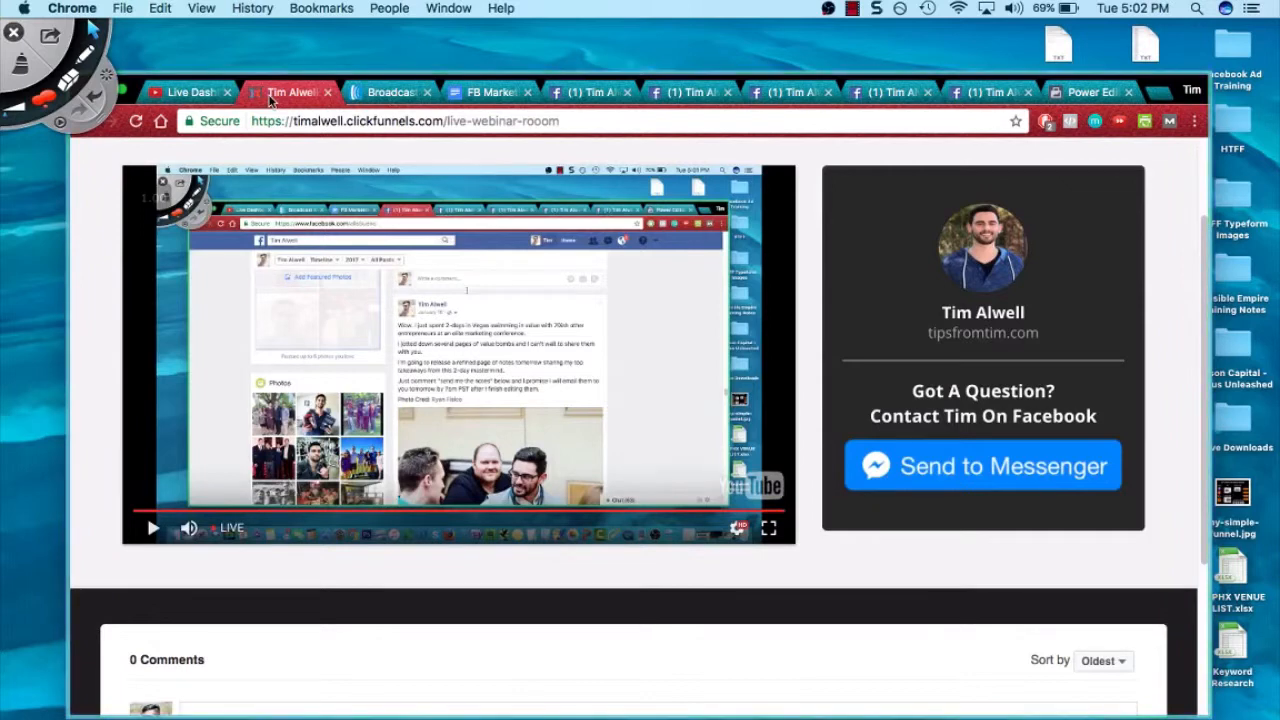
left_click(490, 92)
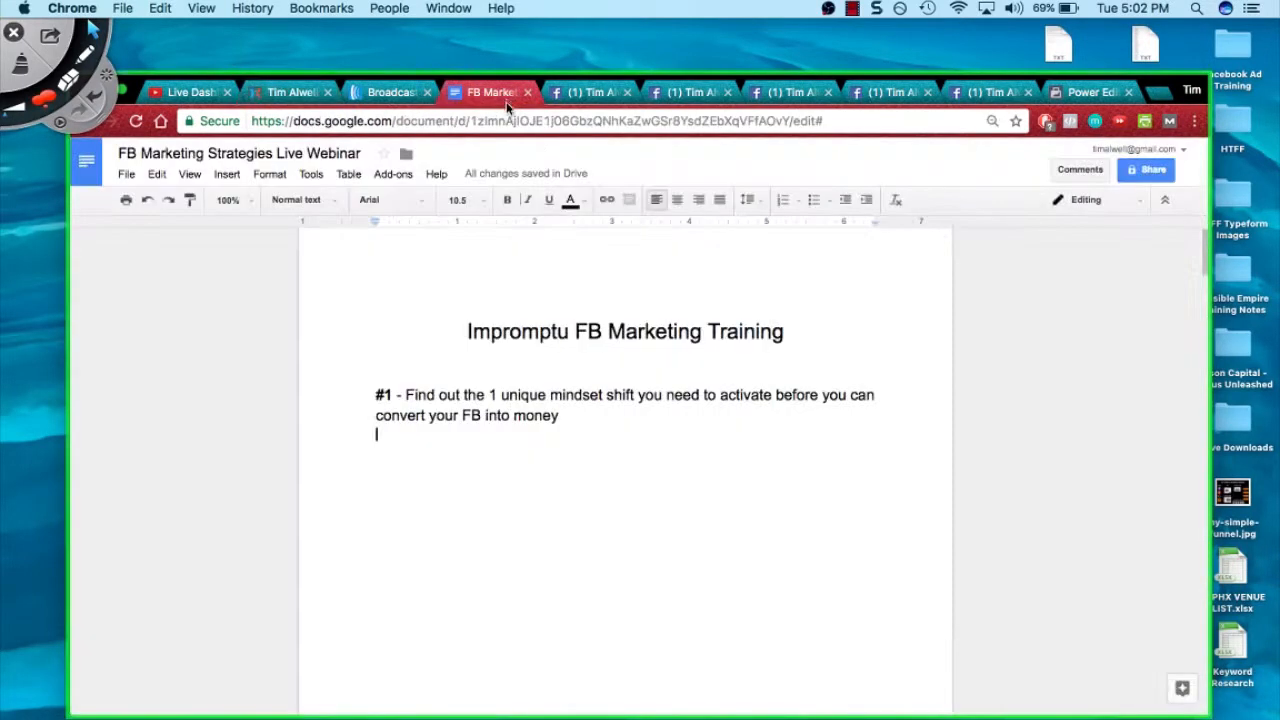
mouse_move(896, 548)
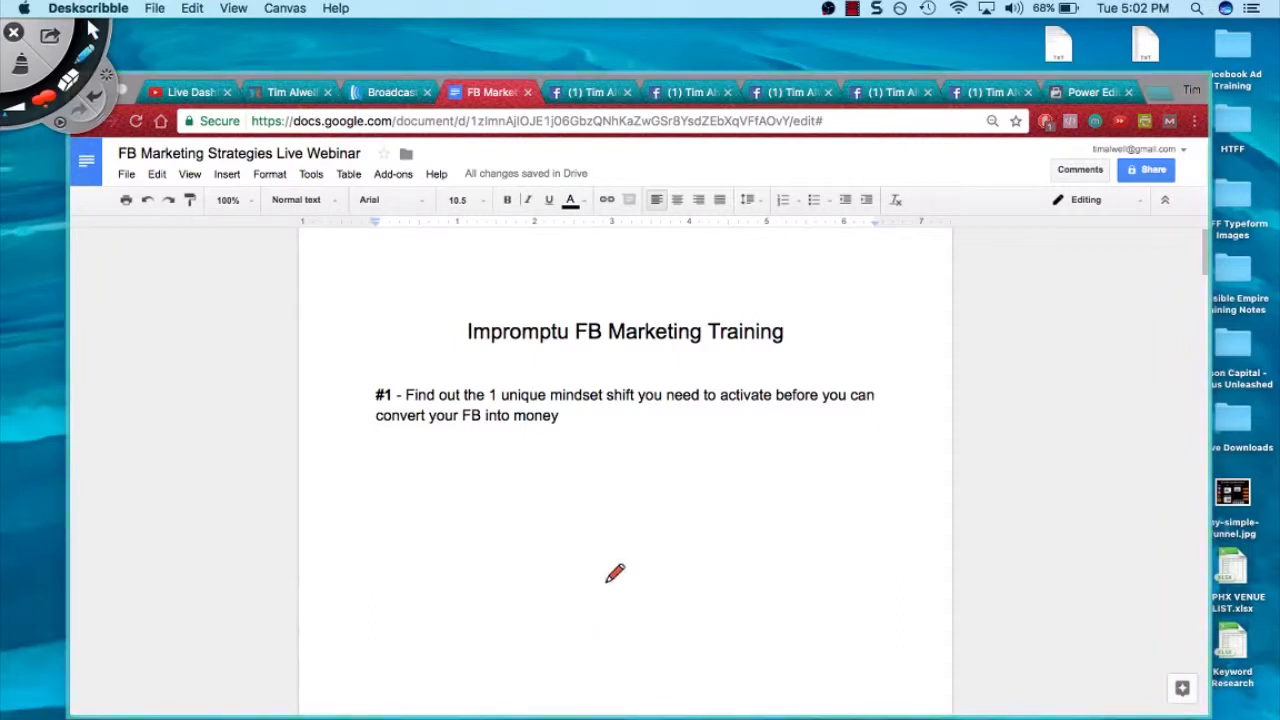
mouse_move(818, 324)
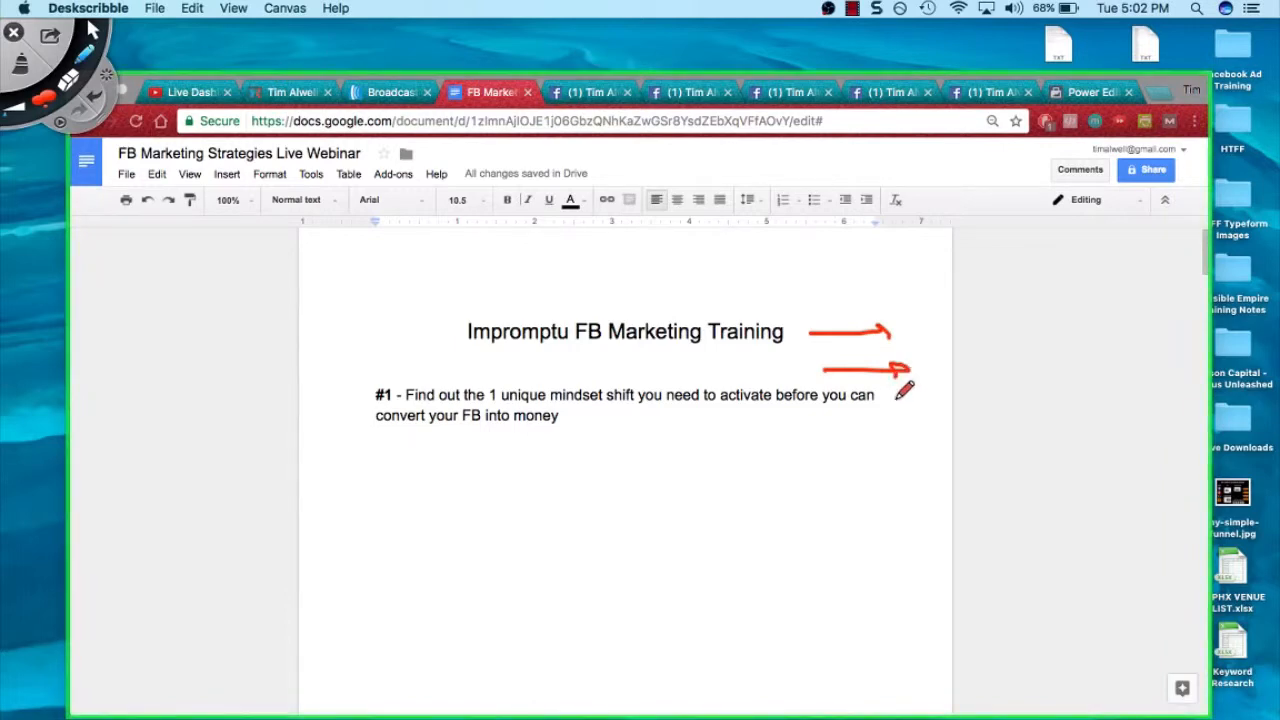
mouse_move(920, 430)
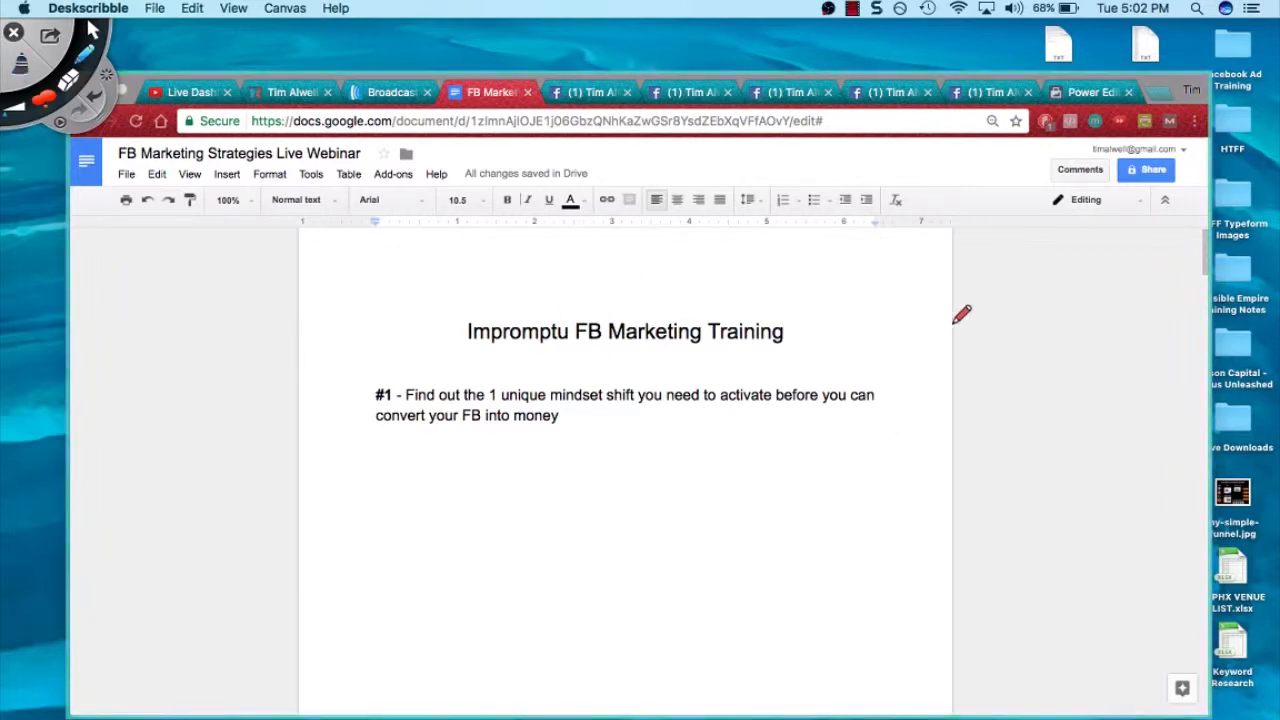
mouse_move(1036, 308)
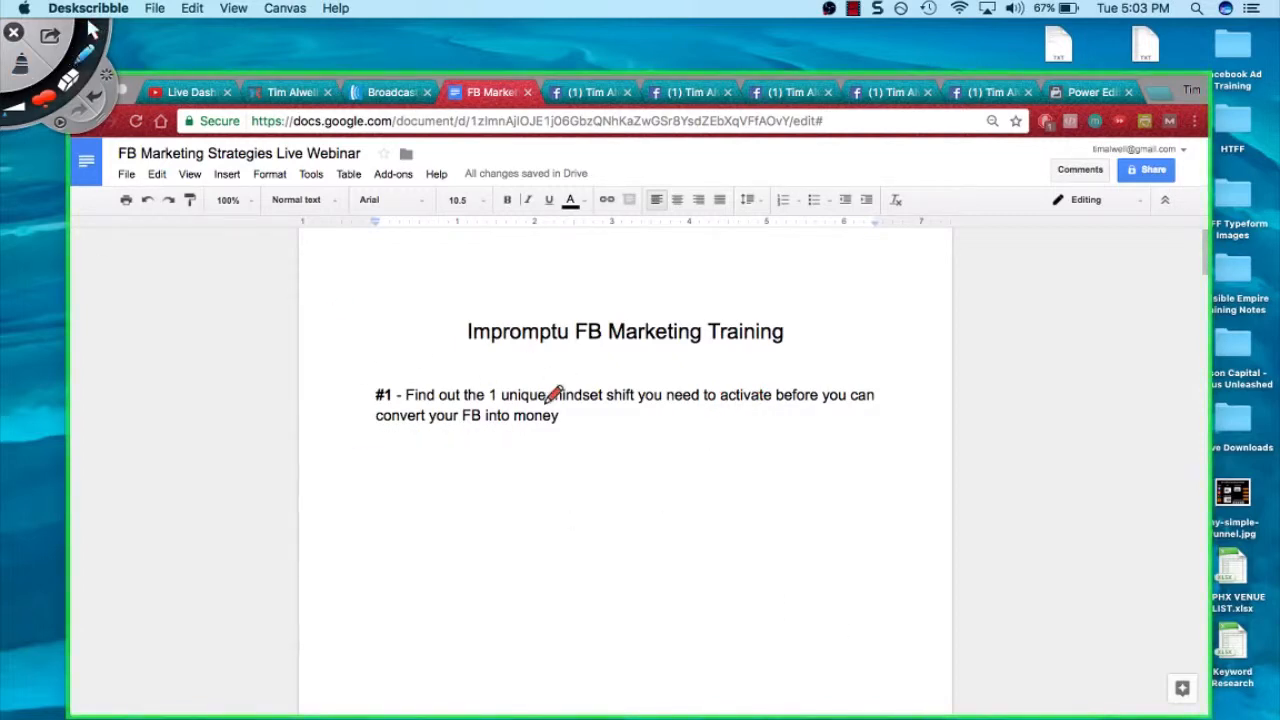
mouse_move(650, 456)
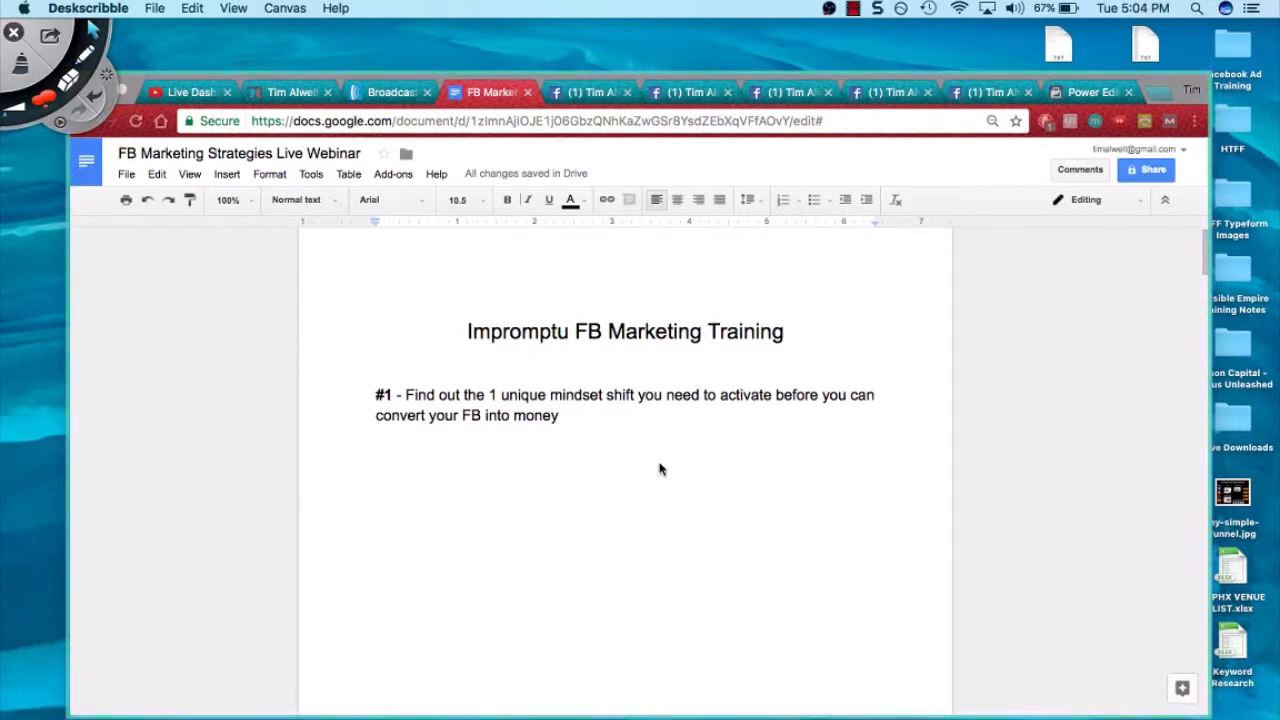
Step: Scroll to point #2 and underline the 22 new leads in 5 minutes phrase in red
scroll("down", 3)
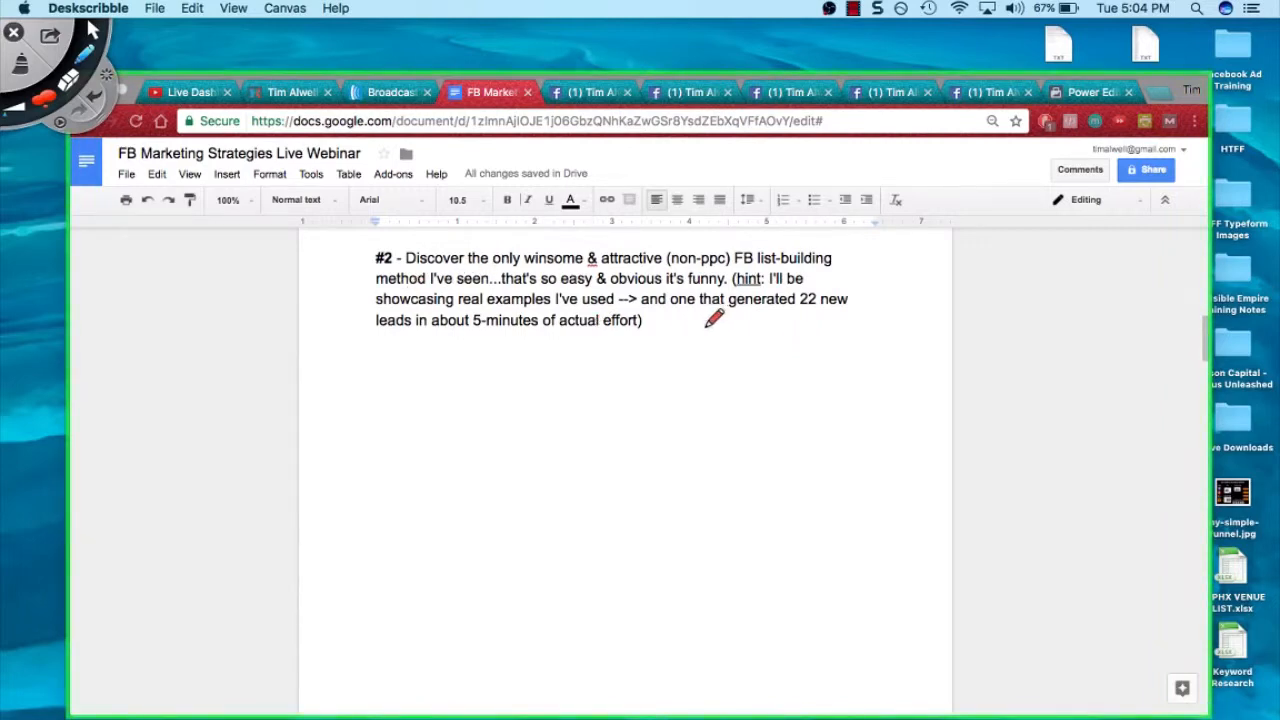
mouse_move(662, 346)
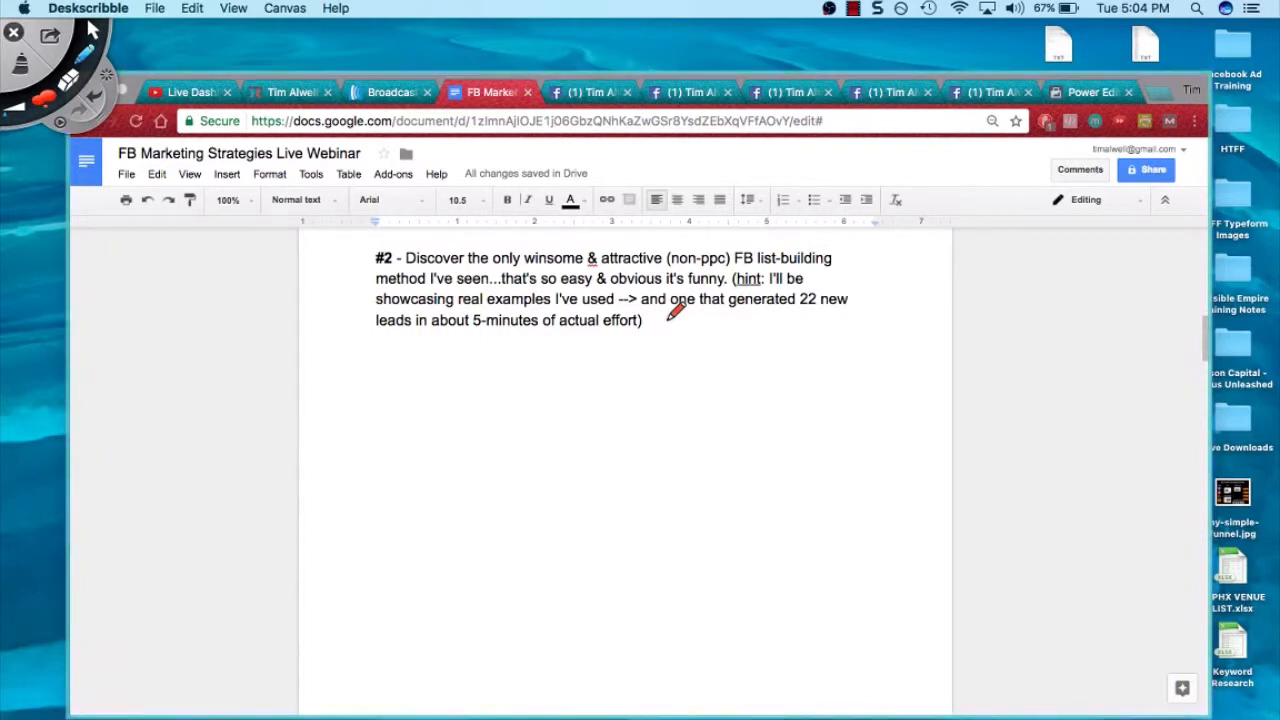
mouse_move(768, 324)
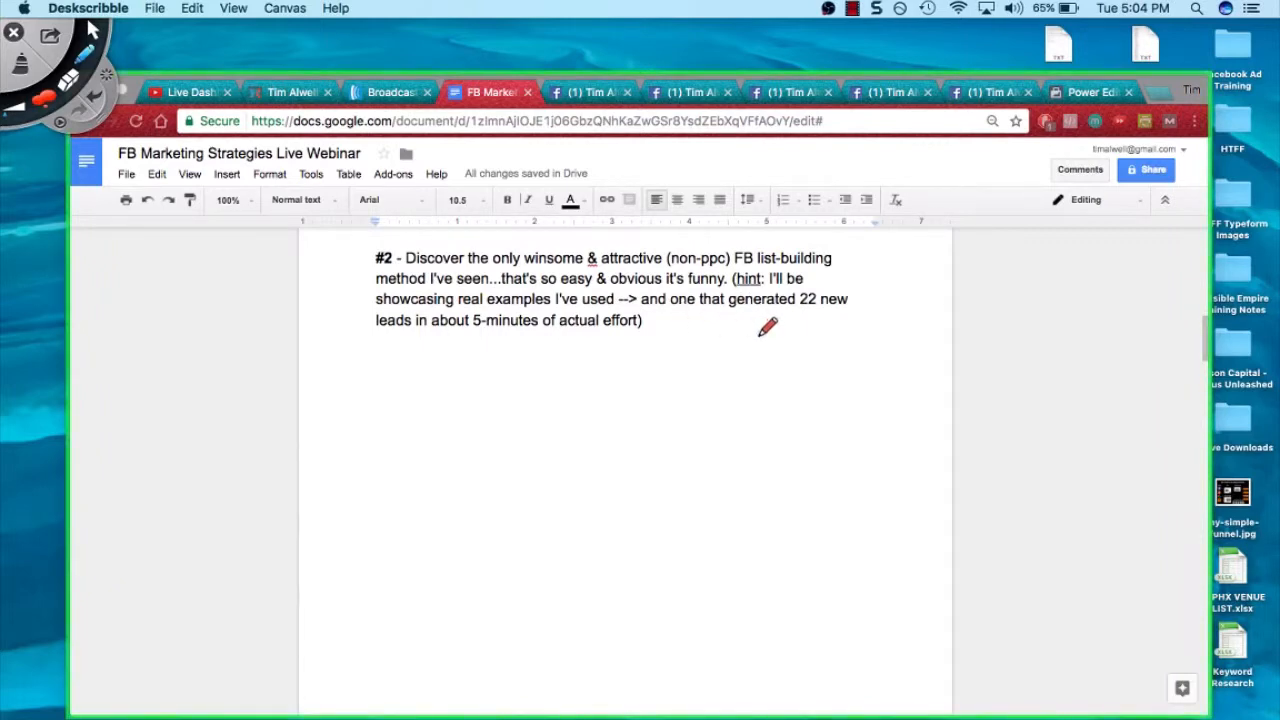
mouse_move(716, 320)
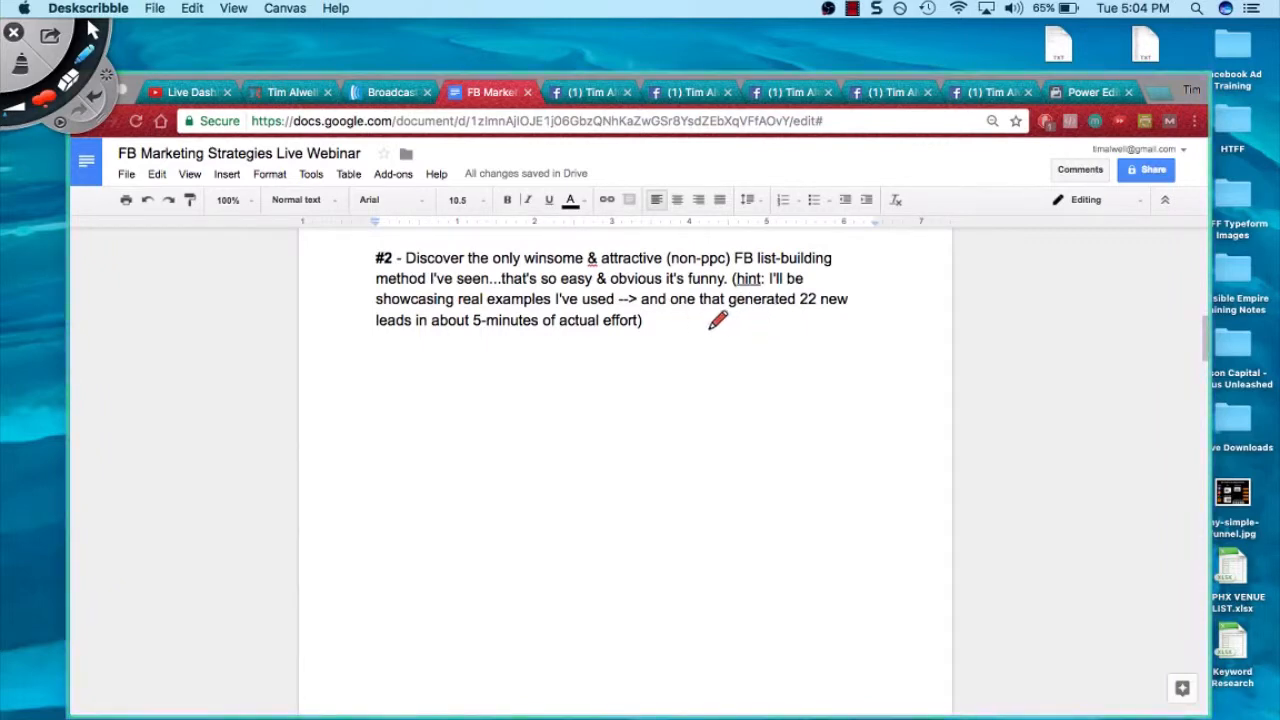
left_click_drag(660, 320, 856, 320)
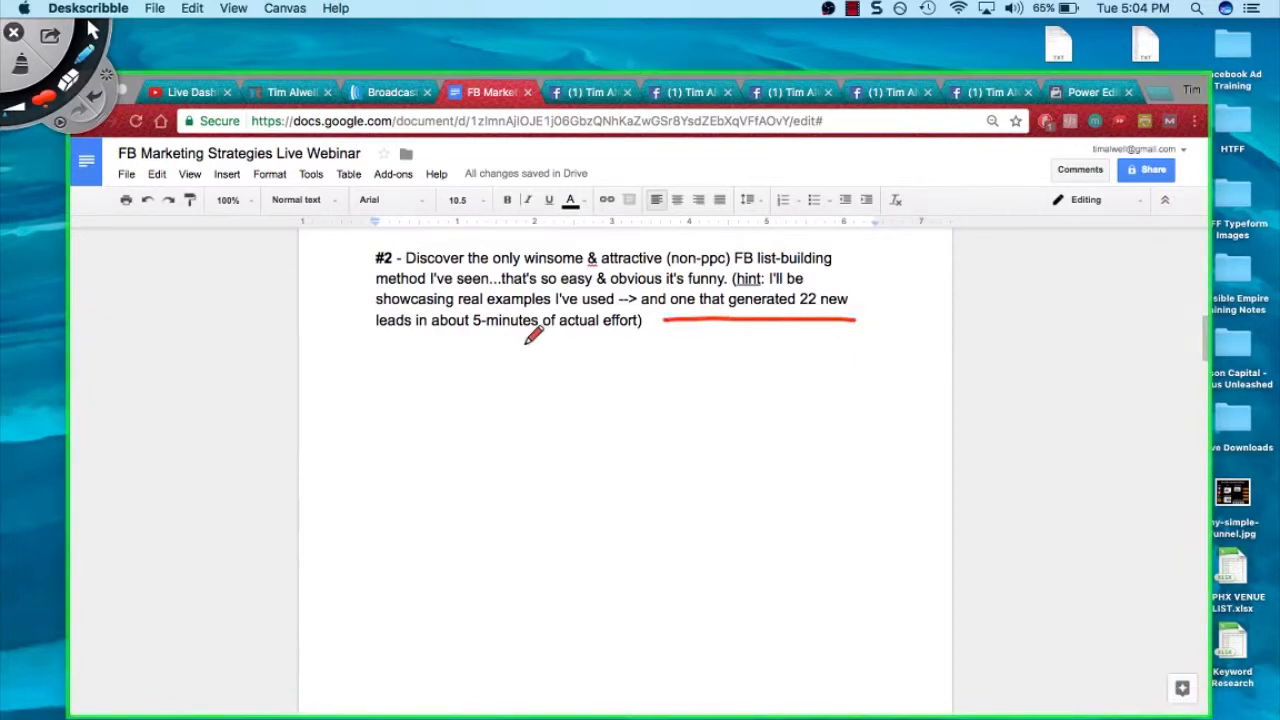
mouse_move(518, 332)
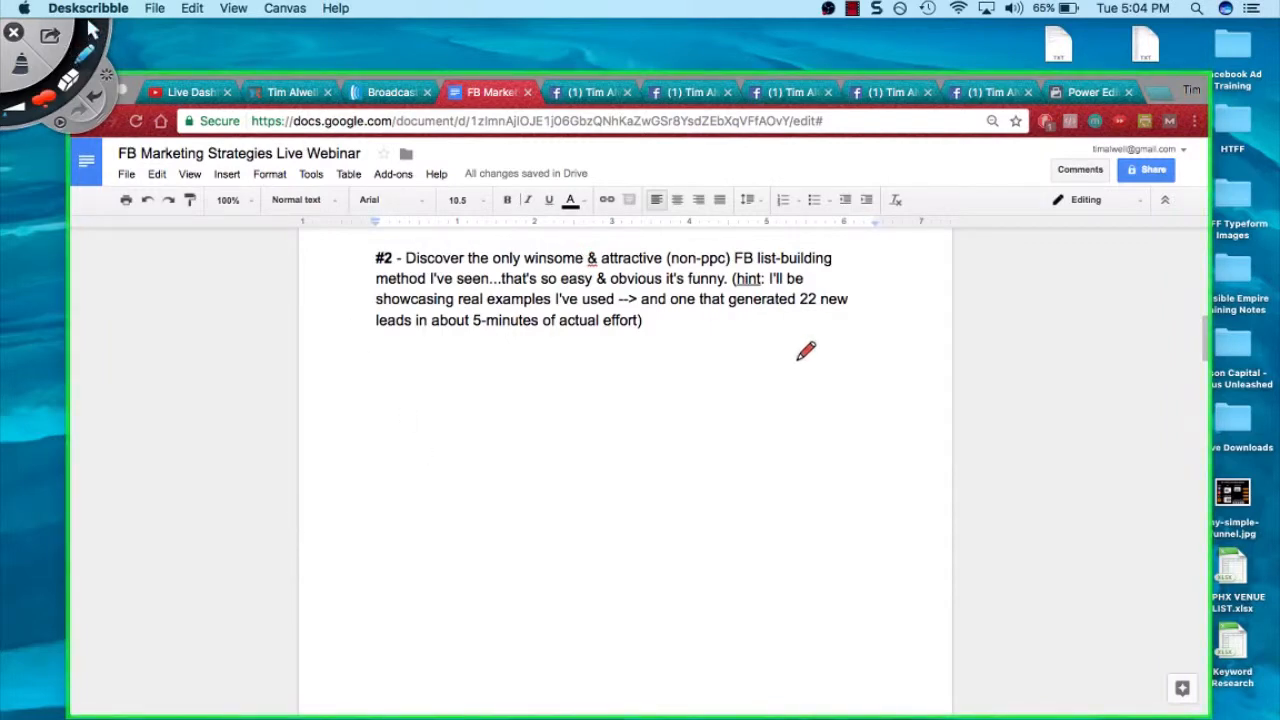
mouse_move(576, 320)
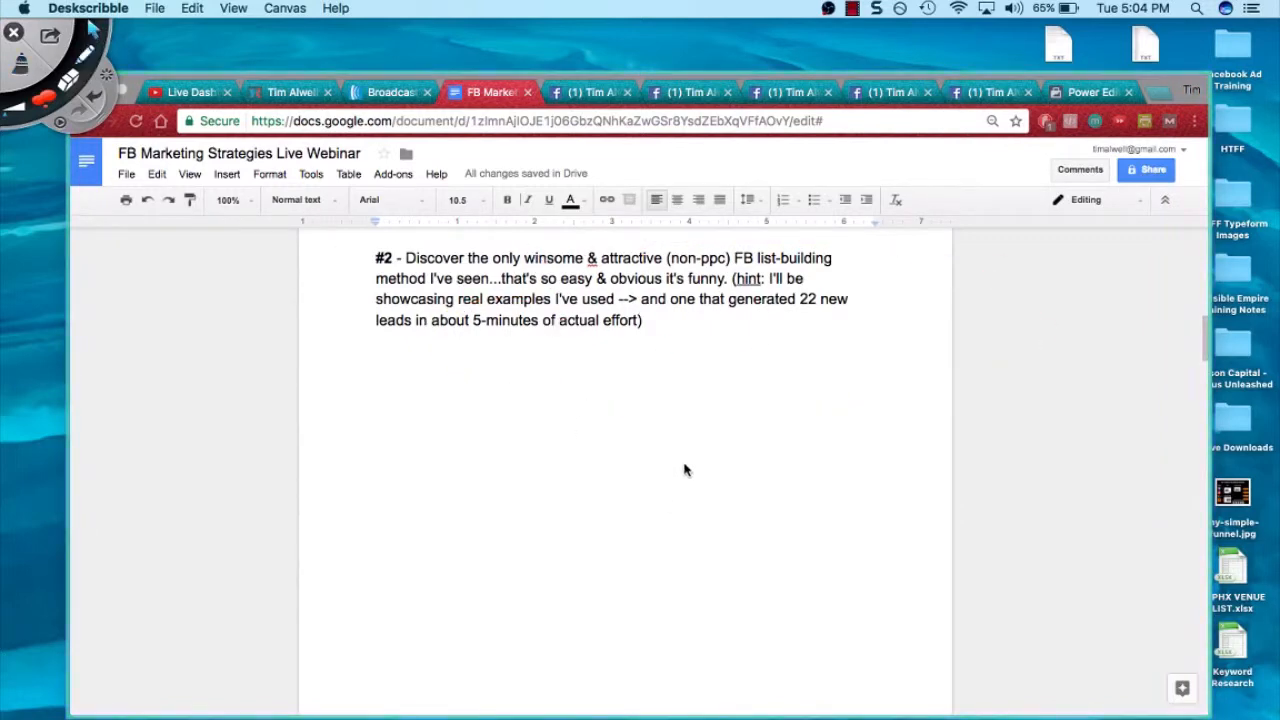
Step: Scroll to point #3 and underline the 31 leads over the past week claim in red
scroll("down", 3)
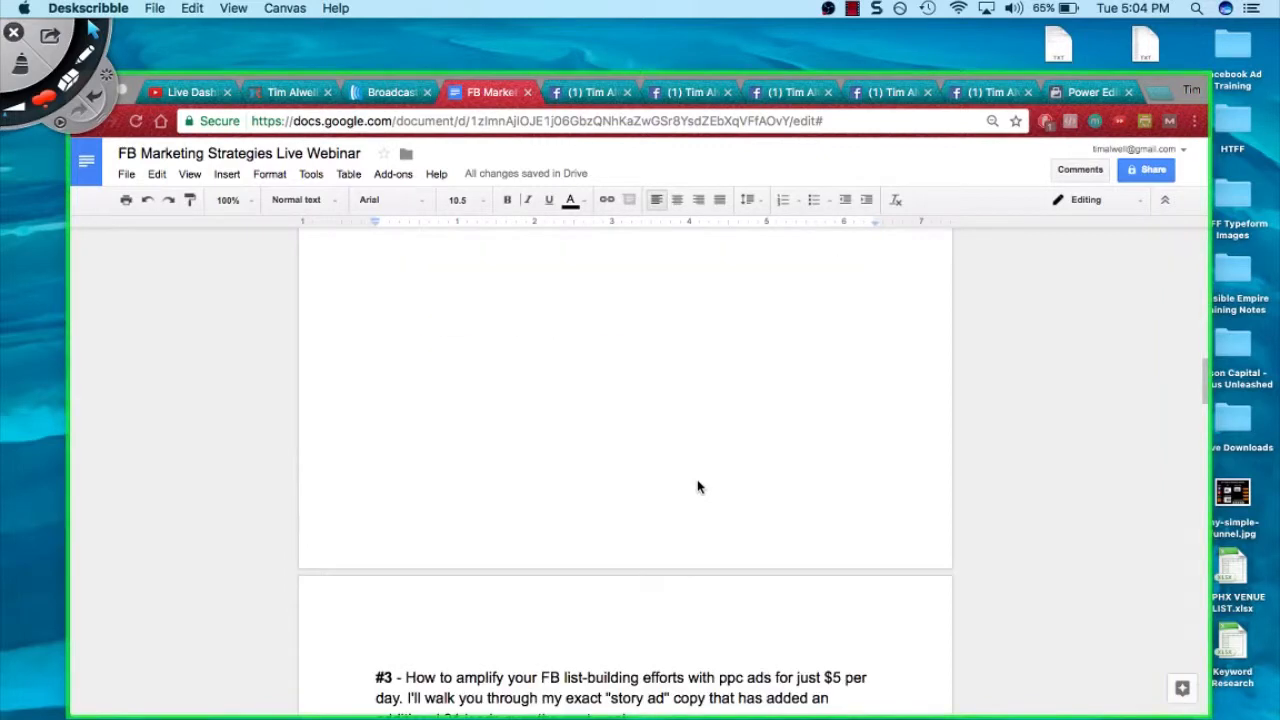
scroll("down", 3)
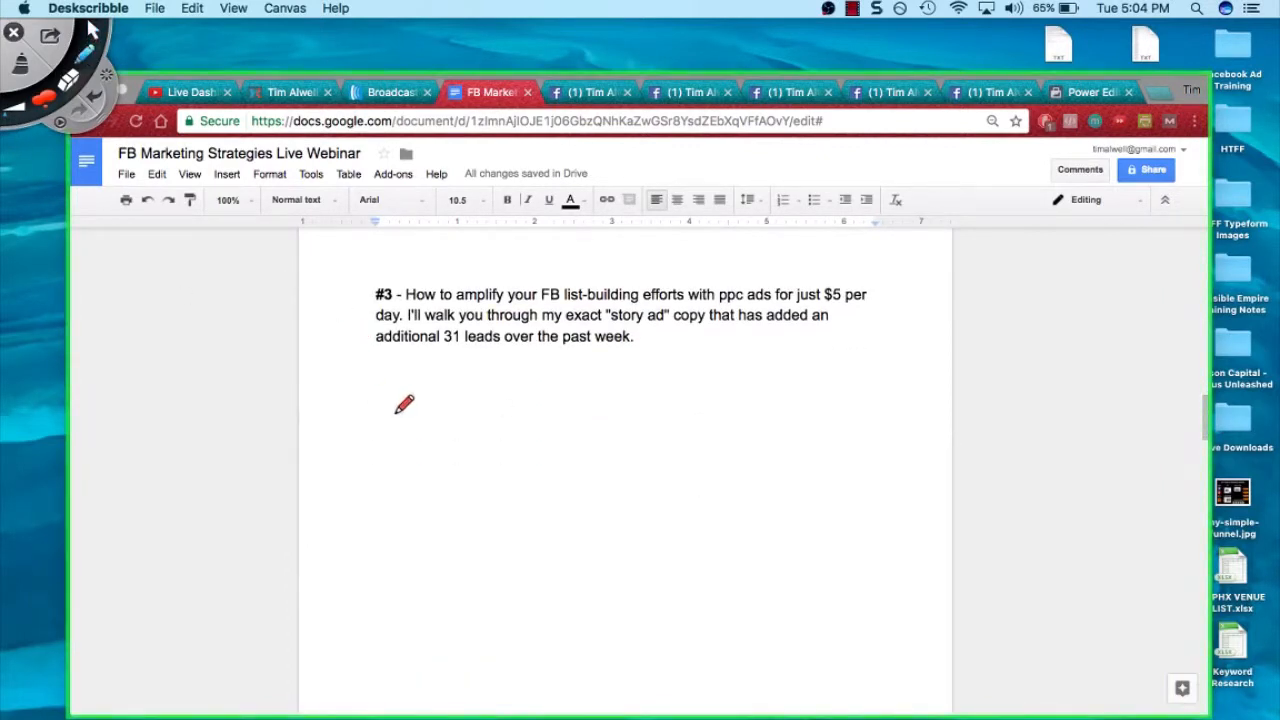
mouse_move(484, 412)
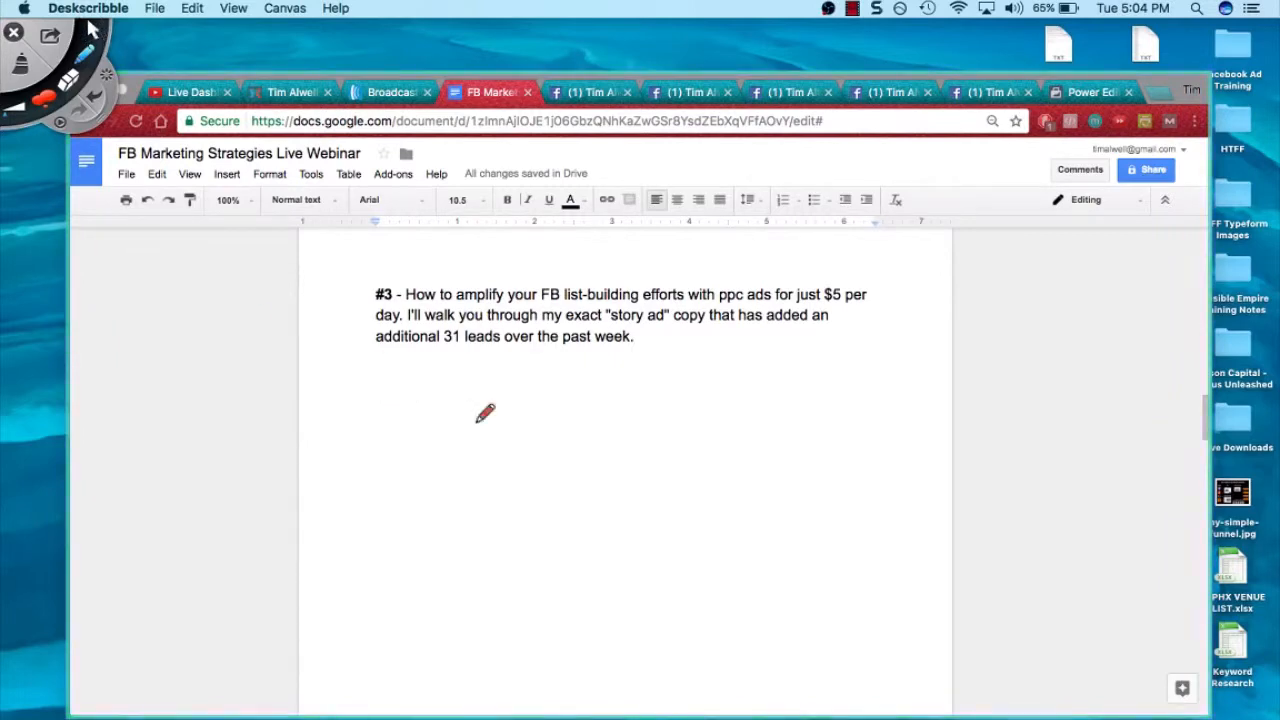
mouse_move(776, 344)
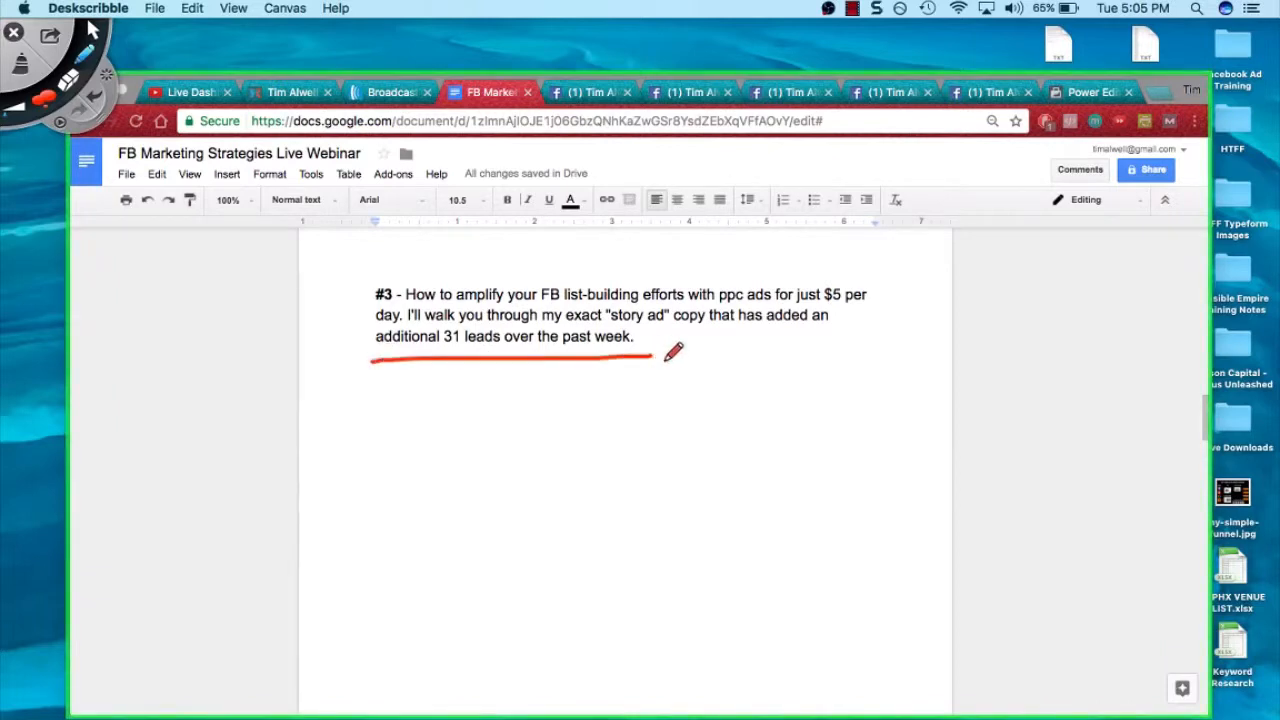
mouse_move(580, 414)
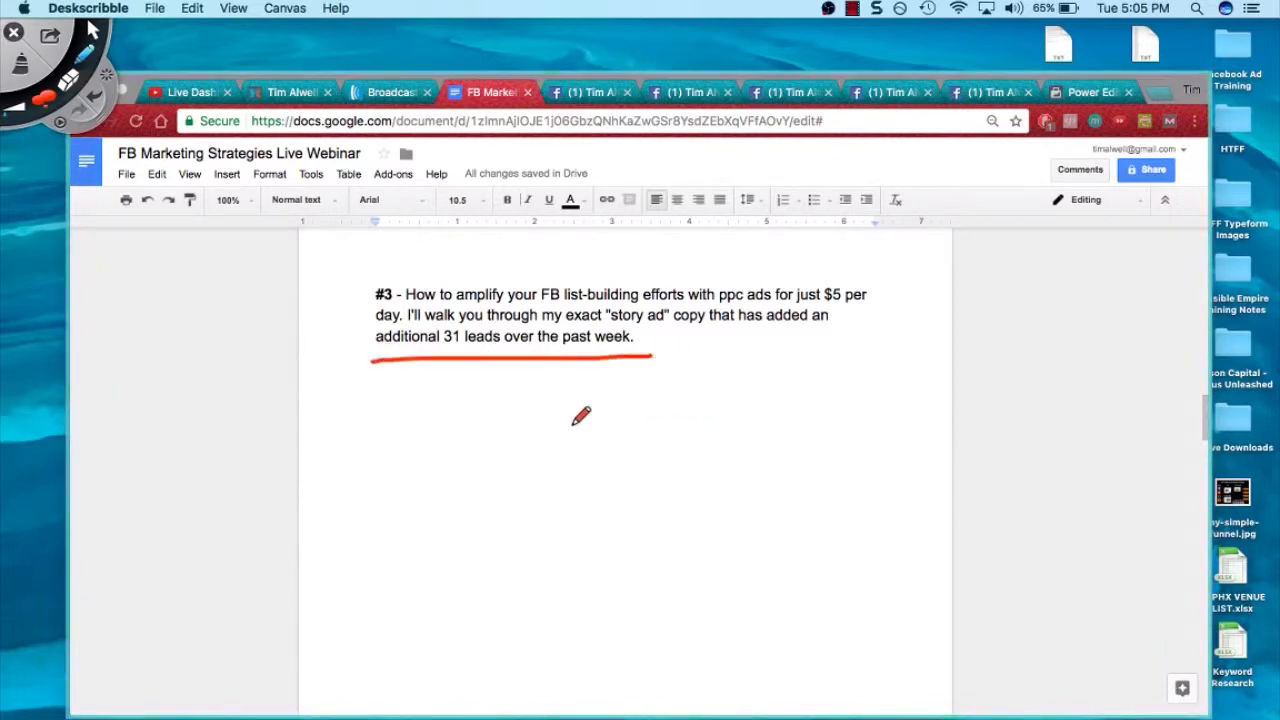
left_click_drag(570, 420, 550, 480)
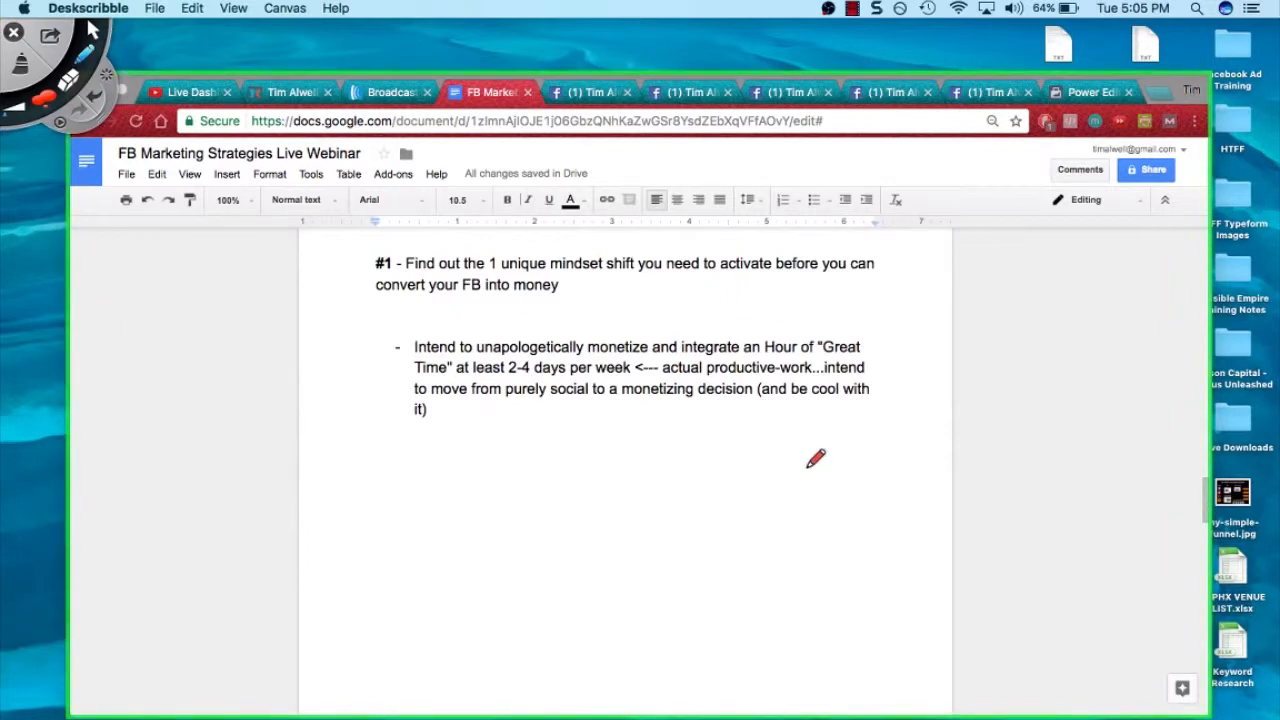
mouse_move(824, 468)
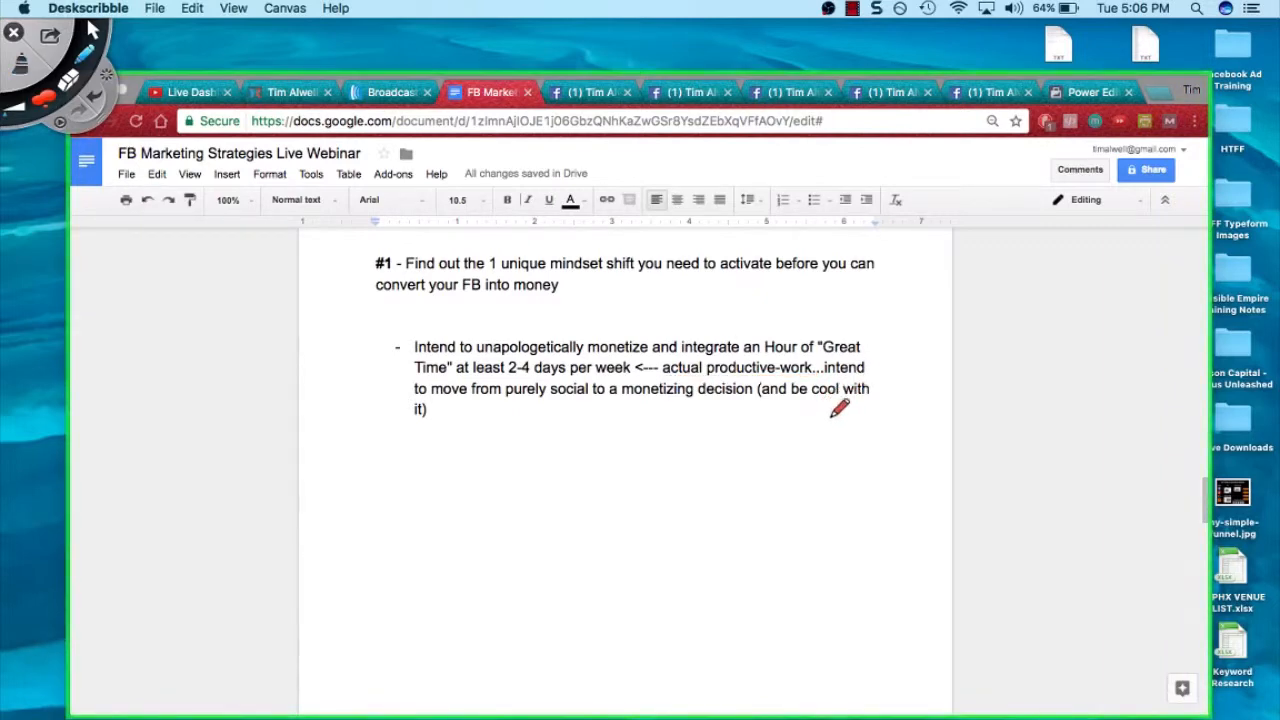
mouse_move(584, 408)
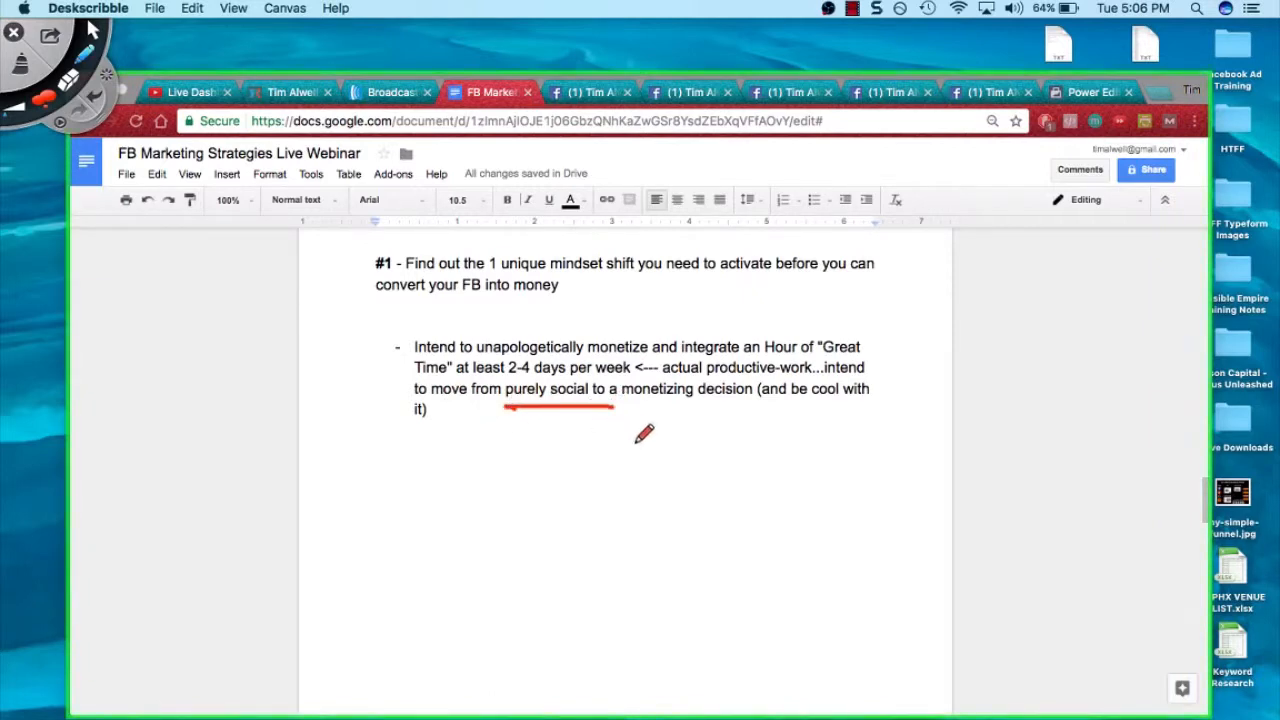
left_click_drag(624, 404, 760, 398)
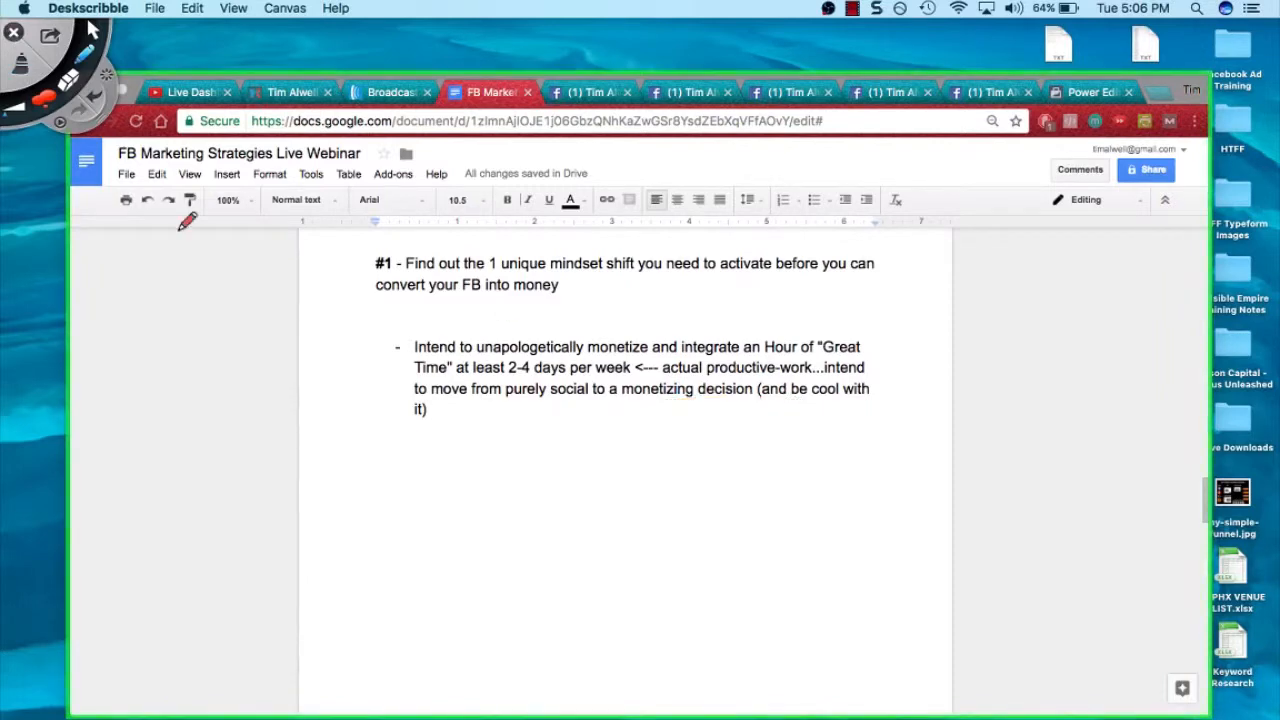
mouse_move(396, 388)
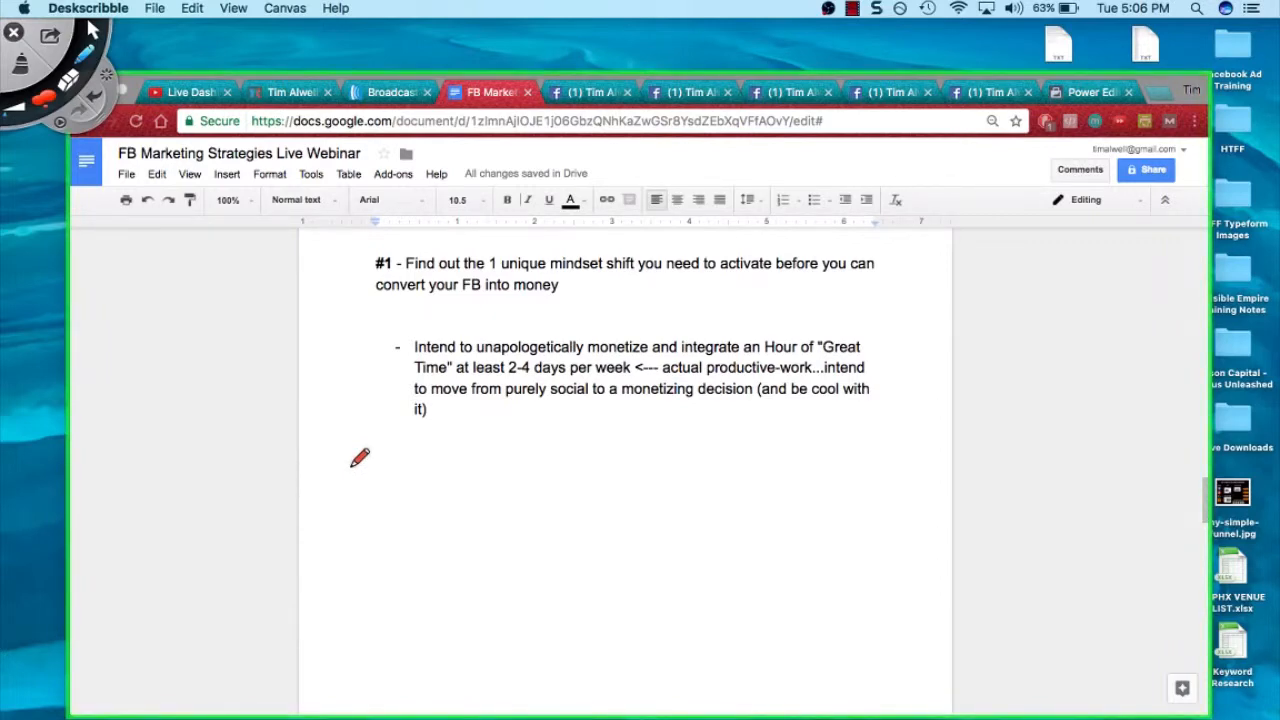
mouse_move(556, 448)
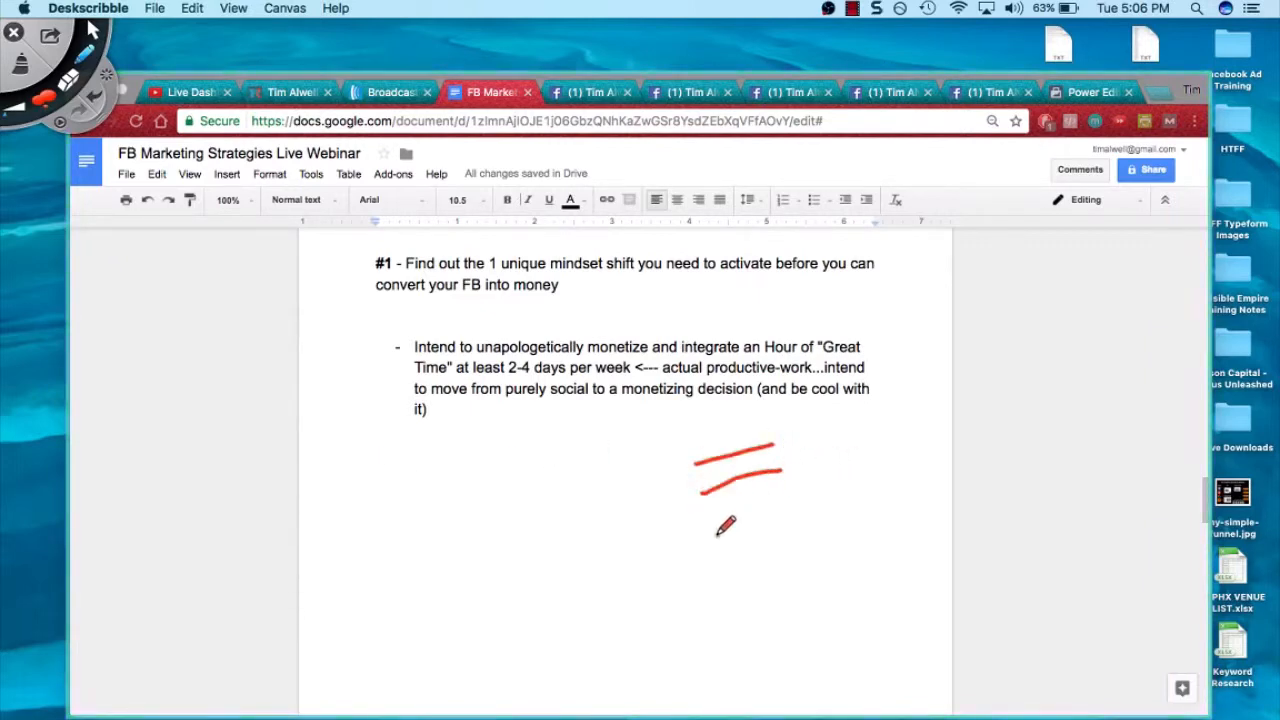
left_click_drag(716, 530, 800, 516)
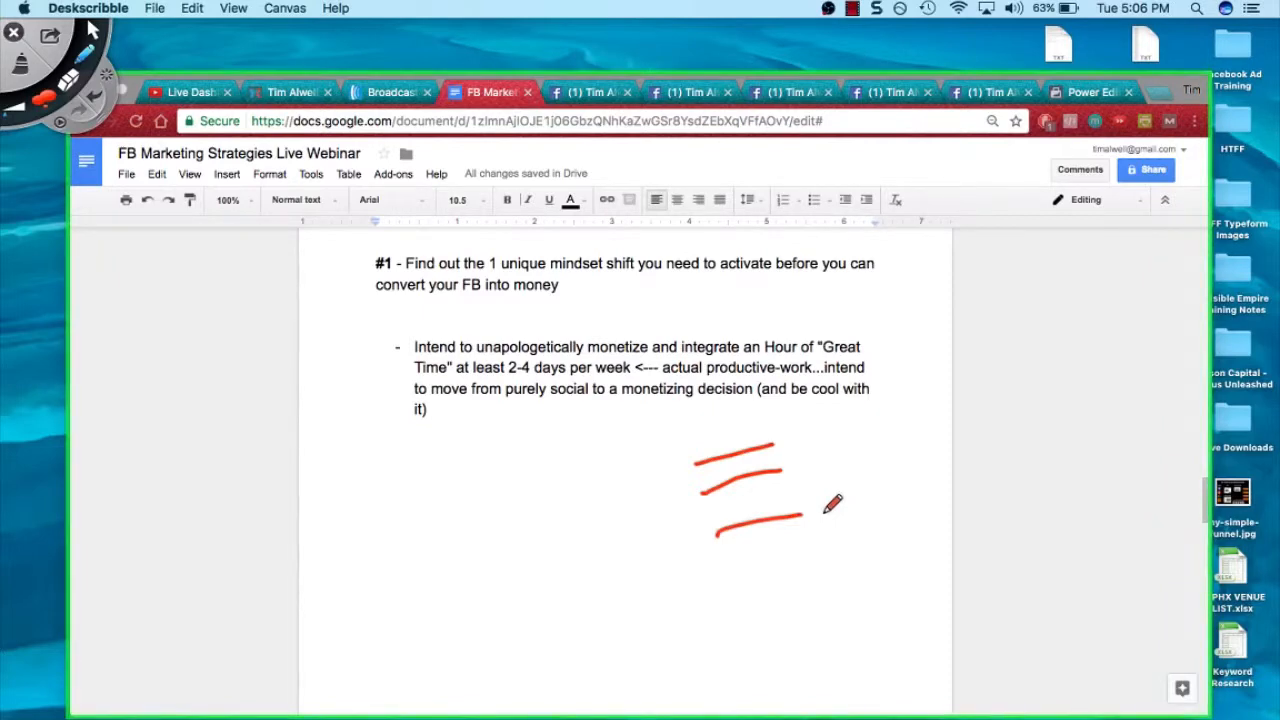
mouse_move(844, 500)
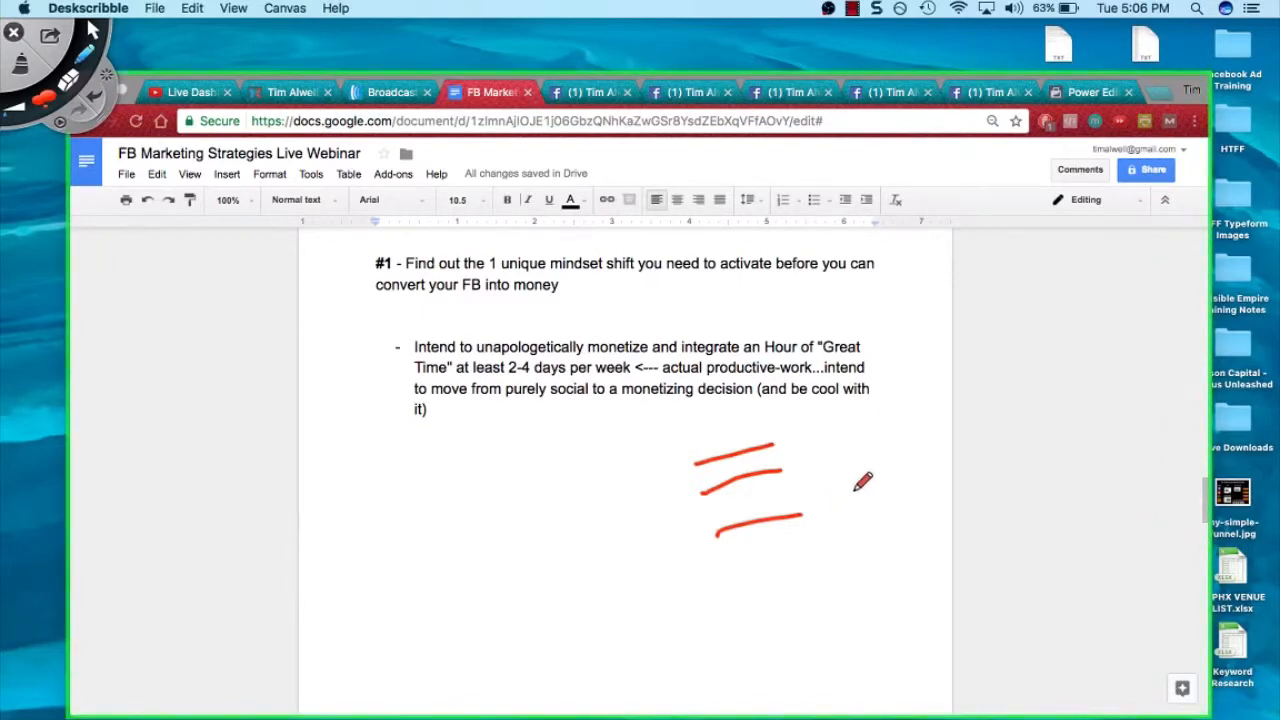
mouse_move(830, 452)
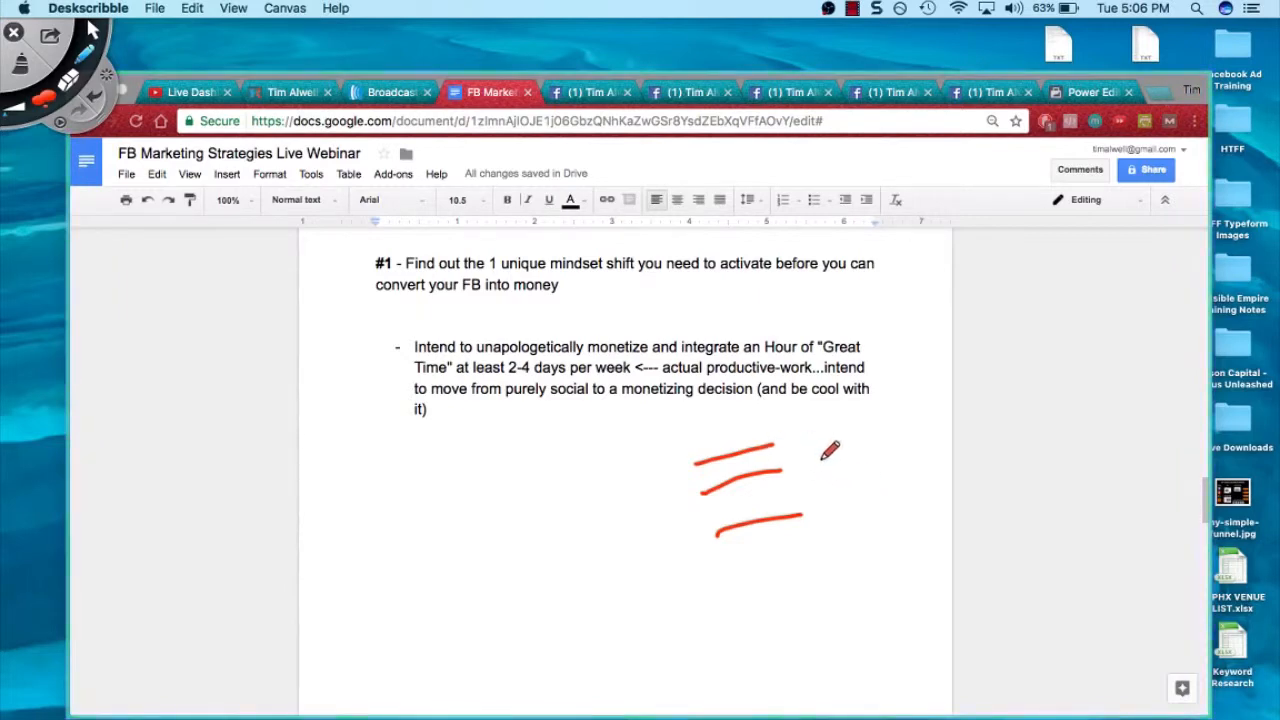
mouse_move(814, 444)
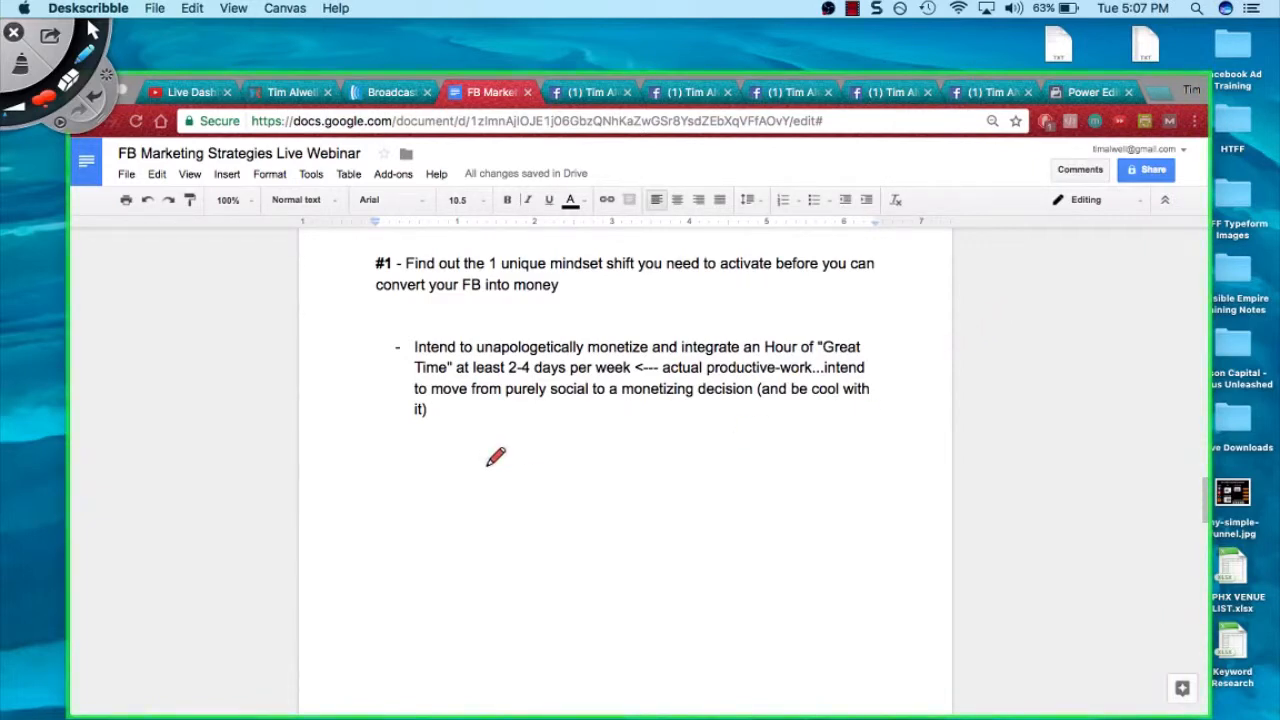
left_click_drag(496, 464, 500, 524)
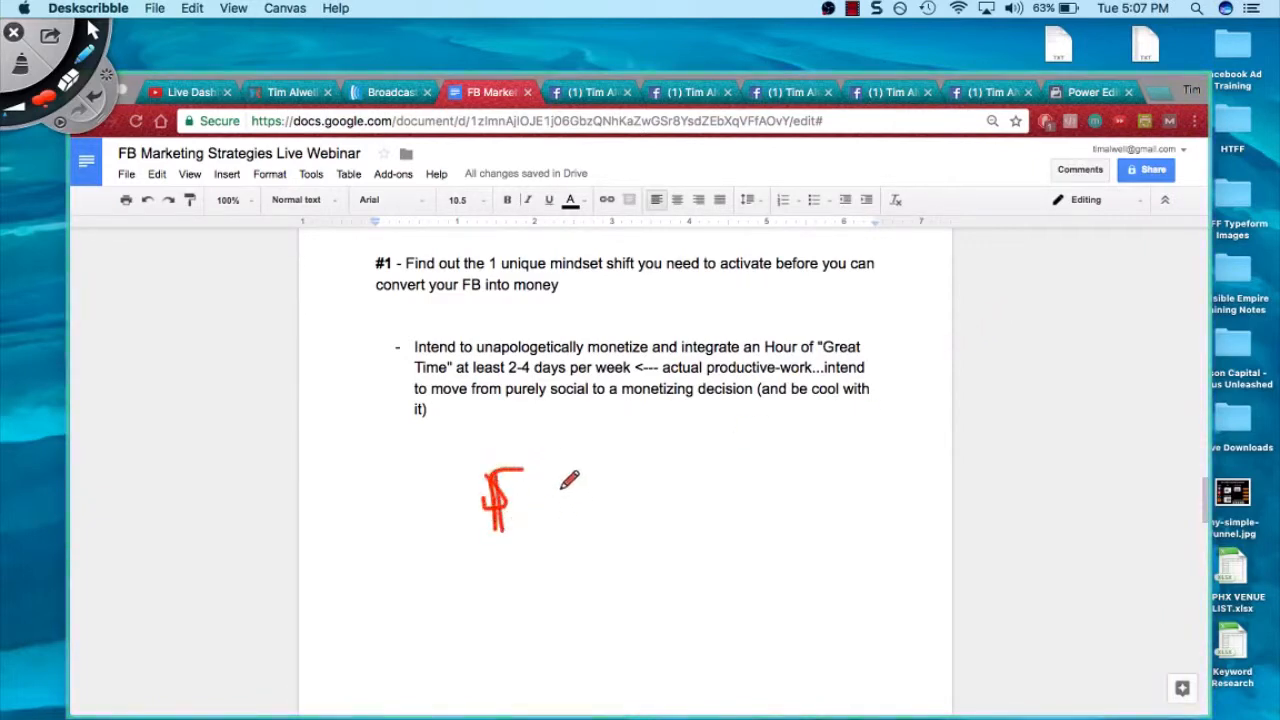
left_click_drag(560, 486, 740, 524)
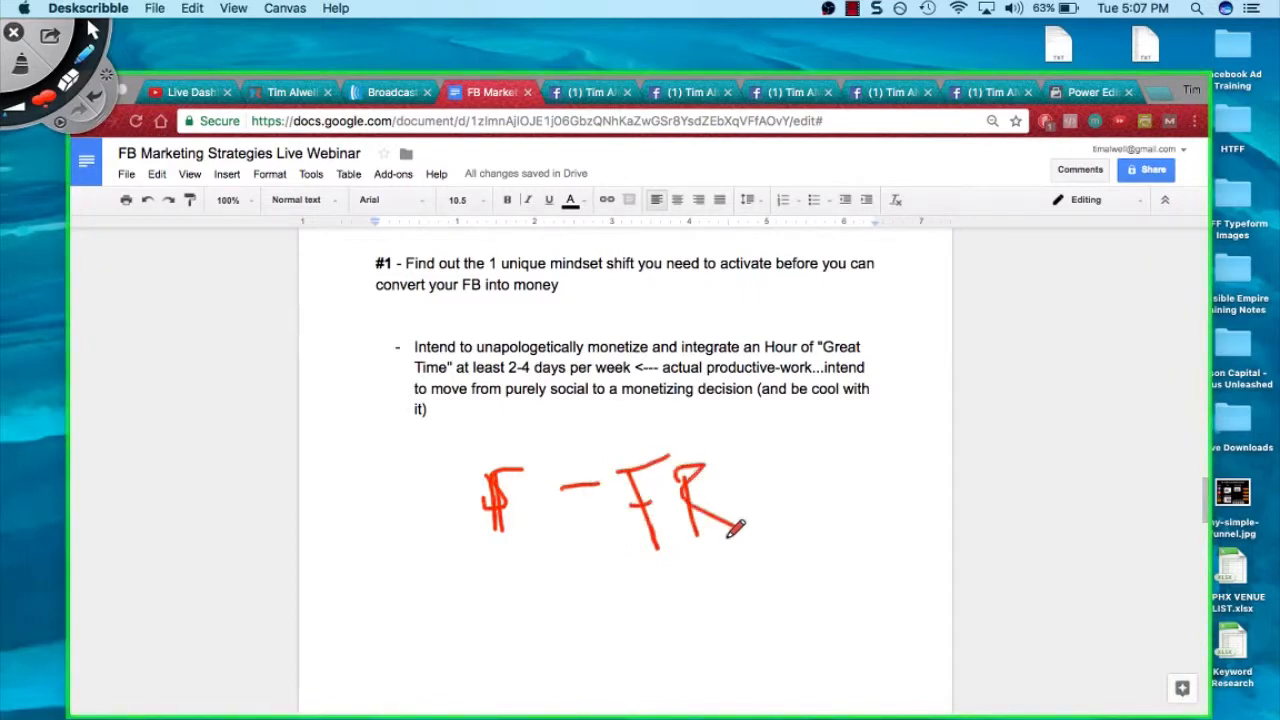
left_click_drag(510, 564, 856, 548)
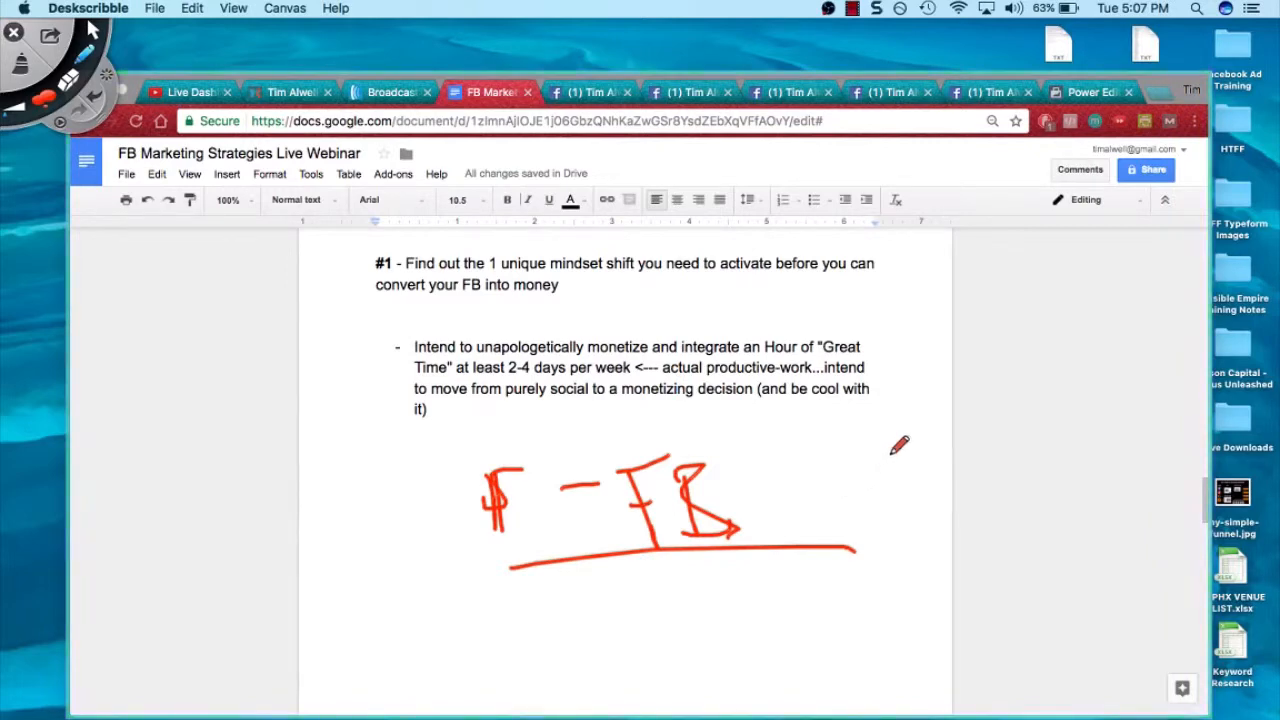
mouse_move(912, 420)
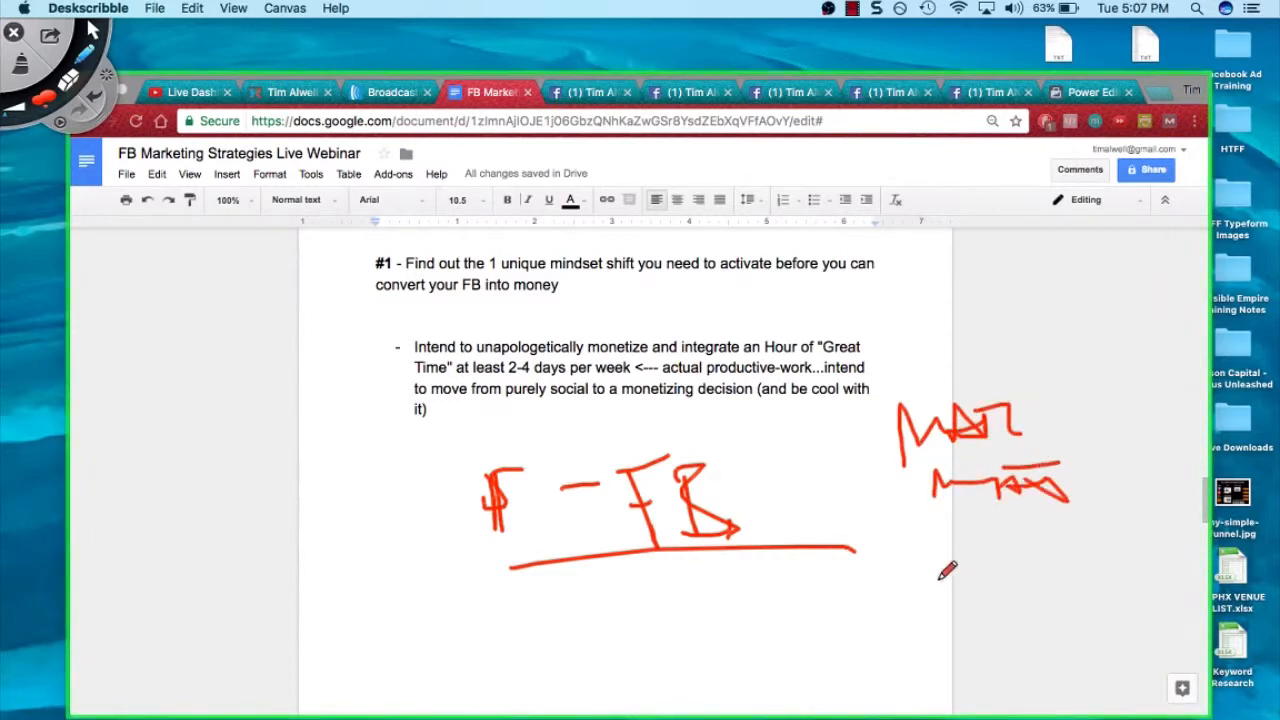
mouse_move(950, 560)
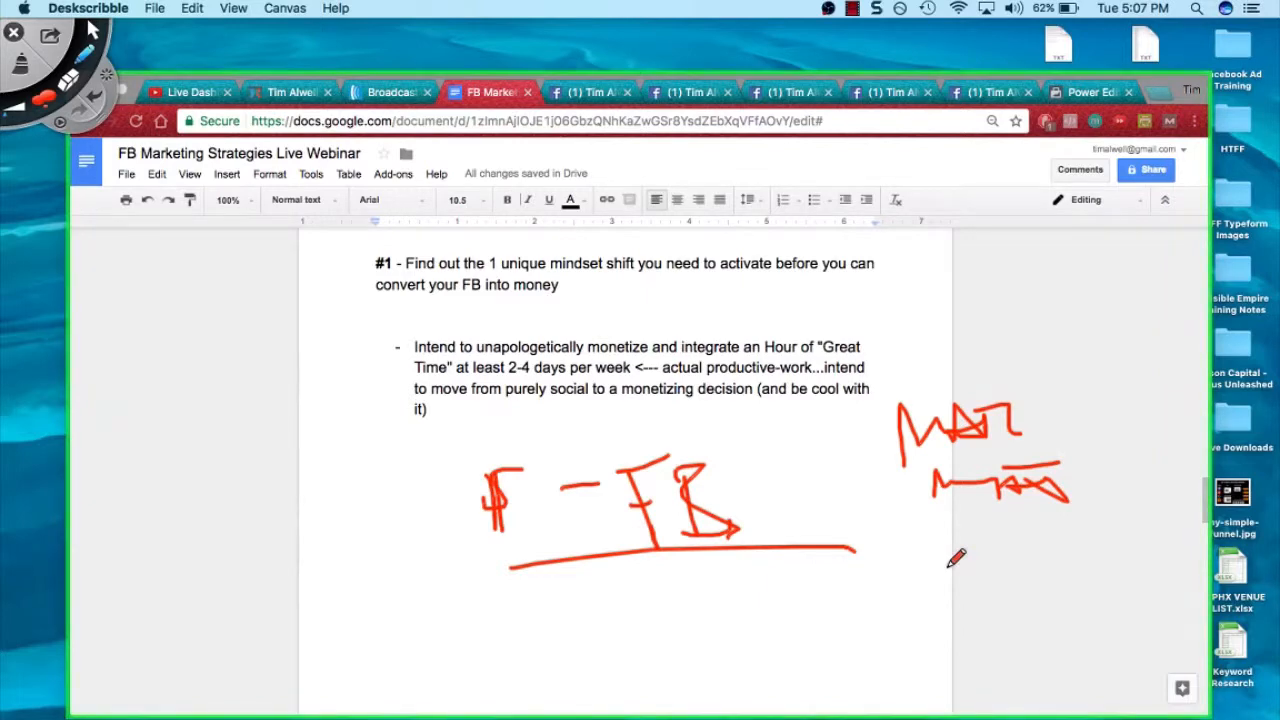
mouse_move(936, 482)
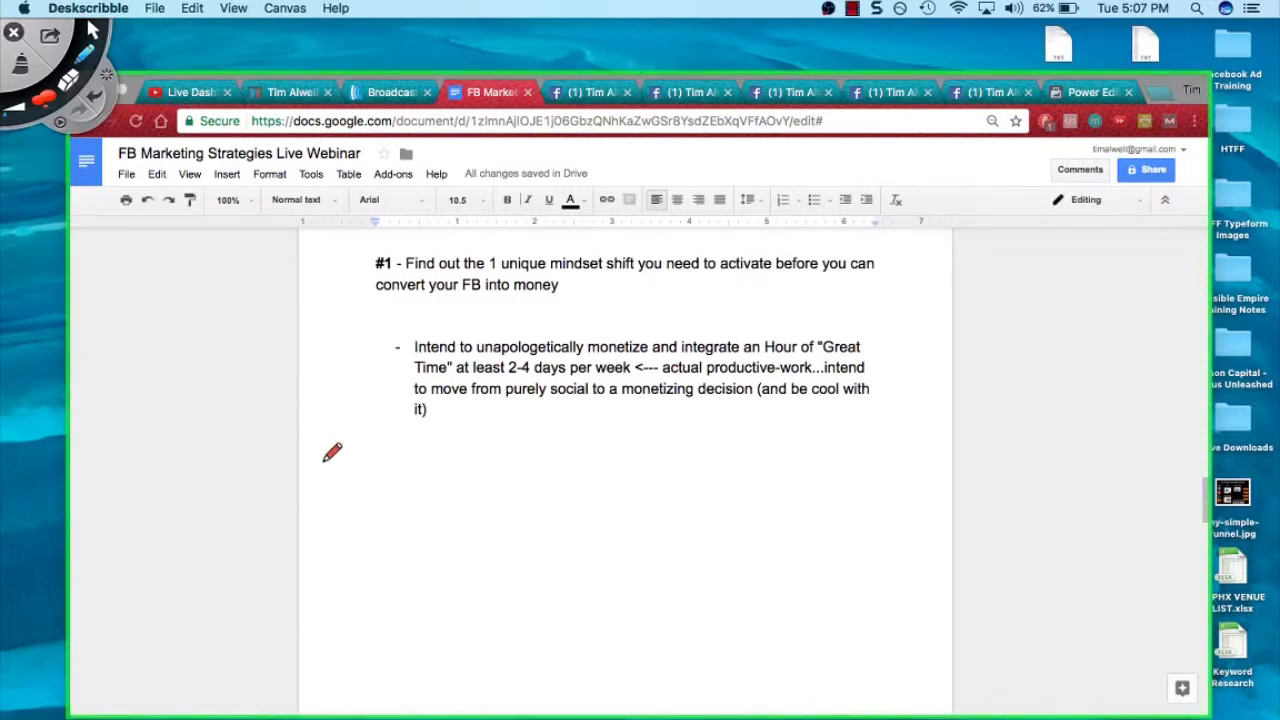
mouse_move(256, 482)
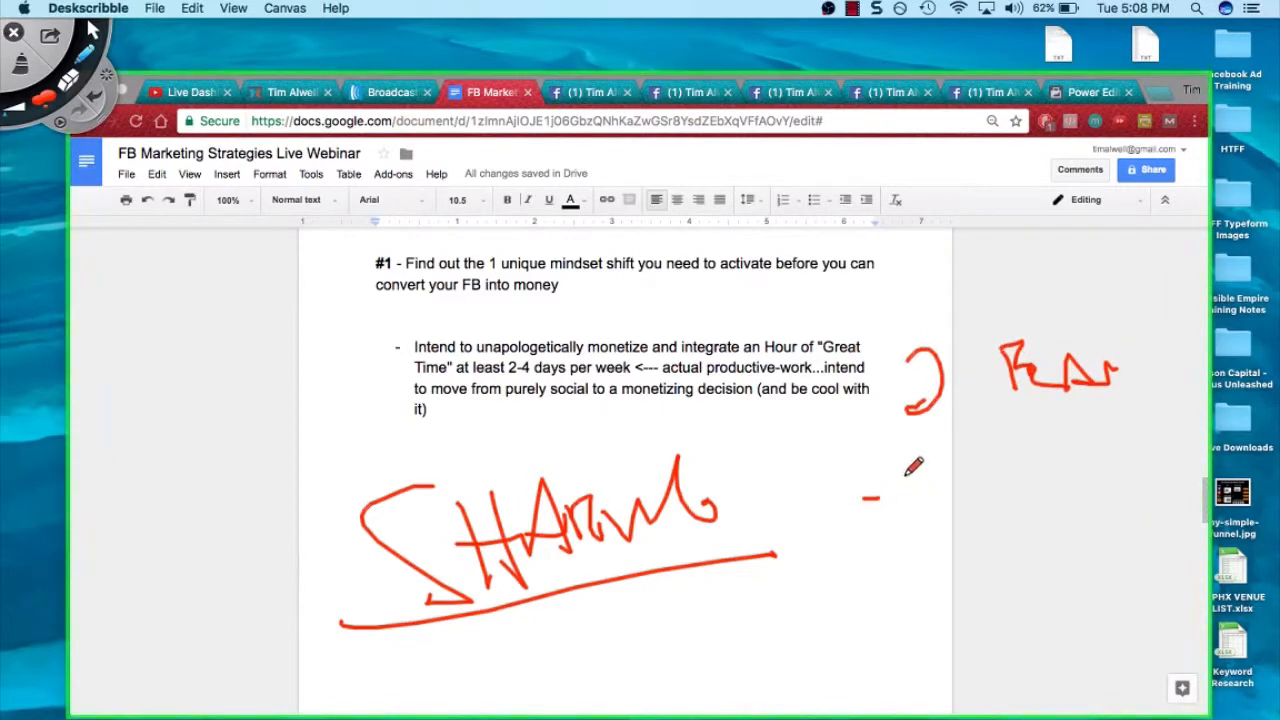
left_click_drag(870, 500, 1040, 510)
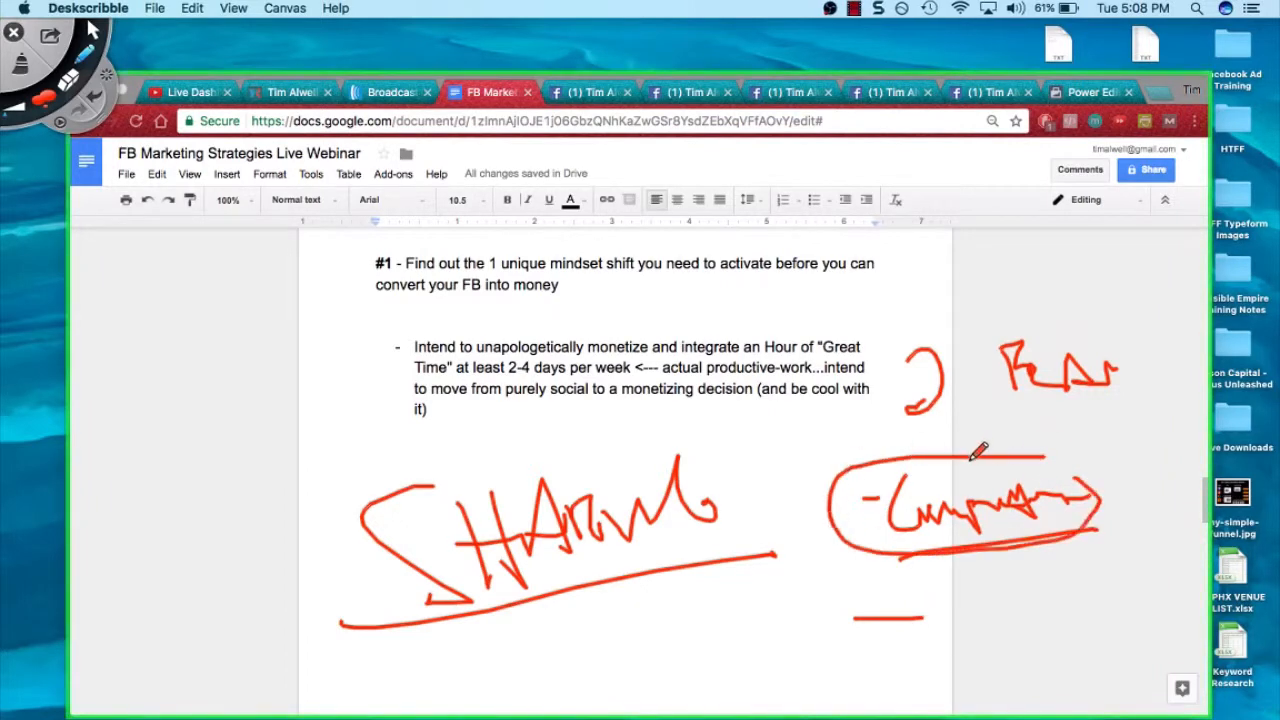
left_click_drag(976, 460, 1084, 464)
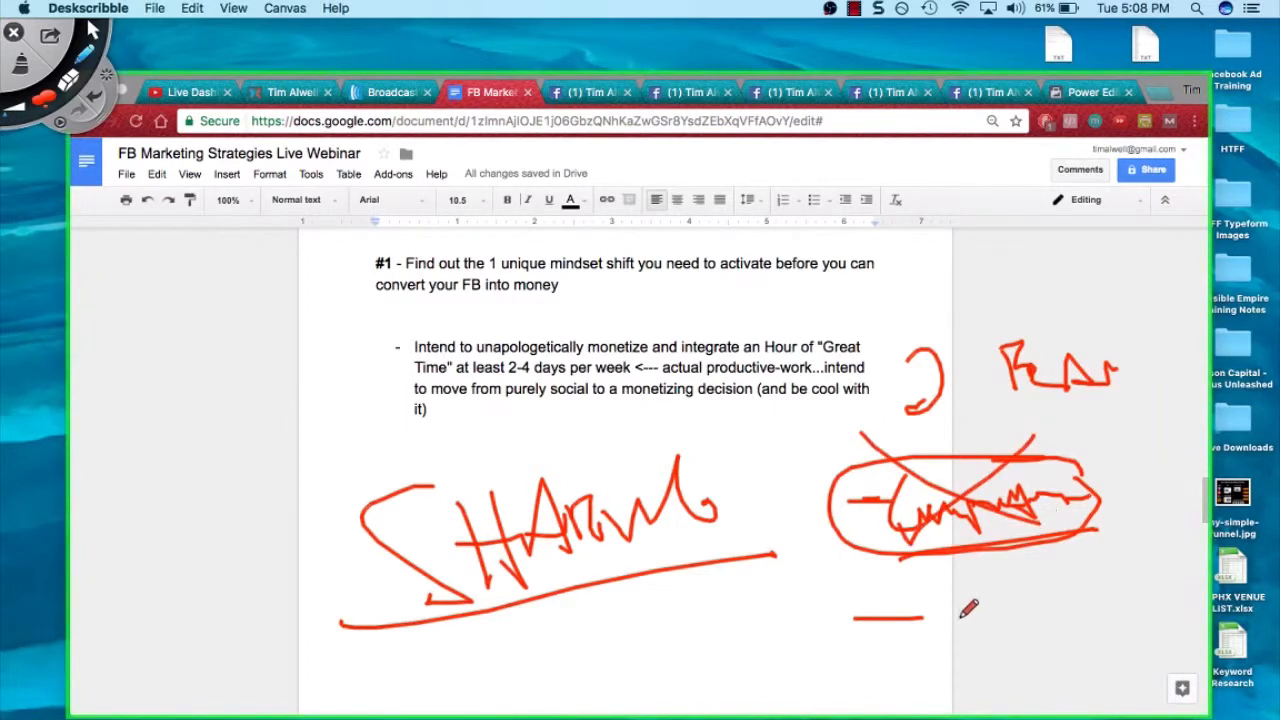
left_click_drag(940, 616, 1076, 620)
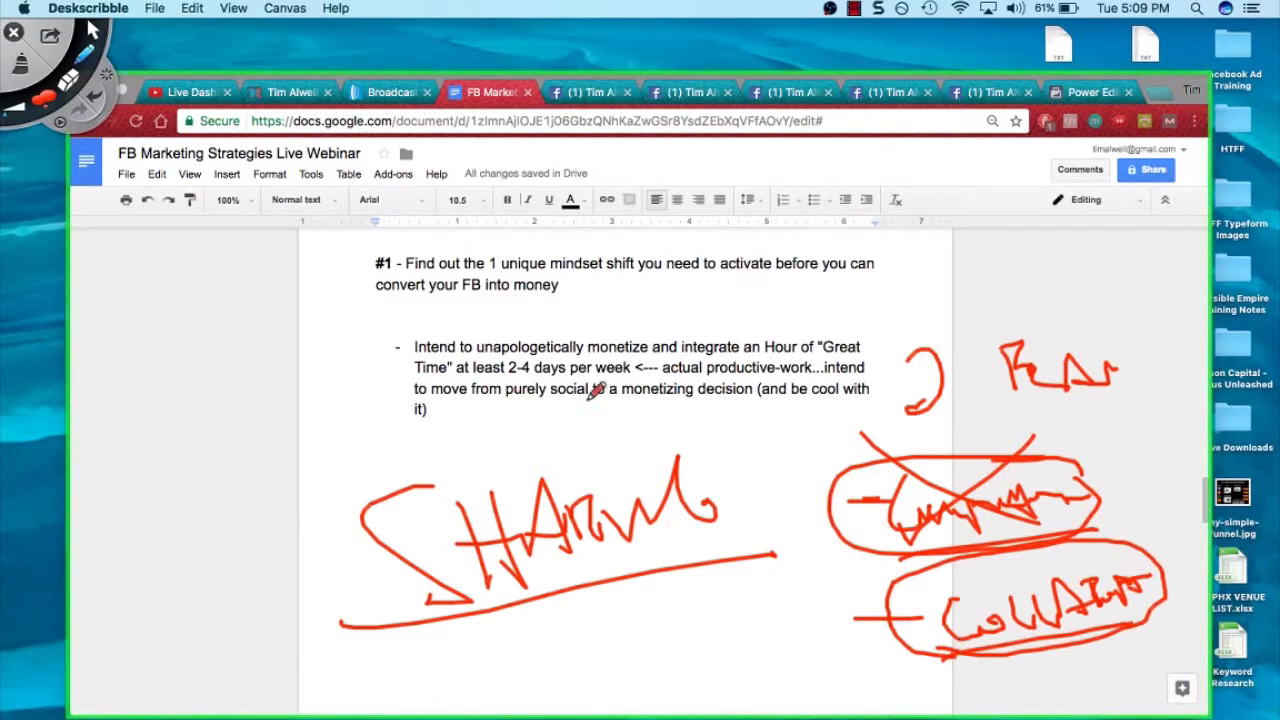
left_click_drag(470, 340, 596, 370)
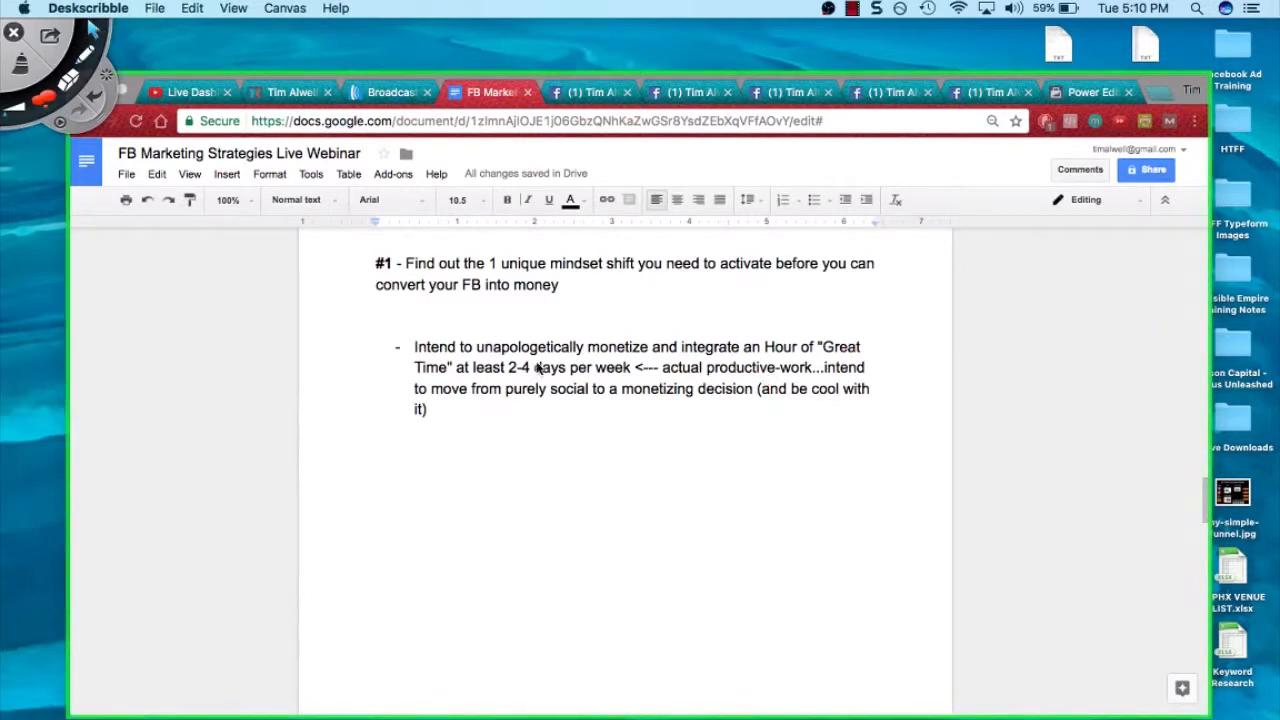
mouse_move(628, 444)
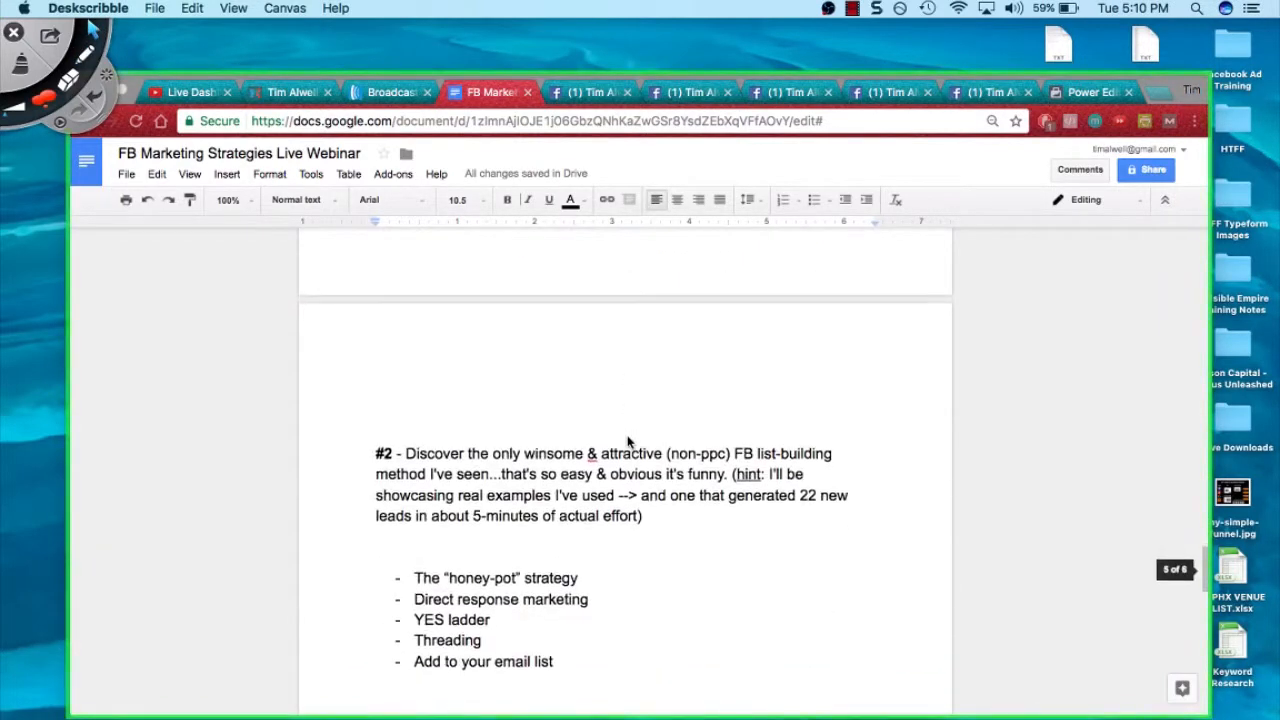
Step: Scroll to the #2 list-building bullets and pick the black pen for a closed loop
scroll("down", 3)
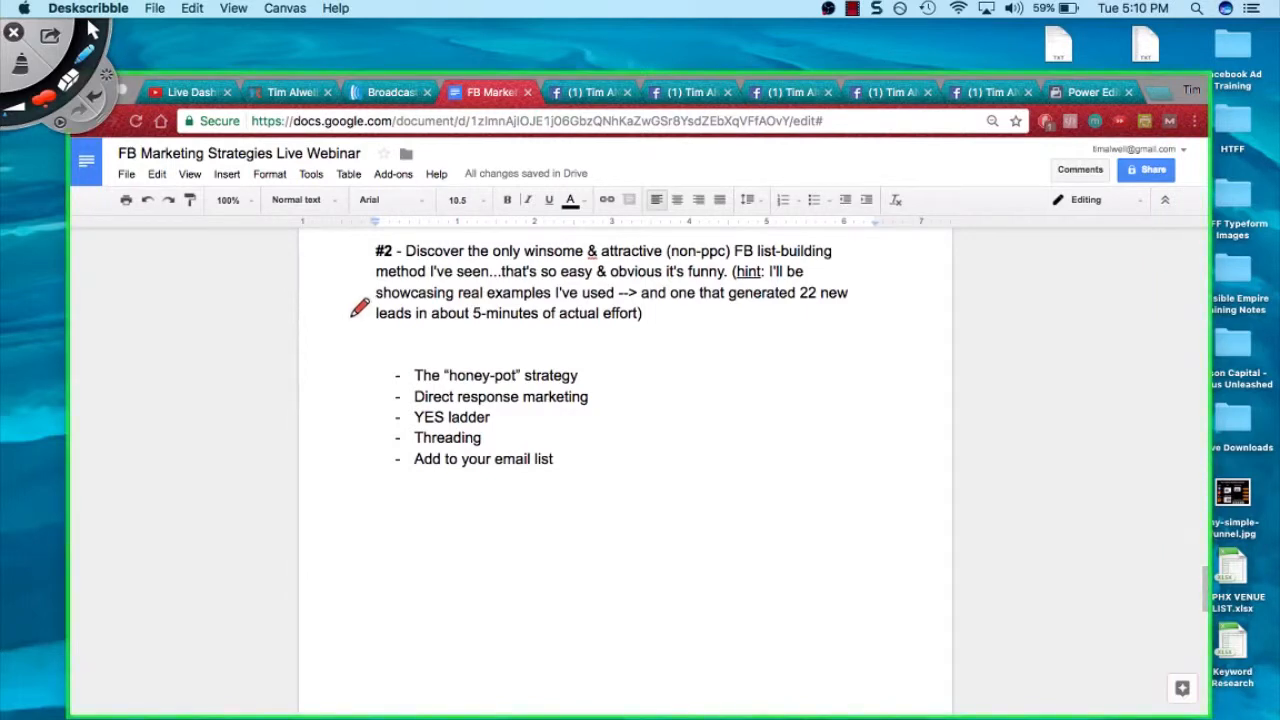
mouse_move(484, 260)
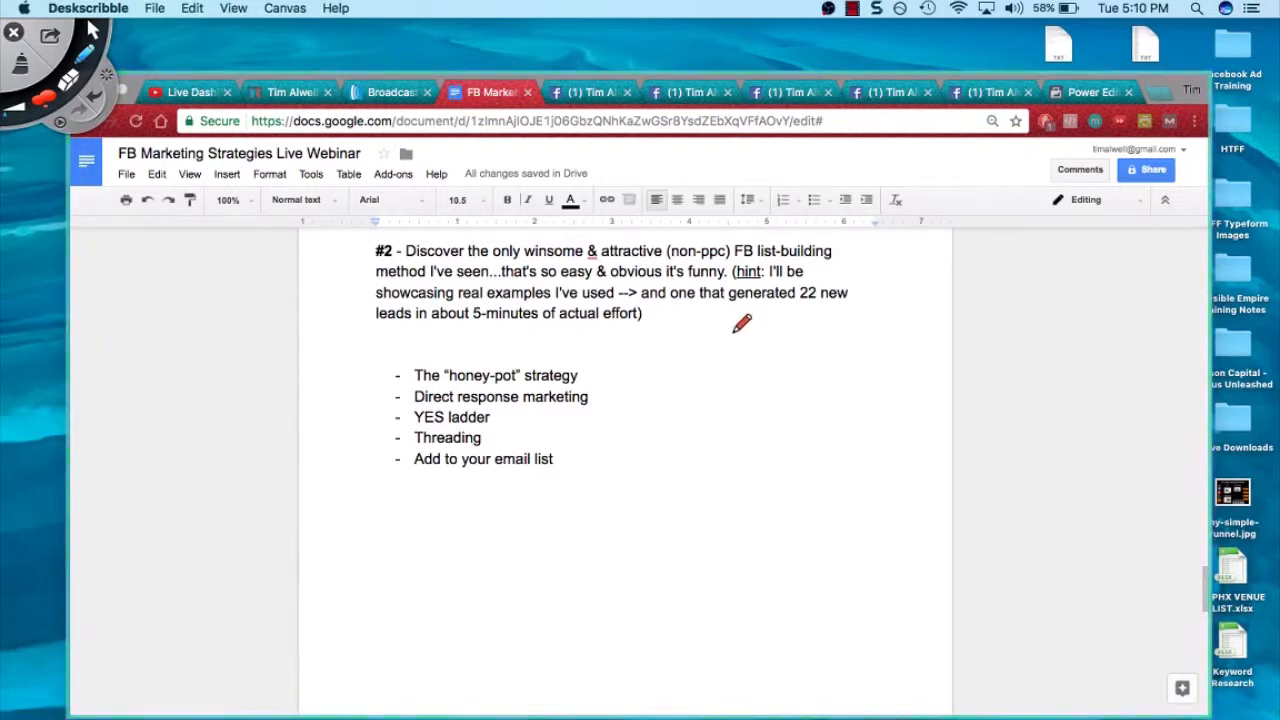
mouse_move(470, 364)
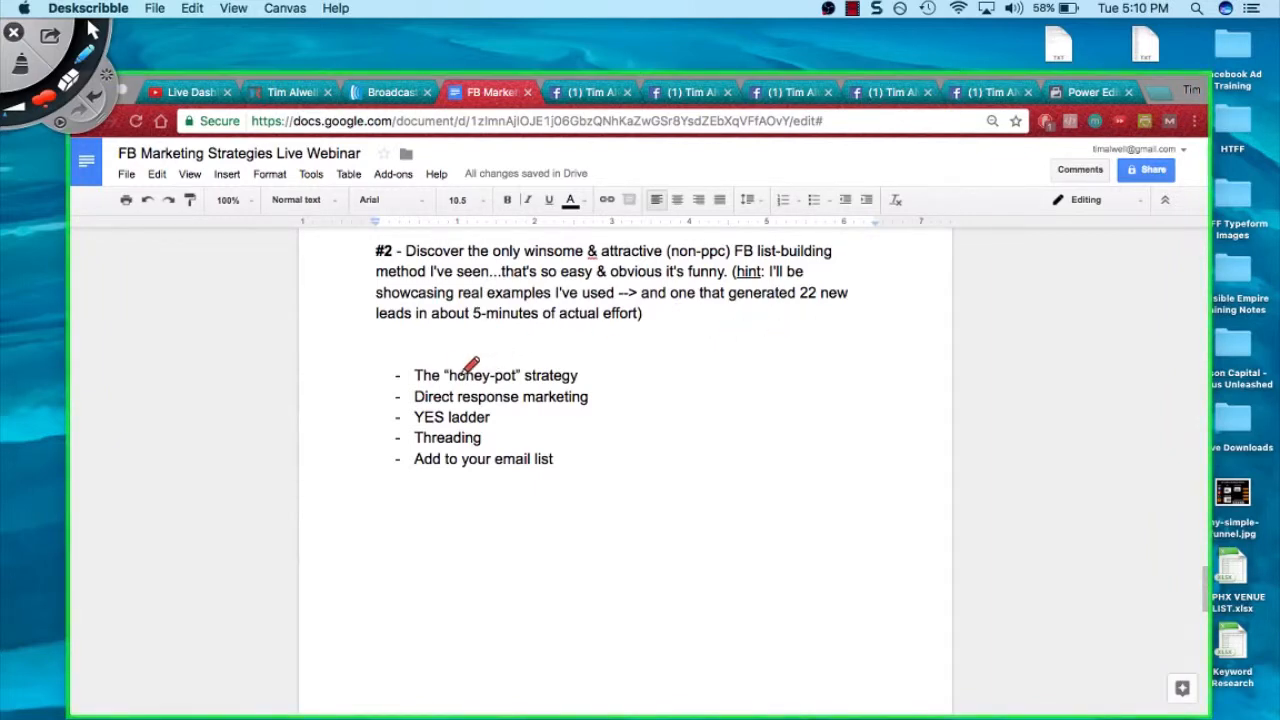
left_click(40, 100)
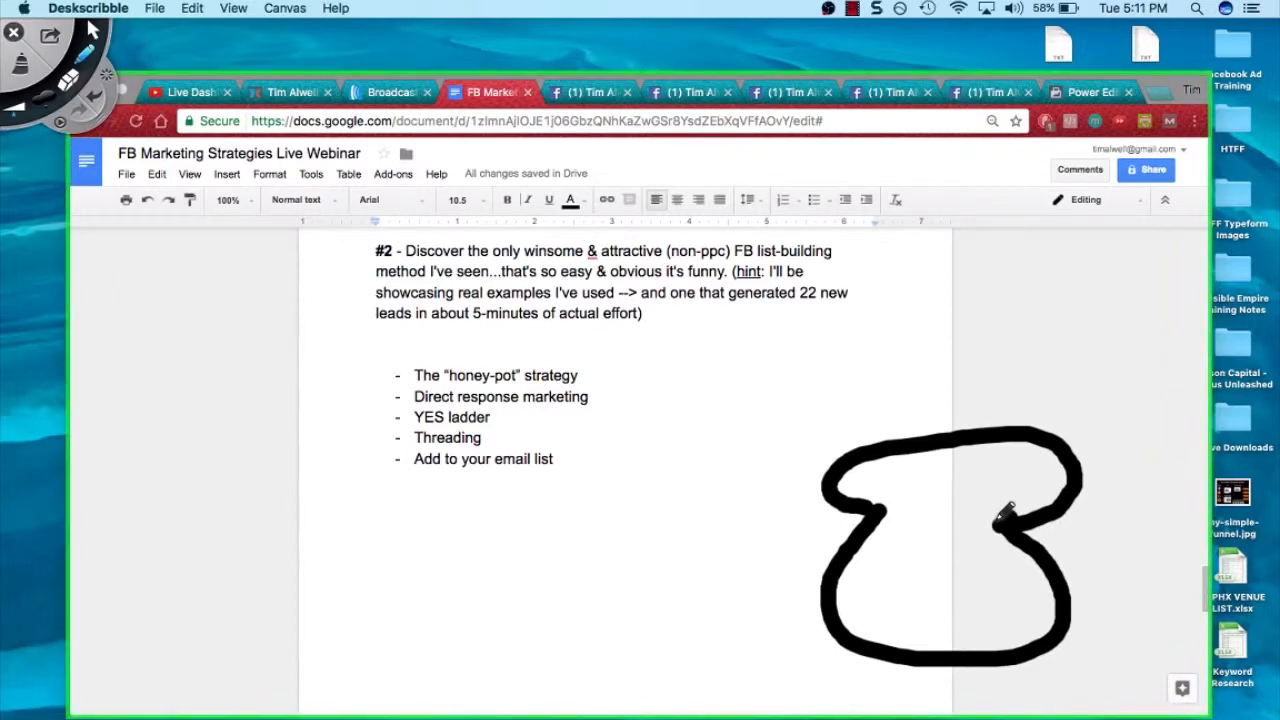
mouse_move(918, 488)
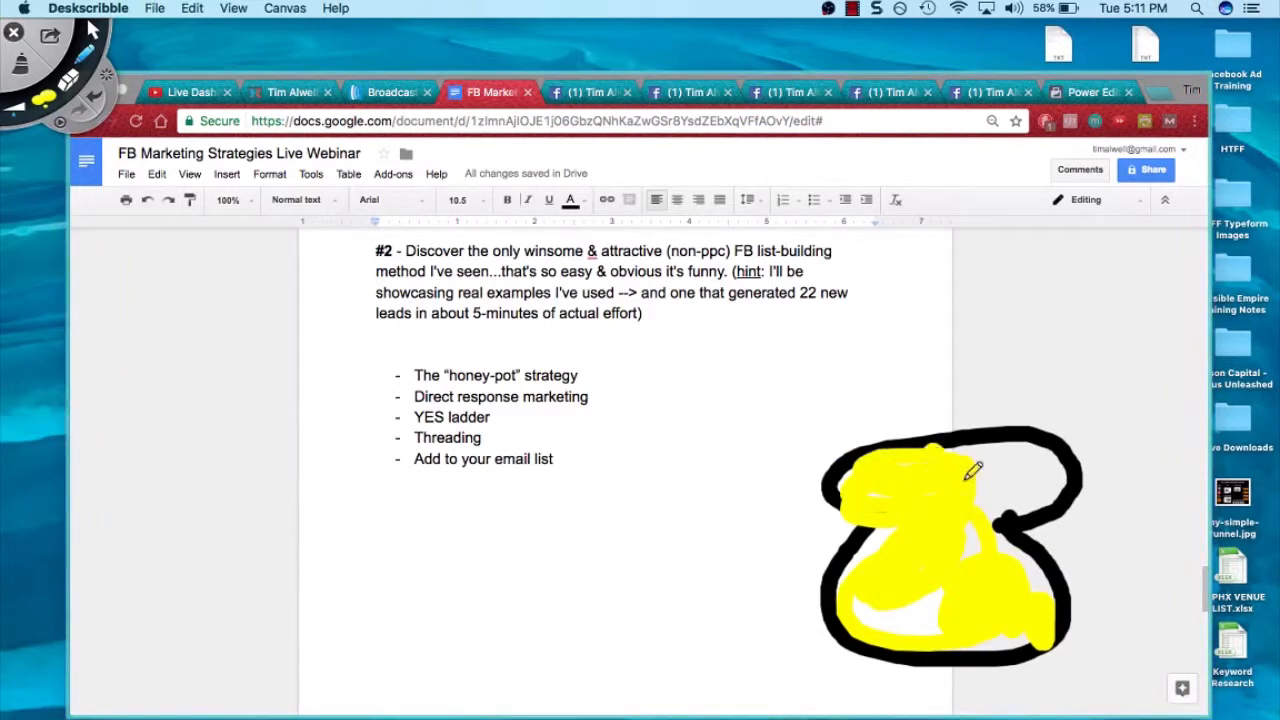
Step: Fill the black loop with yellow and draw a red stick figure firing arrows at the bullets
left_click_drag(970, 470, 1010, 404)
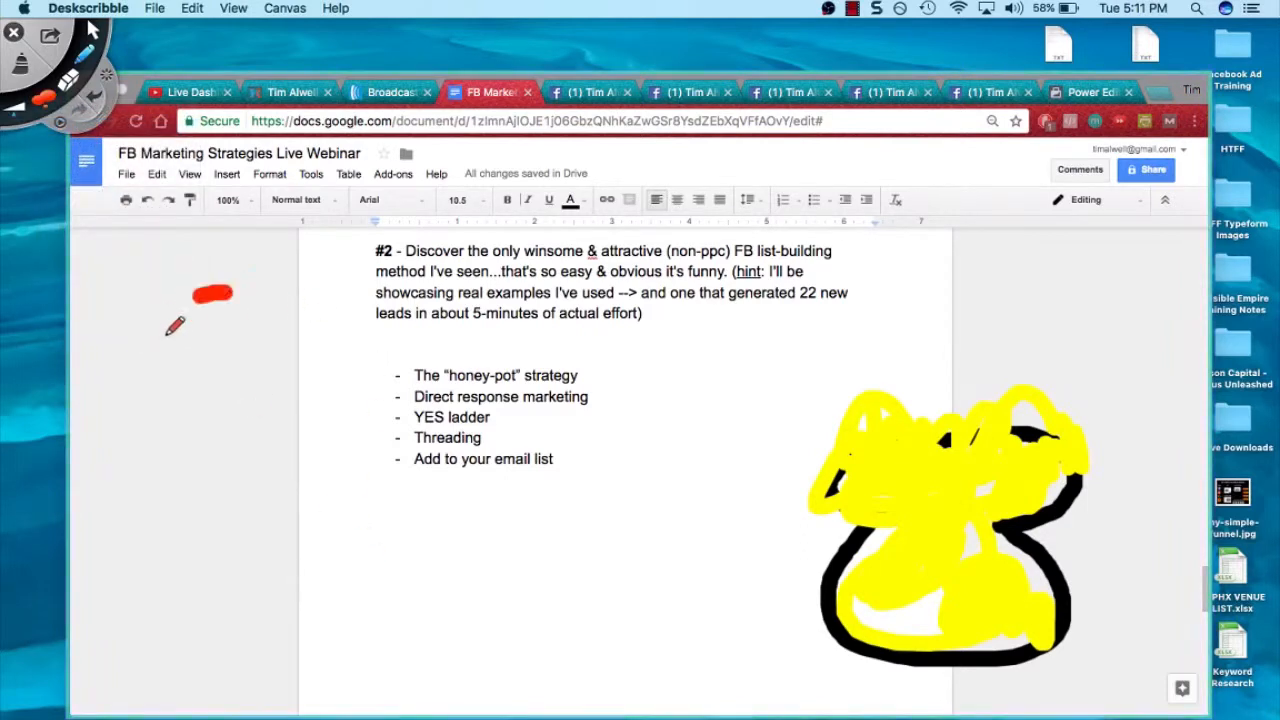
left_click_drag(216, 290, 200, 510)
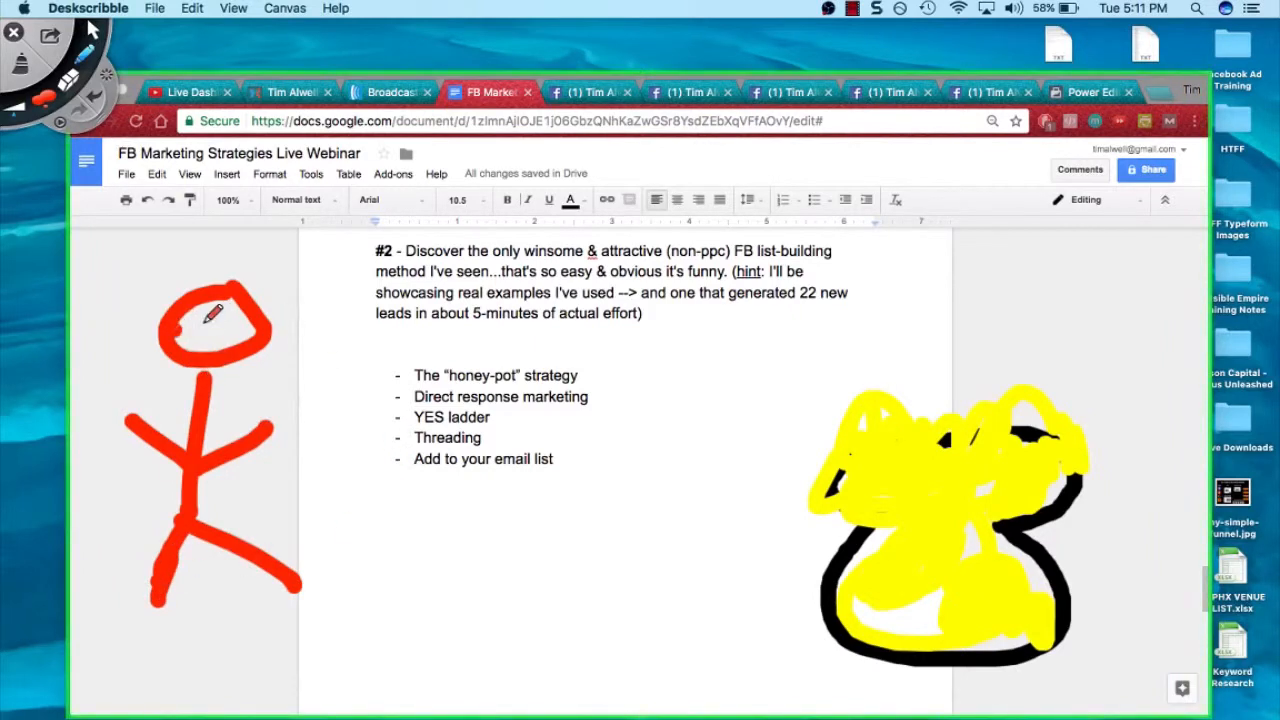
left_click_drag(216, 320, 256, 350)
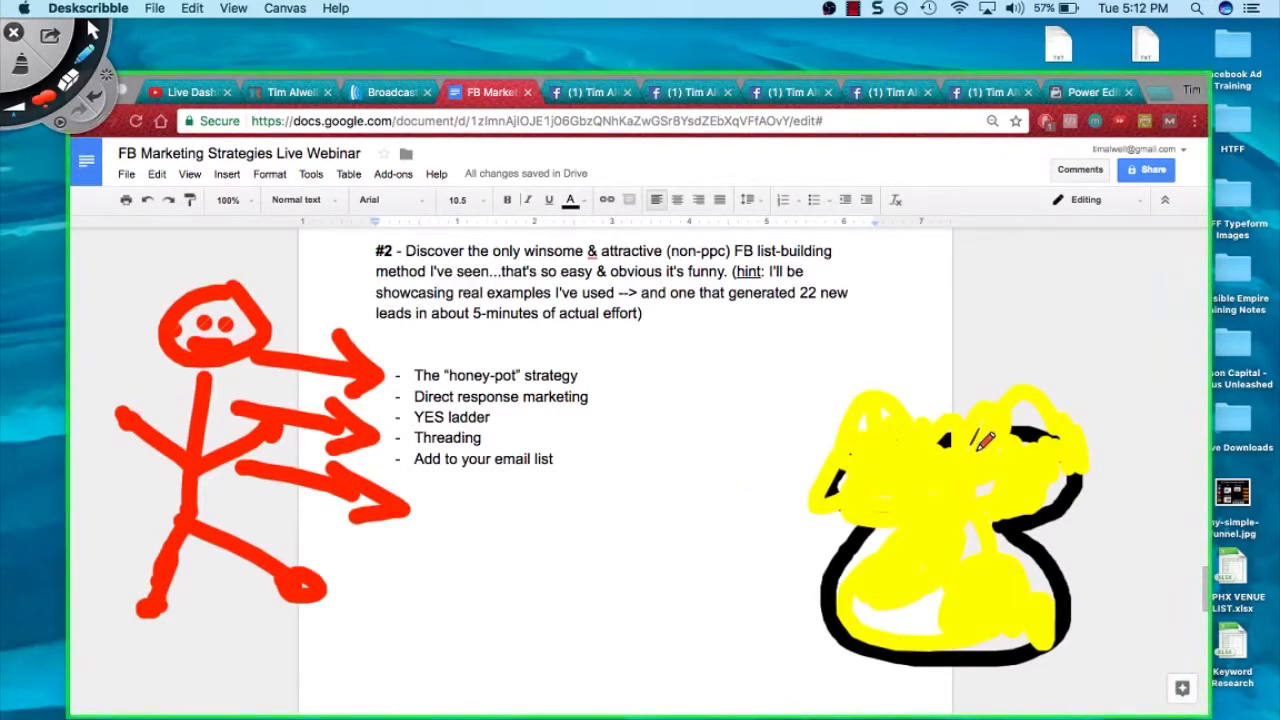
mouse_move(720, 372)
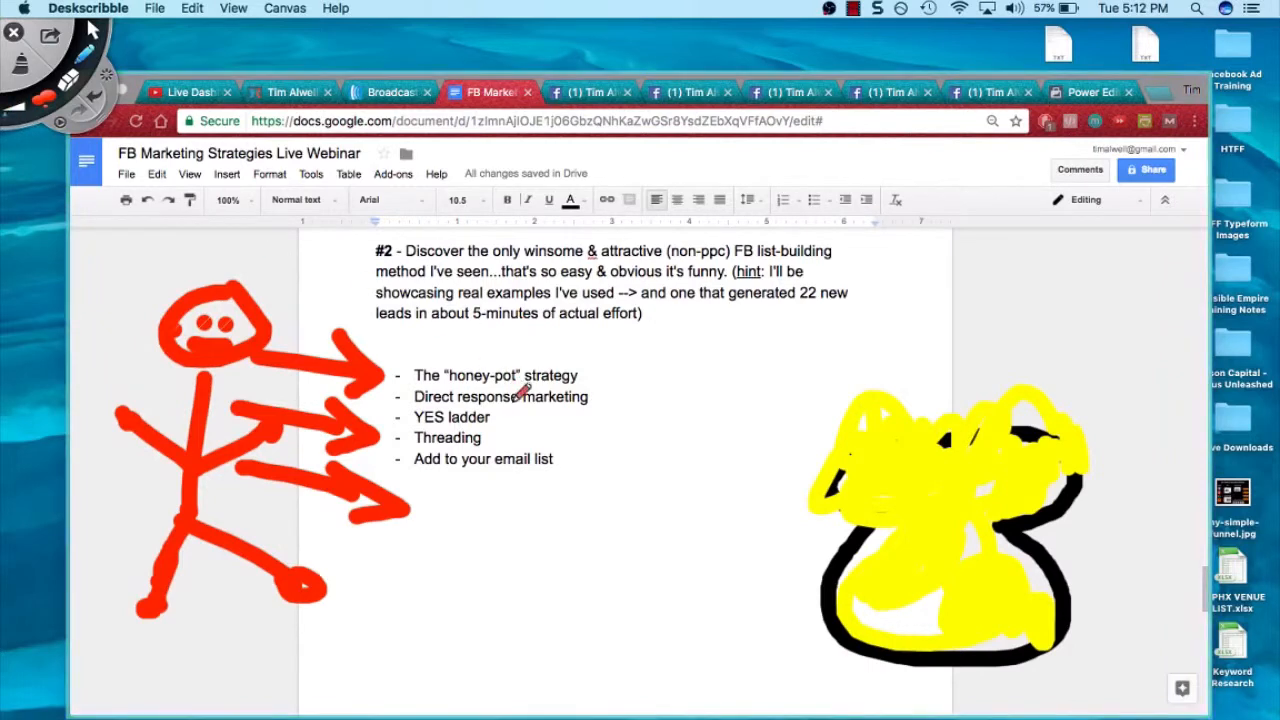
Step: Sketch a red spiral over the bullet list extending toward the yellow scribble before clearing drawings
left_click_drag(600, 400, 680, 500)
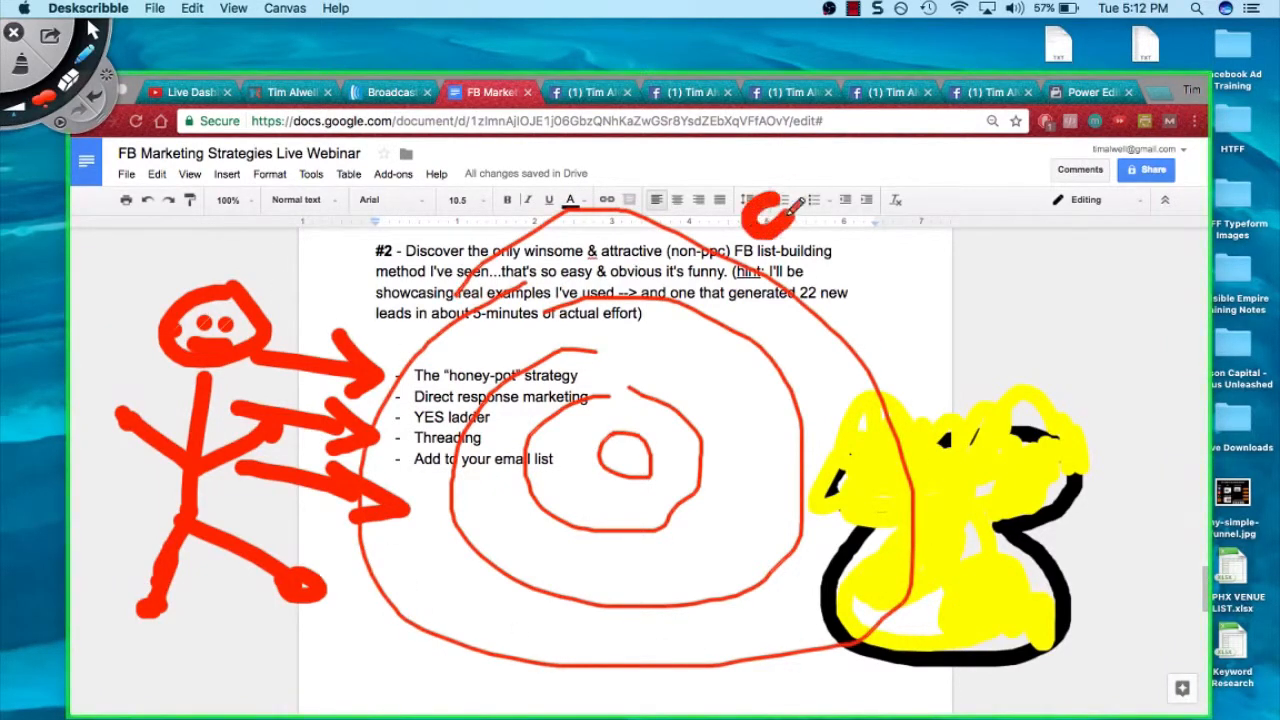
left_click_drag(790, 210, 760, 300)
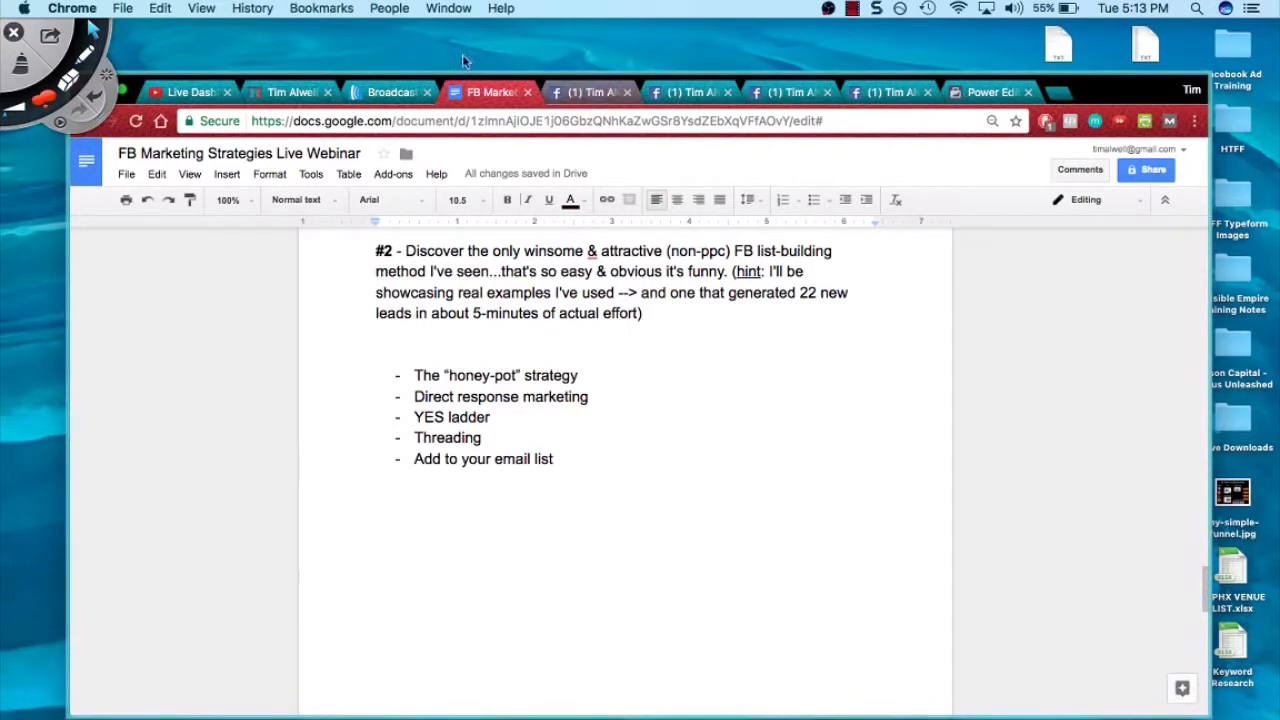
Step: Switch from the webinar outline to the open Facebook profile timeline
left_click(122, 8)
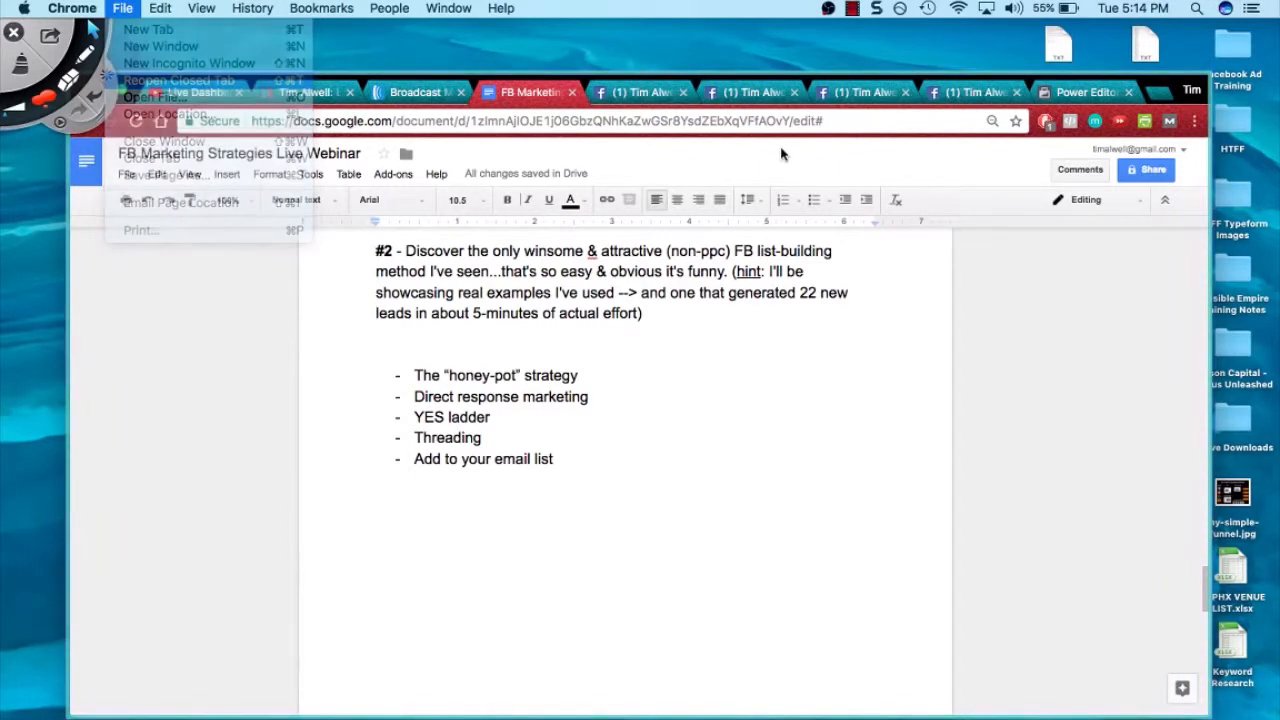
left_click(592, 92)
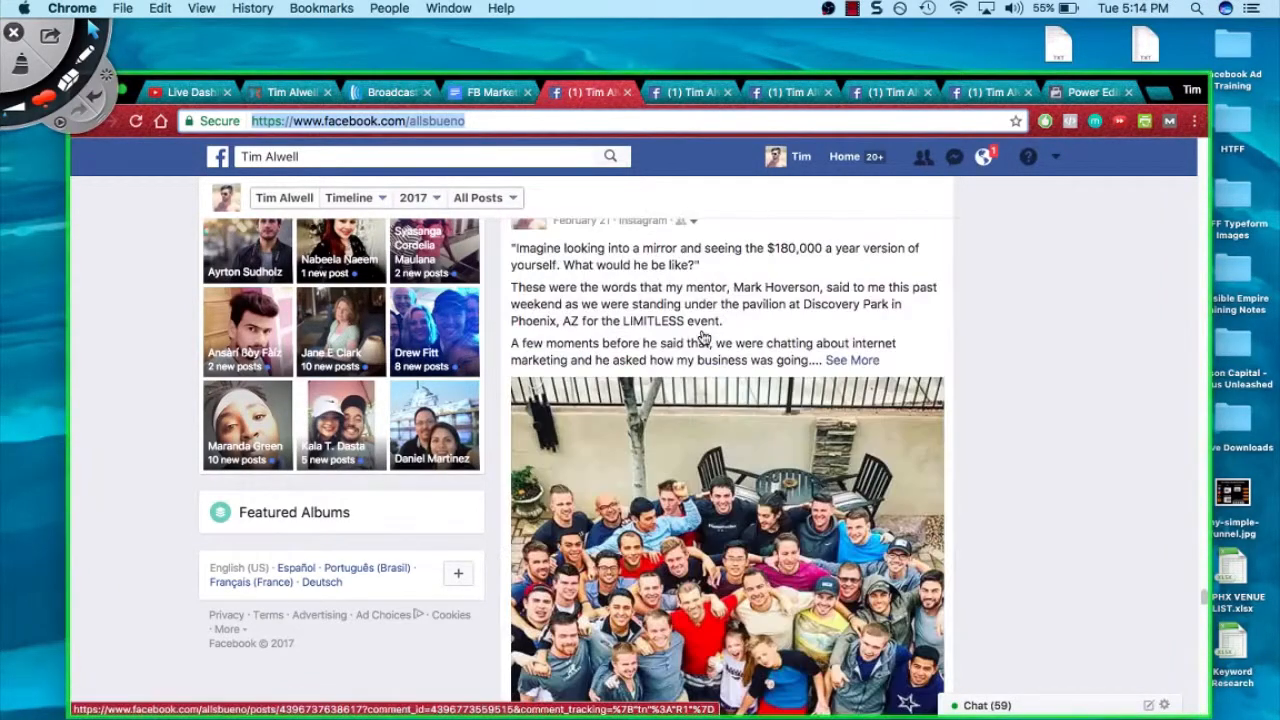
Step: Scroll the timeline to the January 16 Vegas mastermind post and expand its full text
left_click(728, 540)
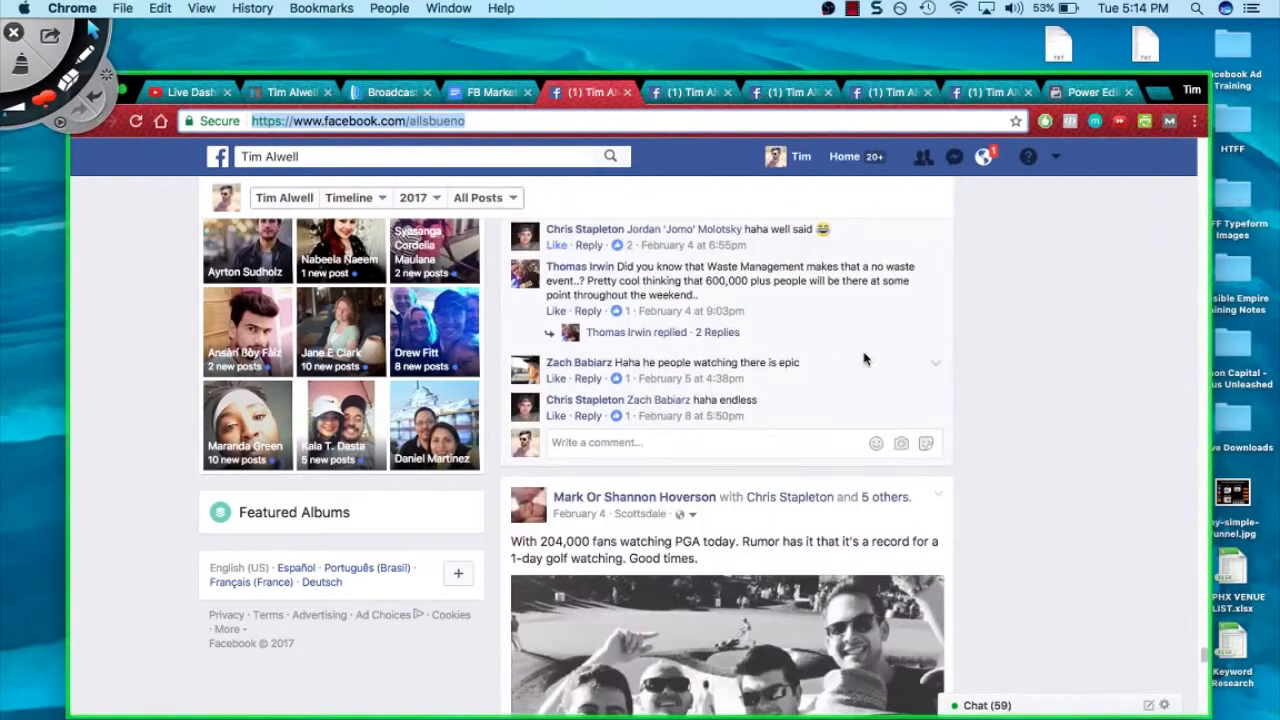
scroll("down", 3)
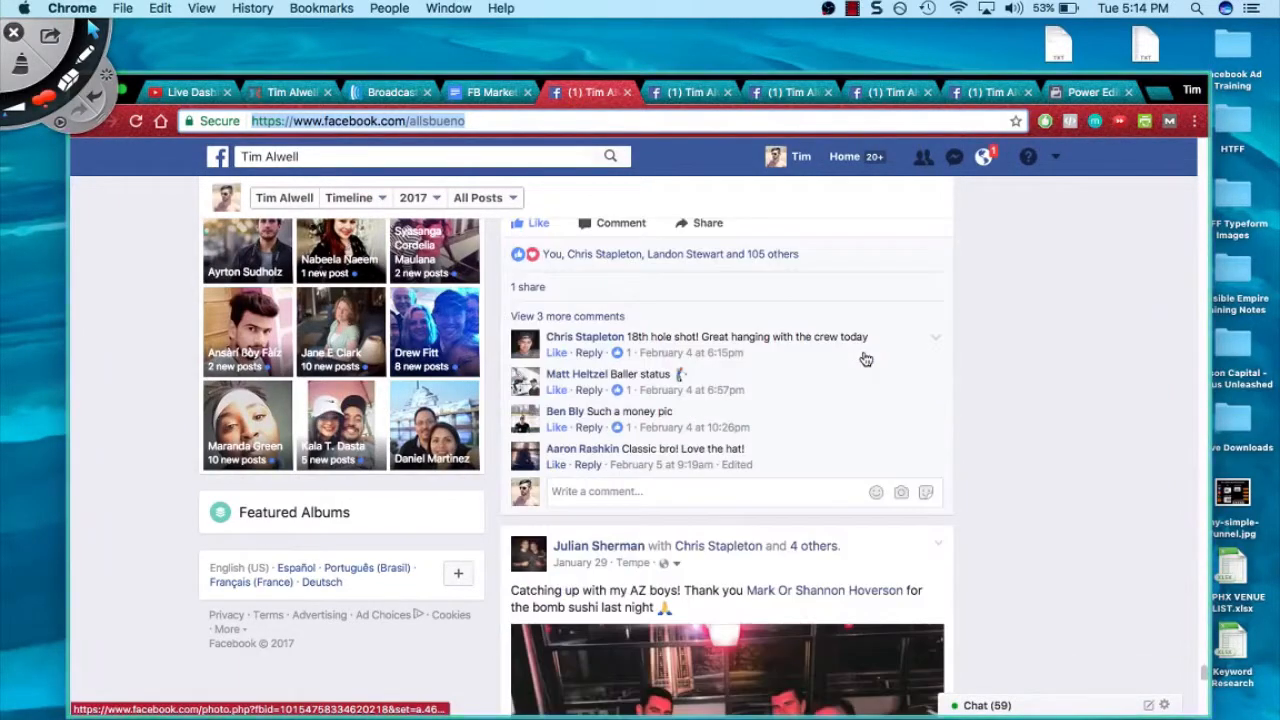
scroll("down", 3)
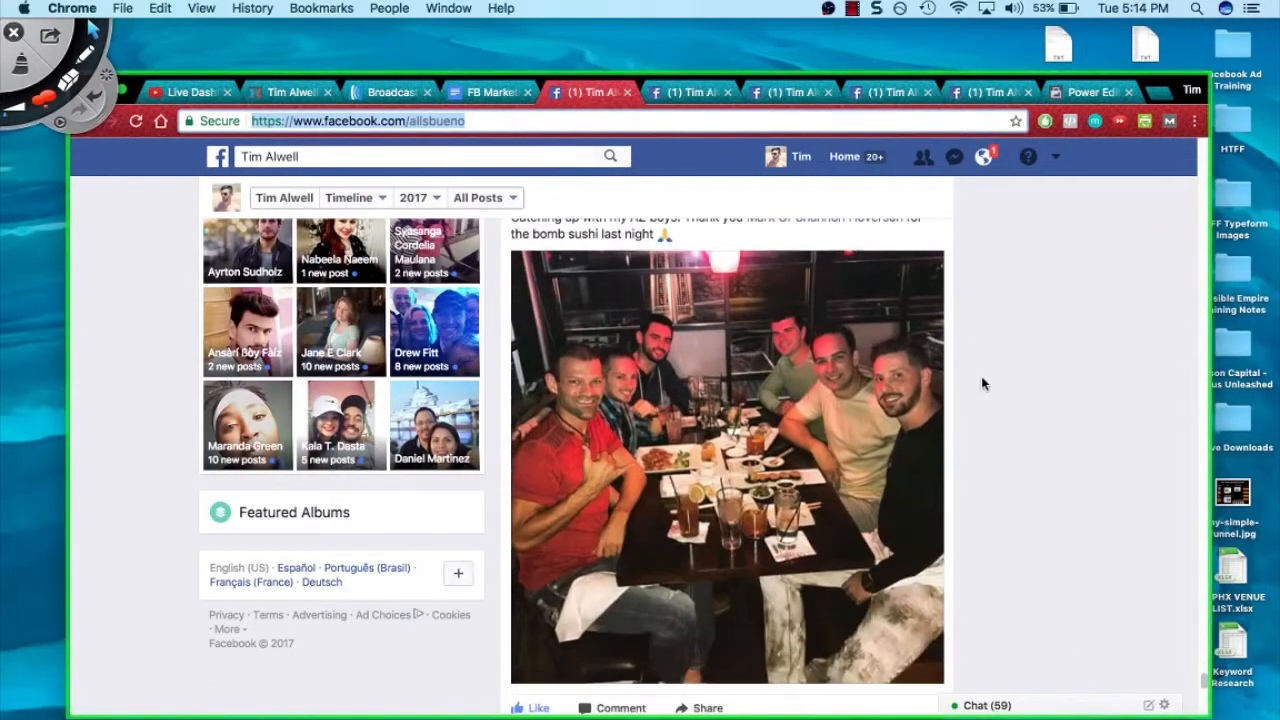
scroll("down", 3)
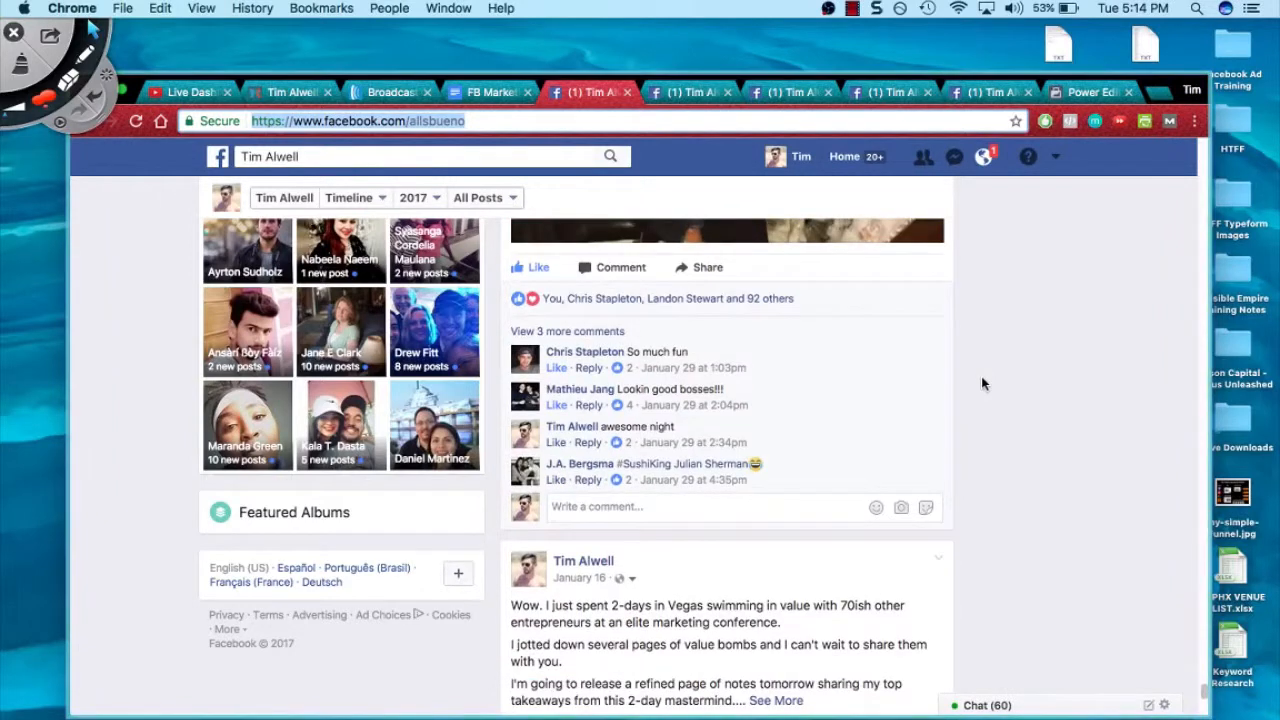
scroll("down", 3)
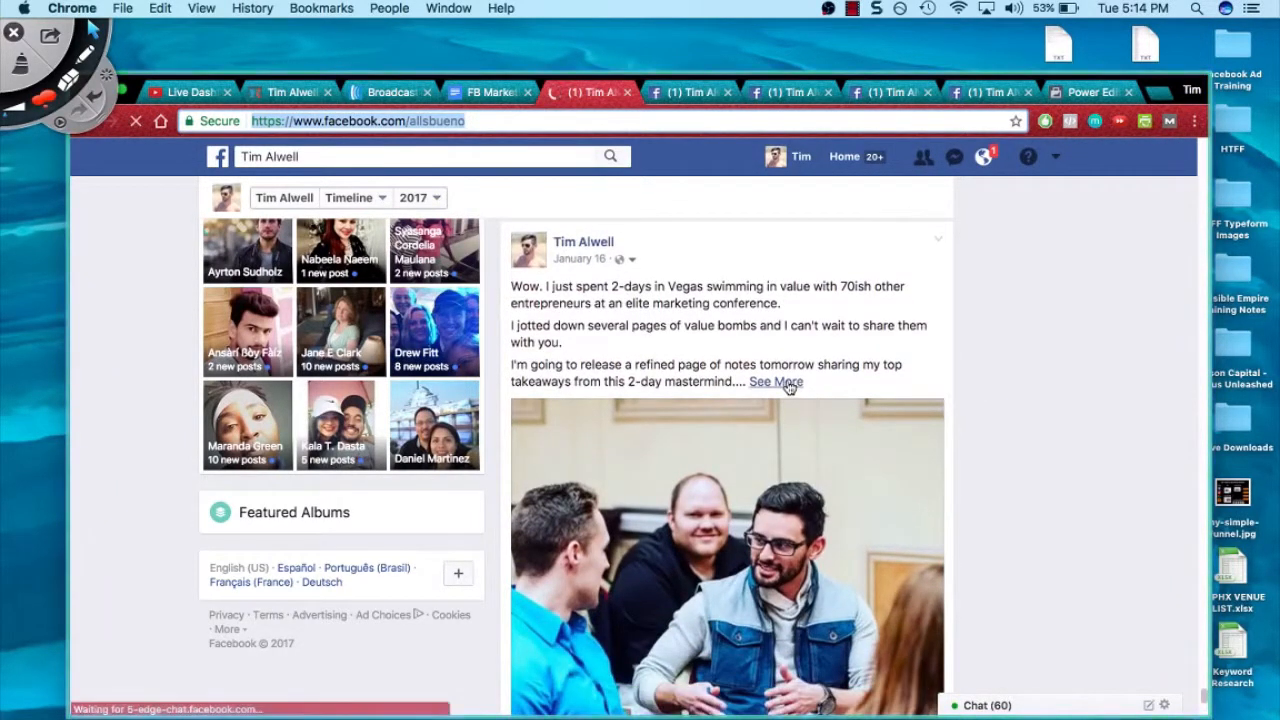
left_click(776, 382)
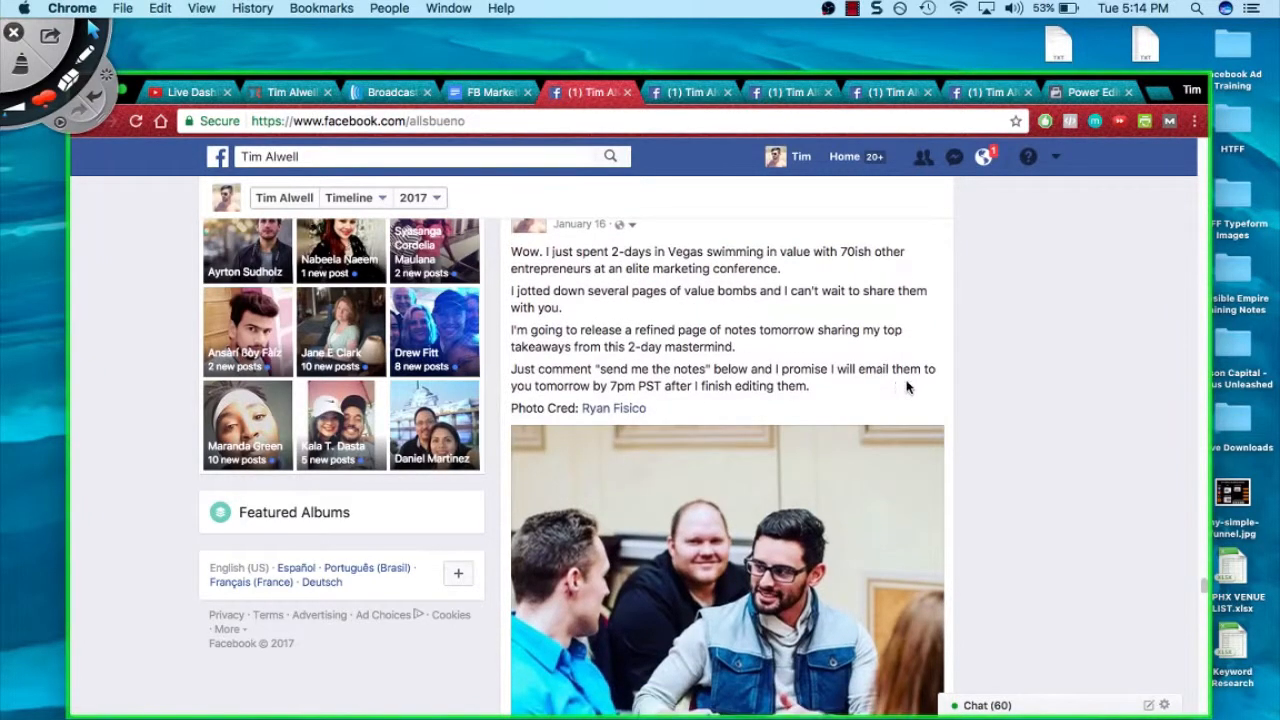
scroll("down", 3)
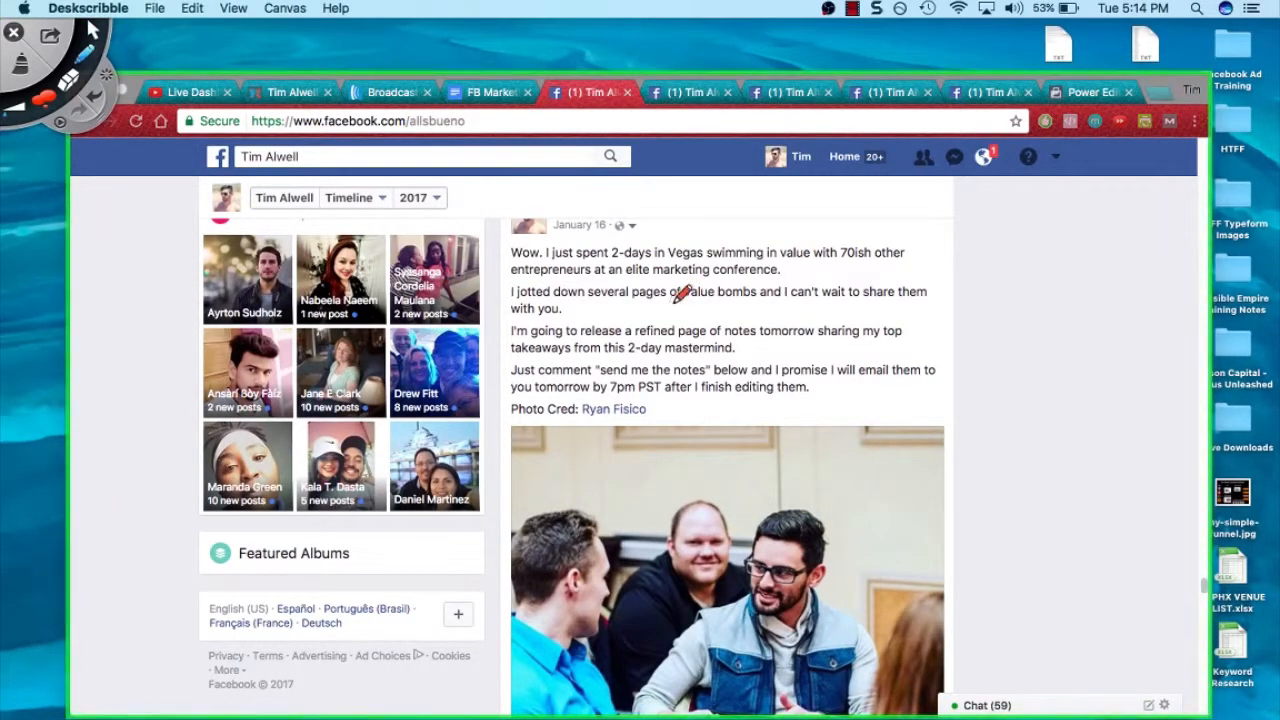
mouse_move(768, 292)
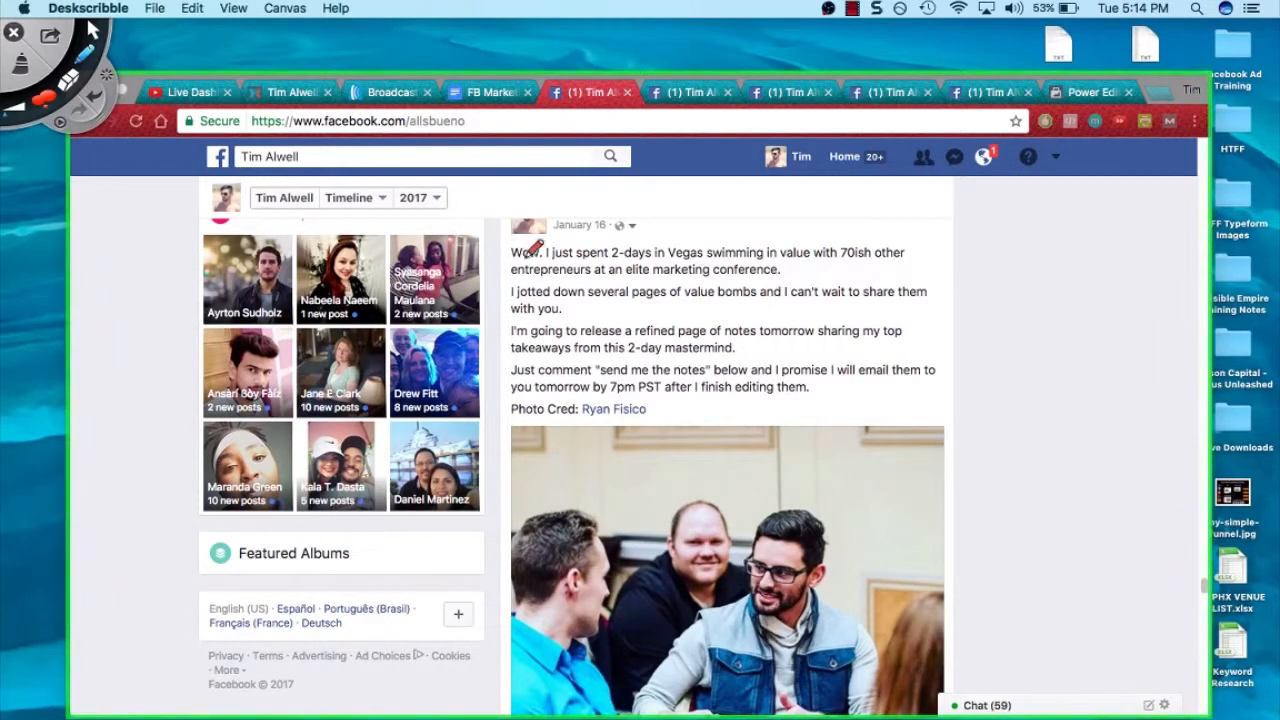
mouse_move(820, 276)
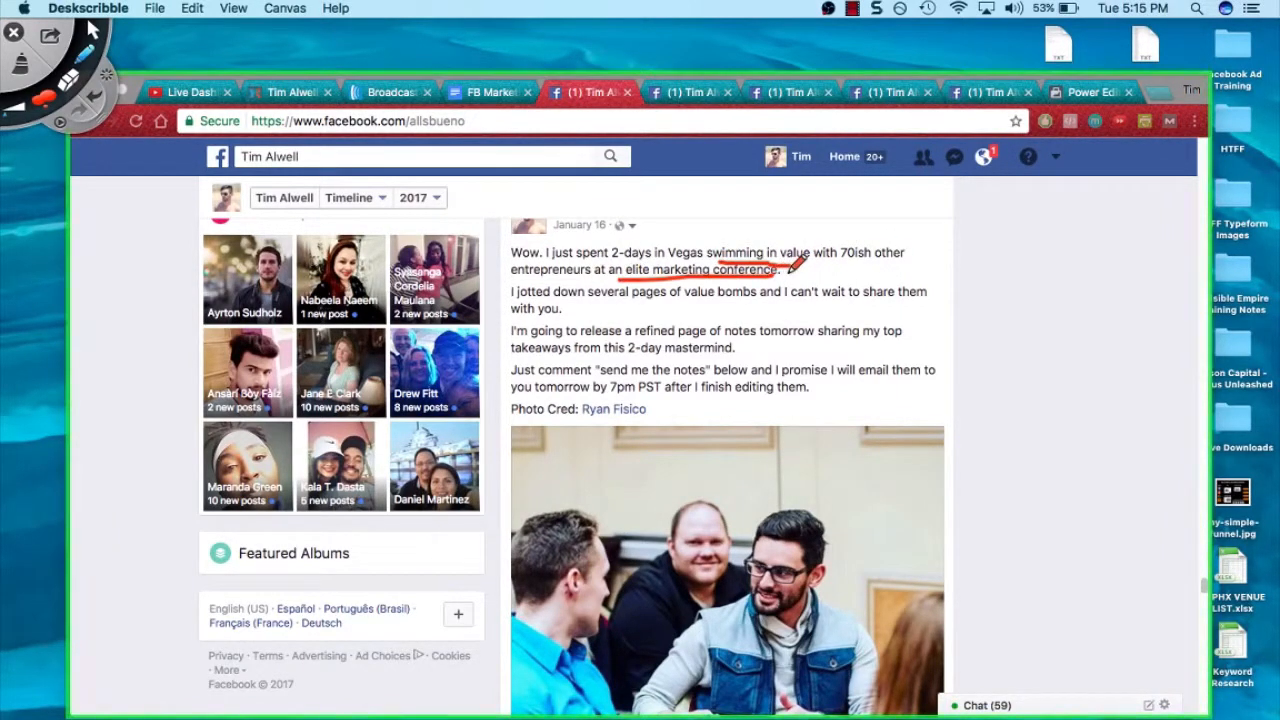
mouse_move(590, 318)
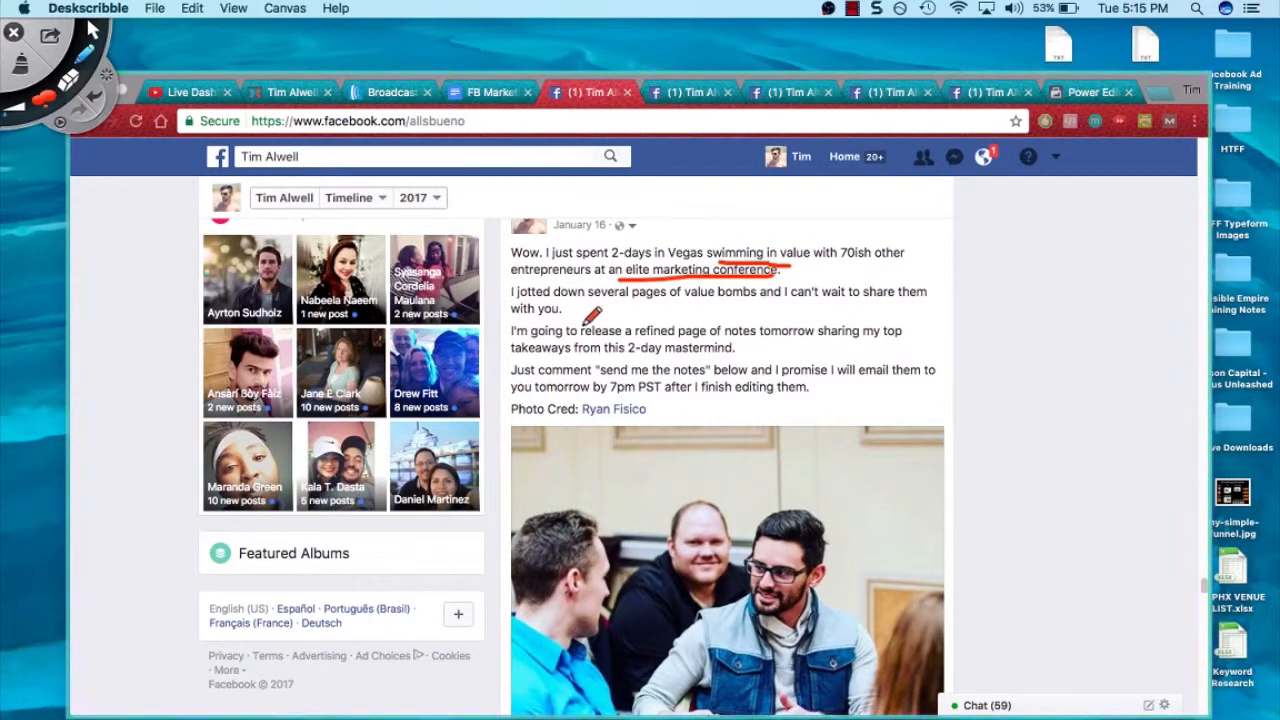
mouse_move(780, 310)
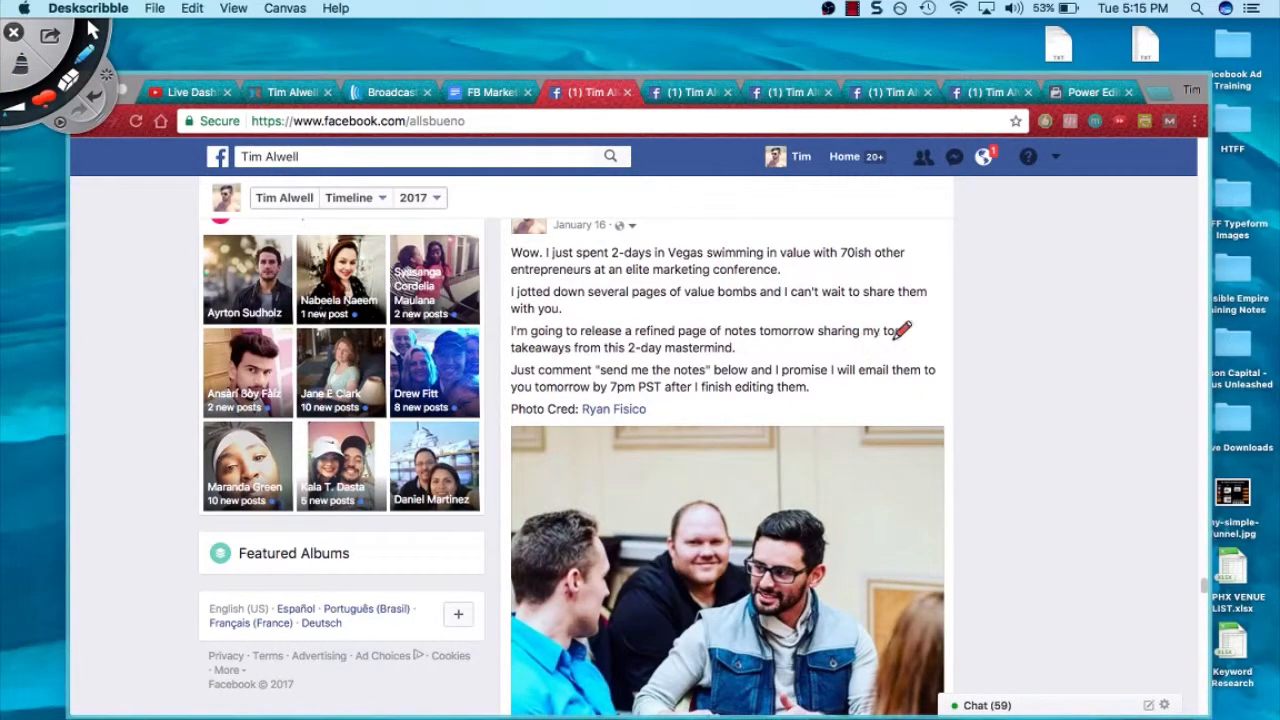
Step: Mark the top-takeaways promise and circle the whole Vegas post text in red
left_click_drag(508, 360, 780, 358)
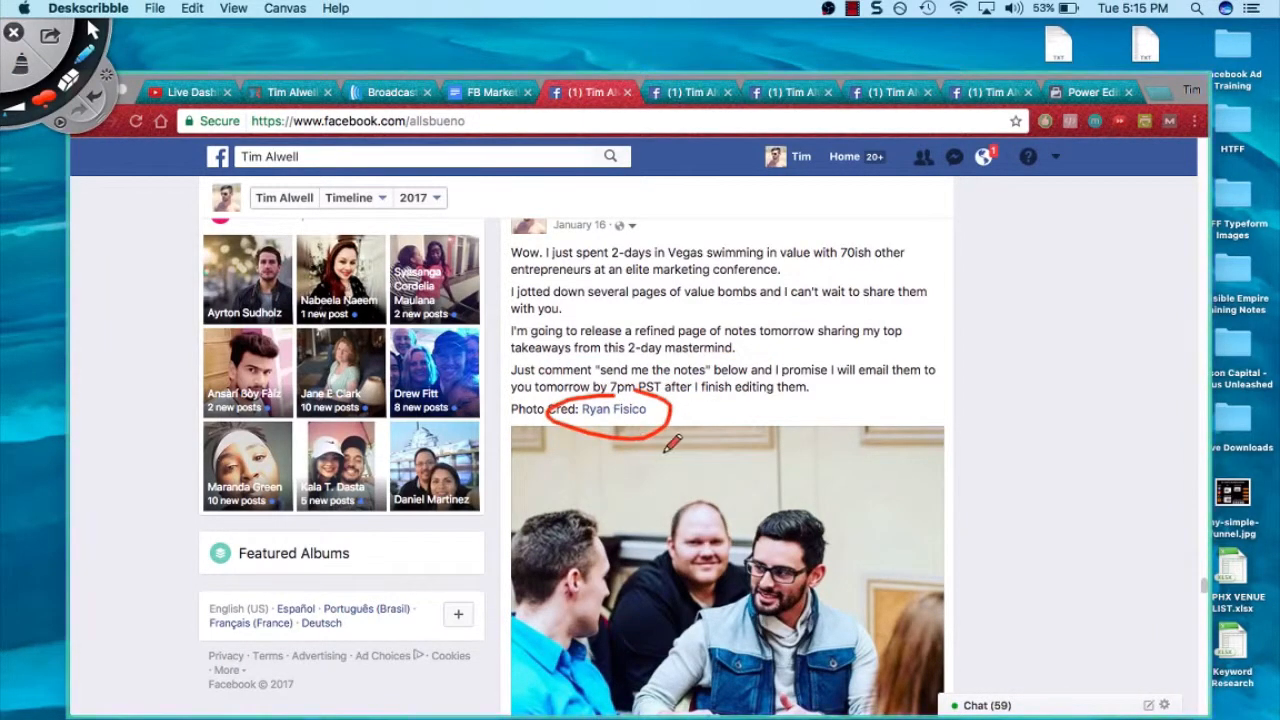
scroll("down", 3)
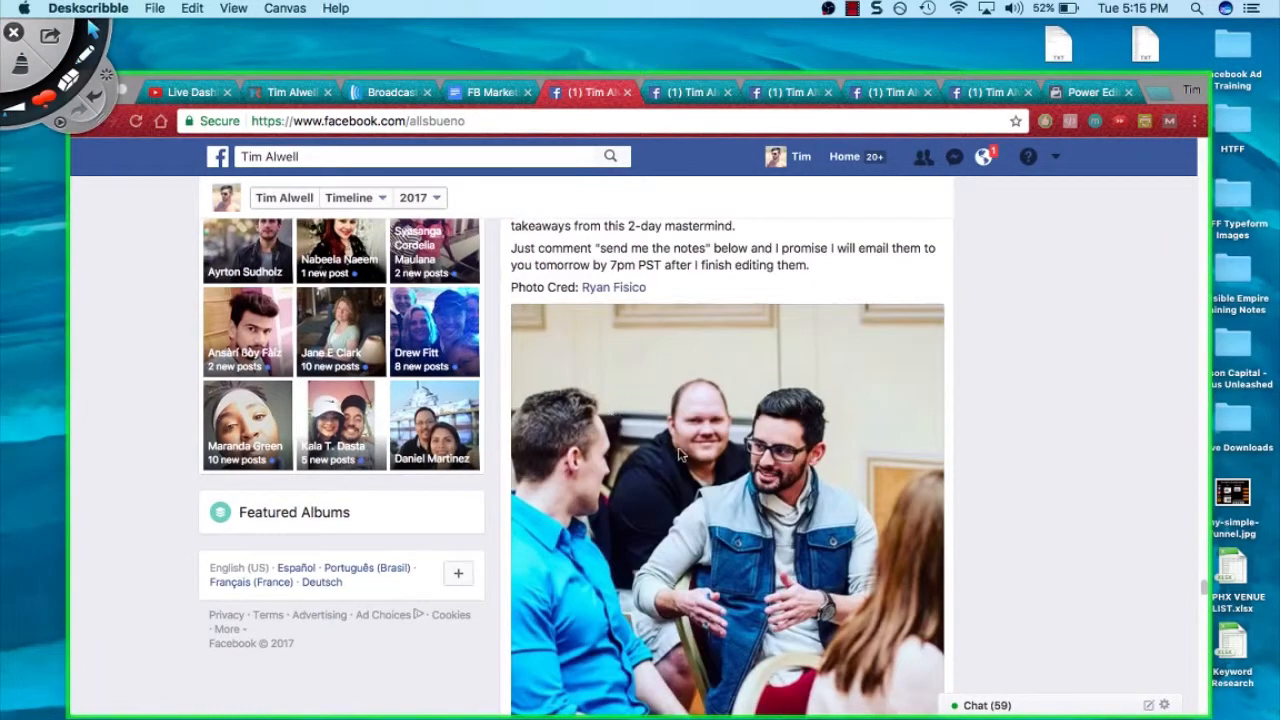
scroll("down", 3)
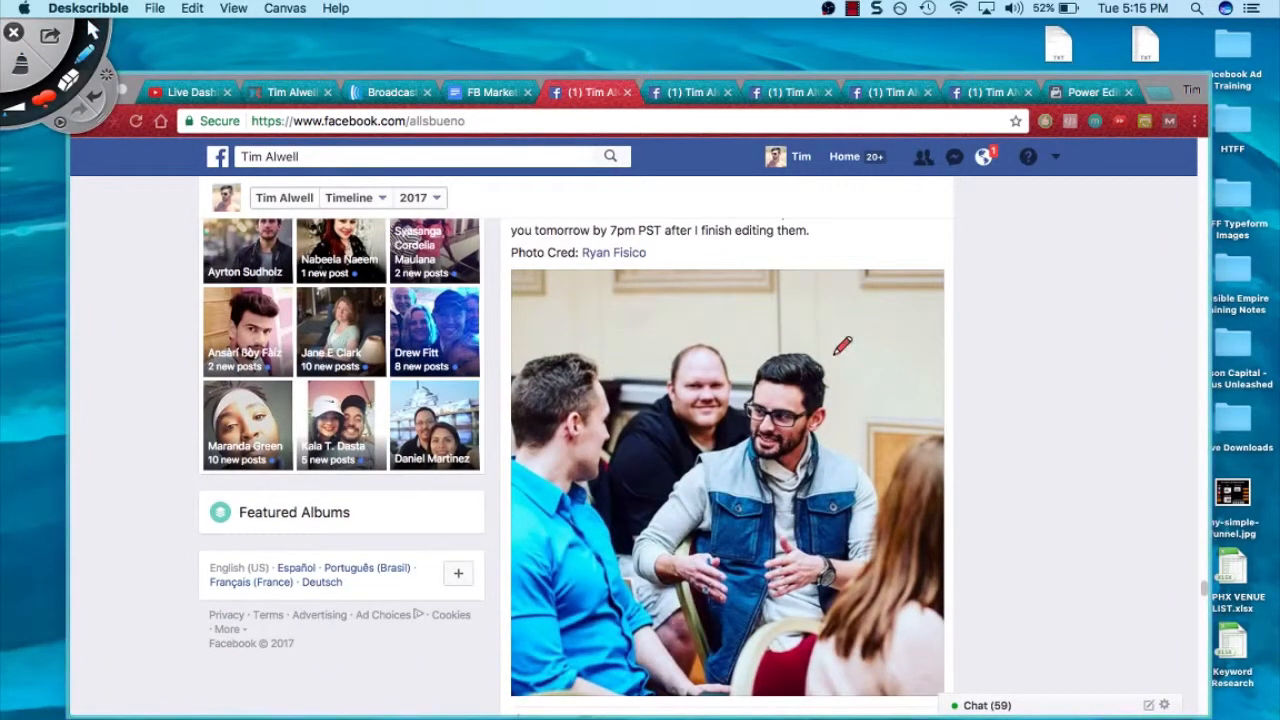
left_click_drag(640, 316, 850, 350)
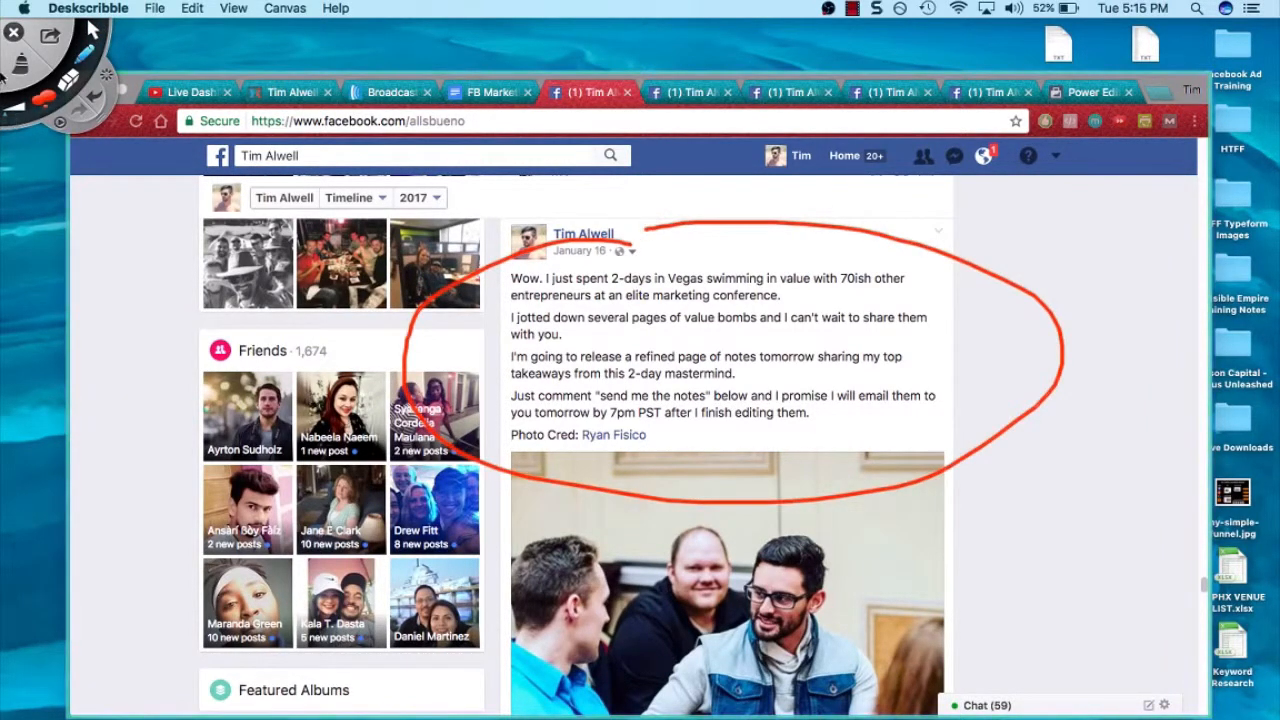
Step: Scroll down past the photo to the post's reactions and first comments
scroll("down", 3)
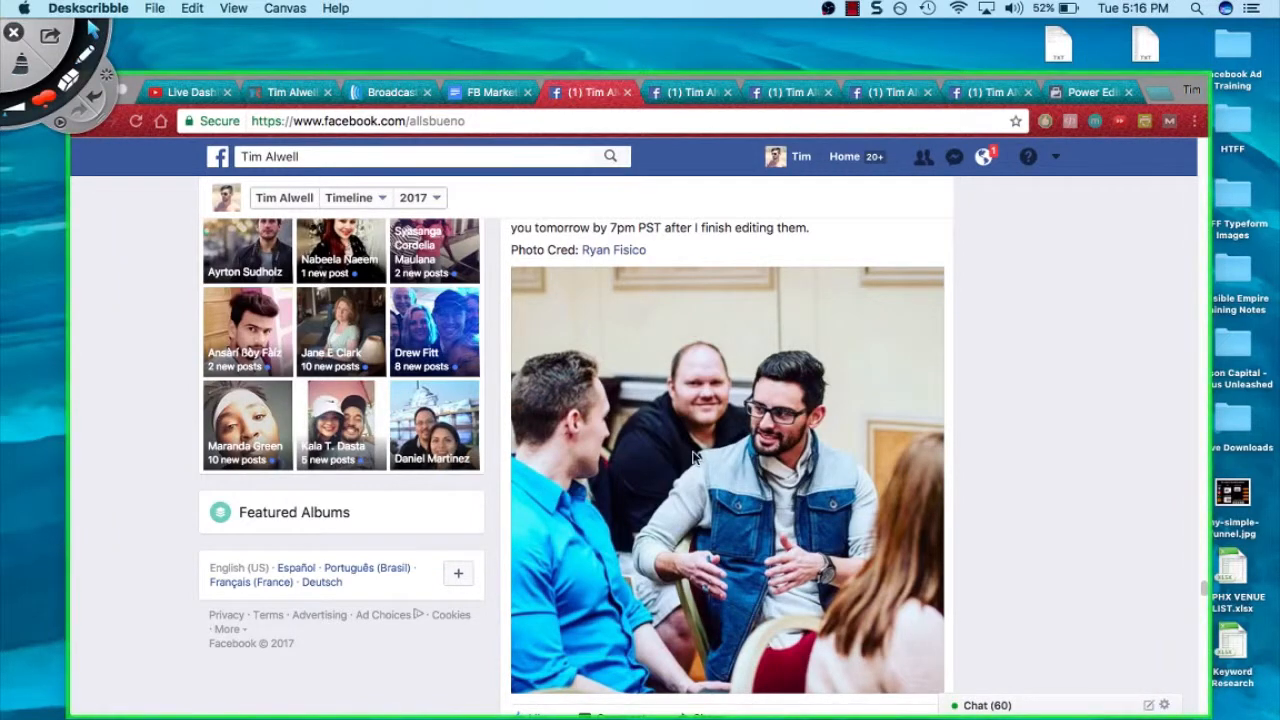
scroll("down", 3)
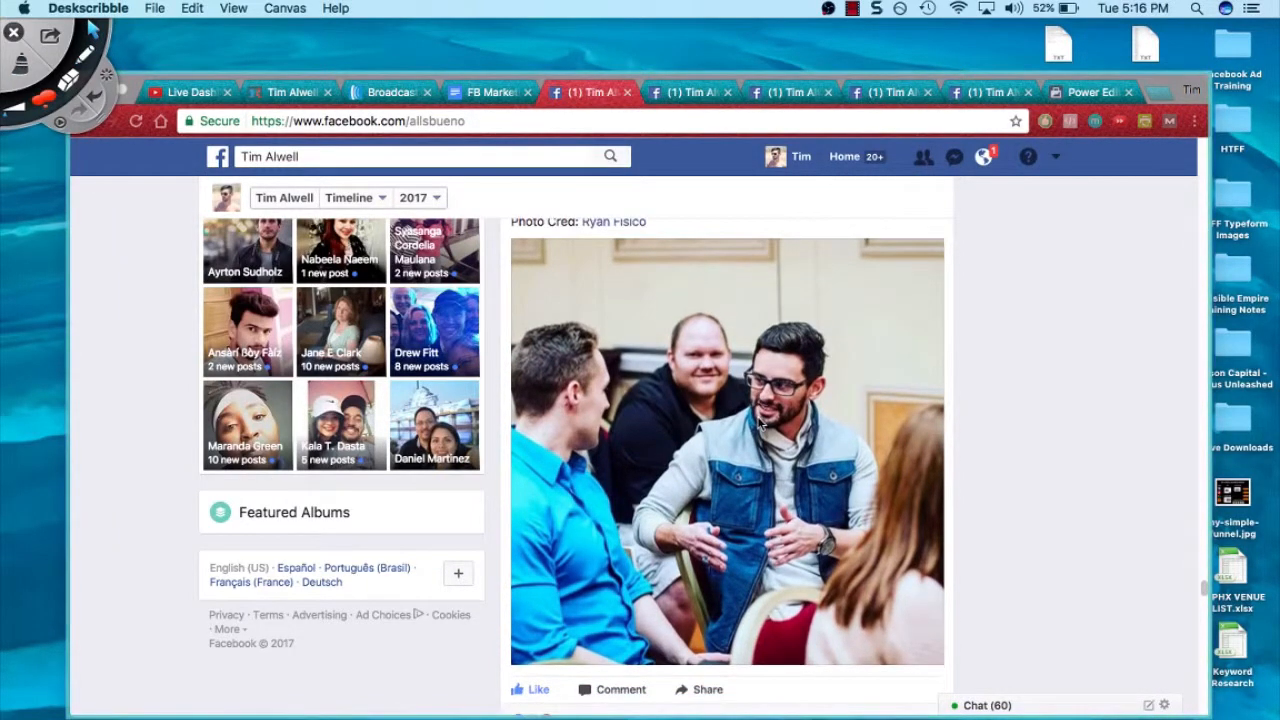
scroll("down", 3)
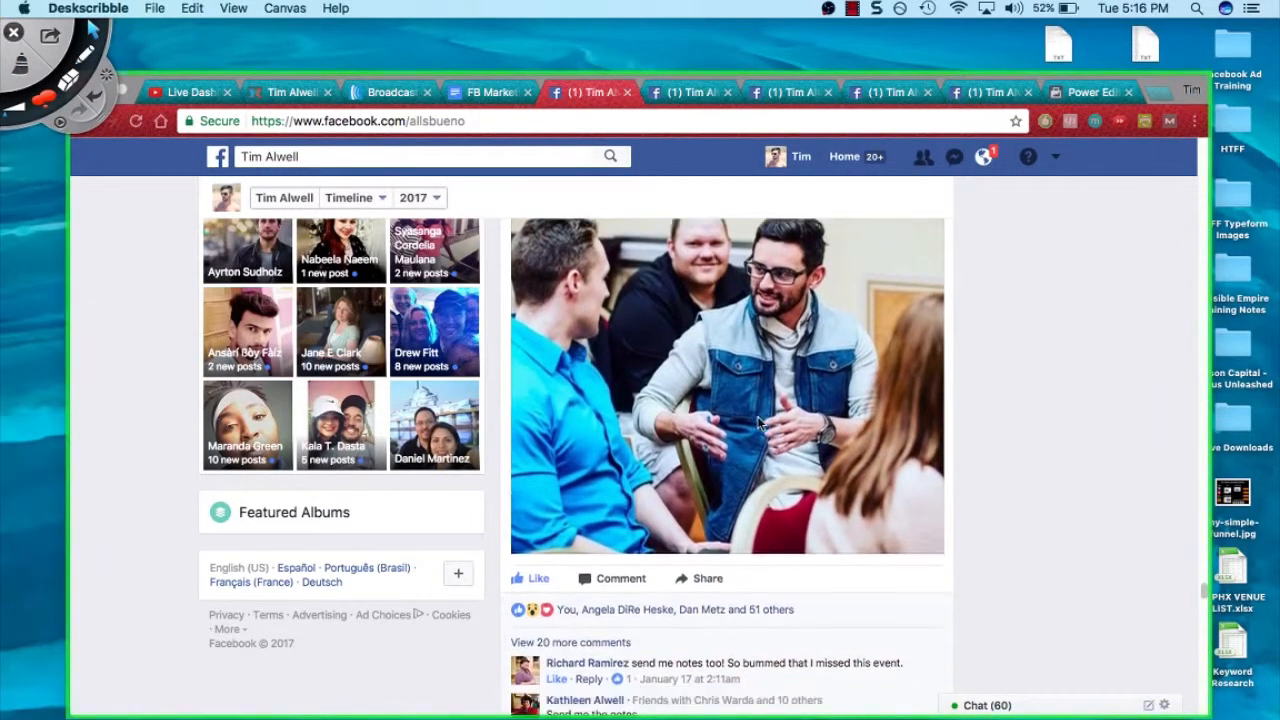
Step: Underline the 'send me the notes' comments in red while scrolling through them
scroll("down", 3)
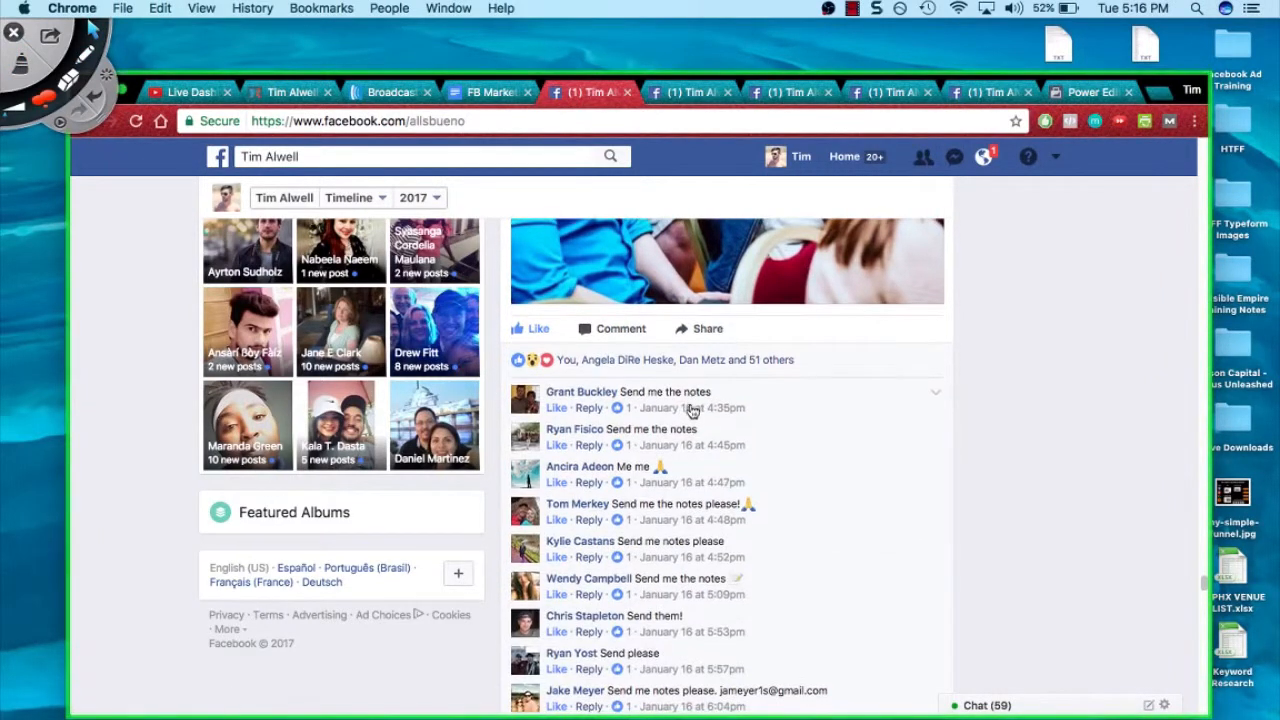
scroll("down", 3)
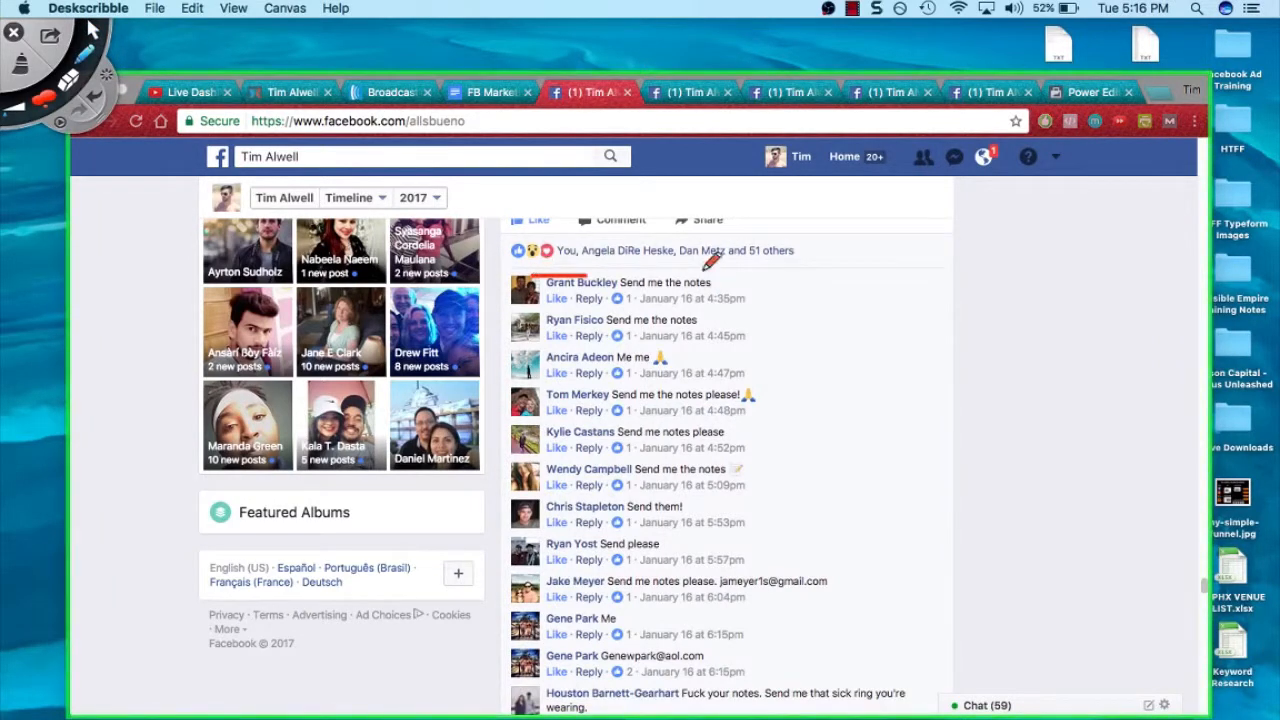
left_click_drag(550, 276, 760, 316)
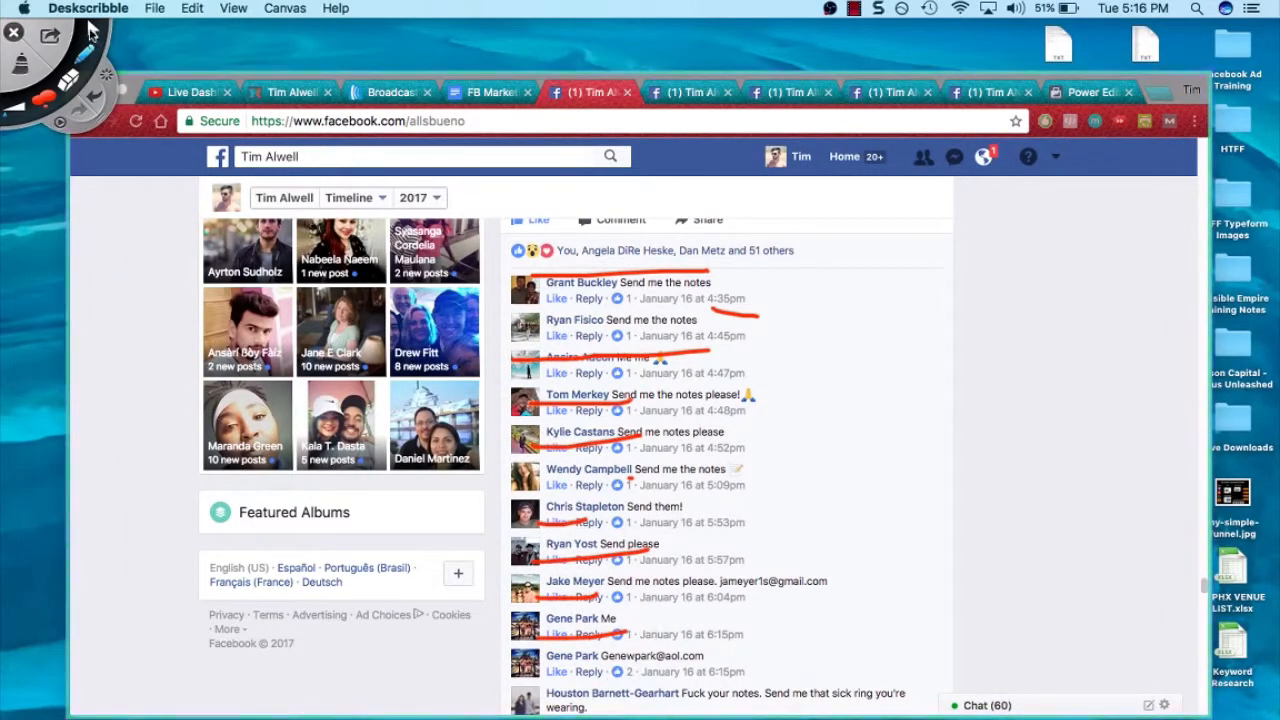
scroll("down", 3)
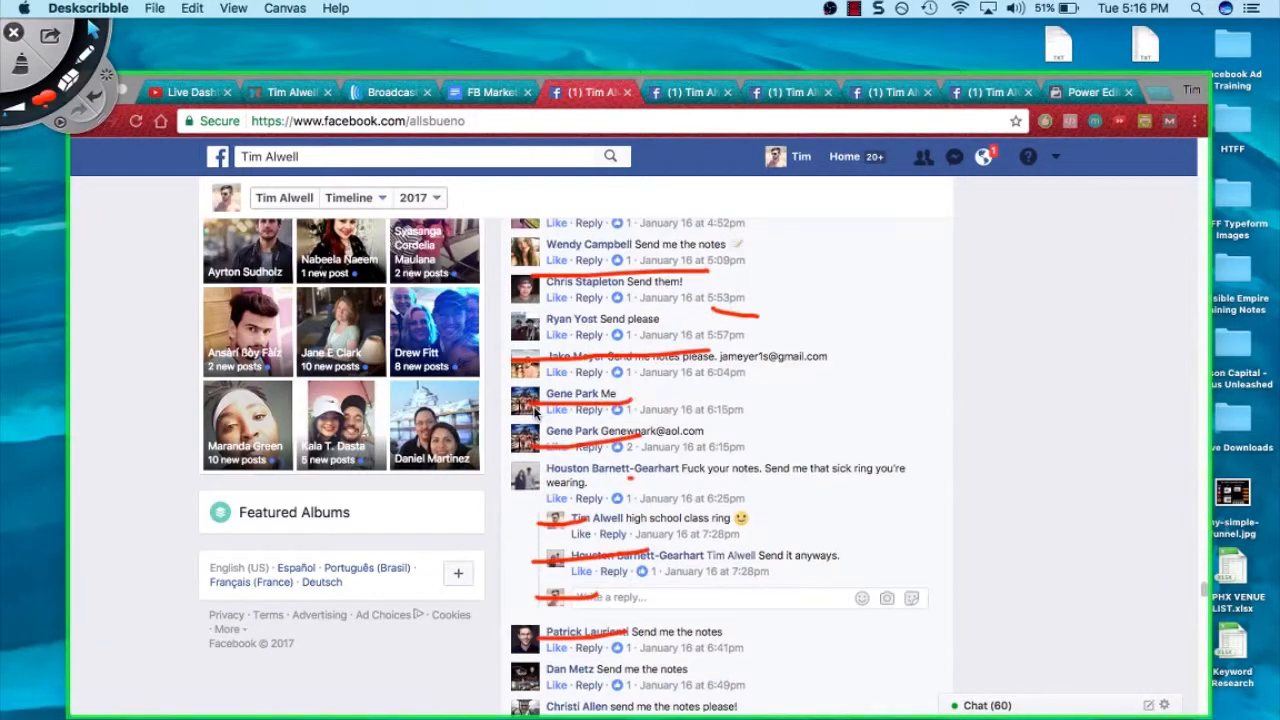
scroll("down", 3)
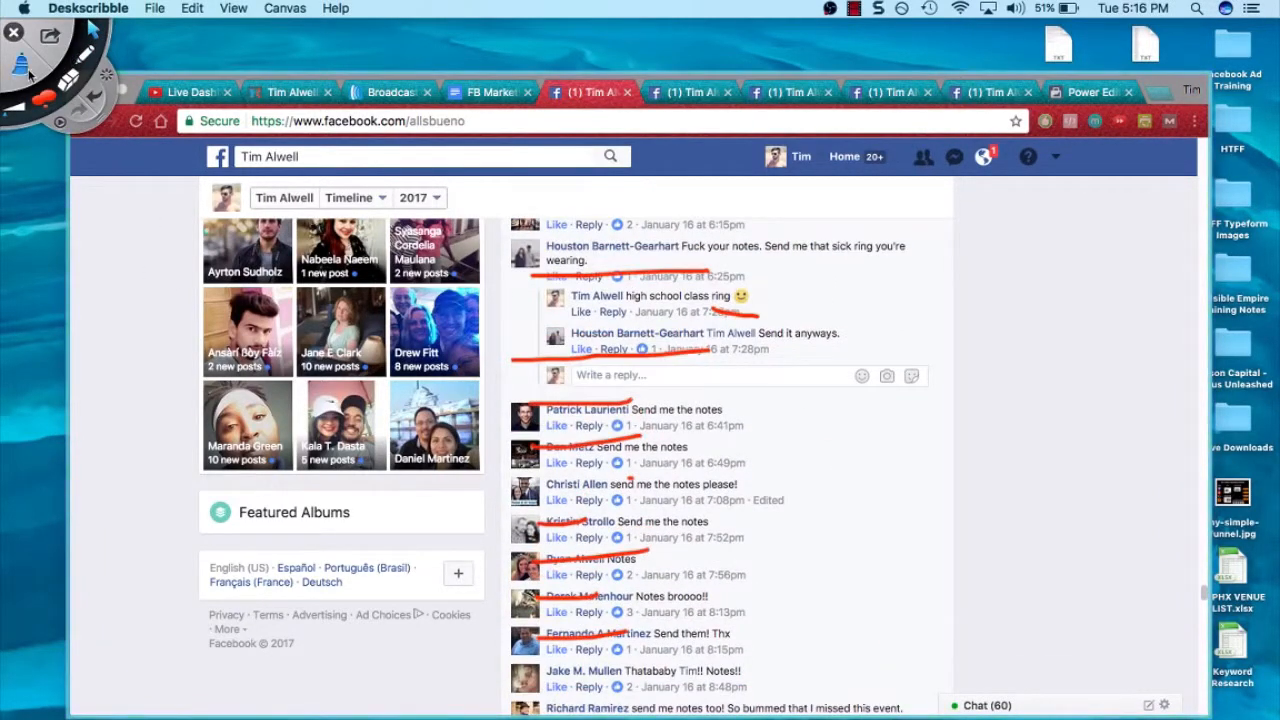
scroll("down", 3)
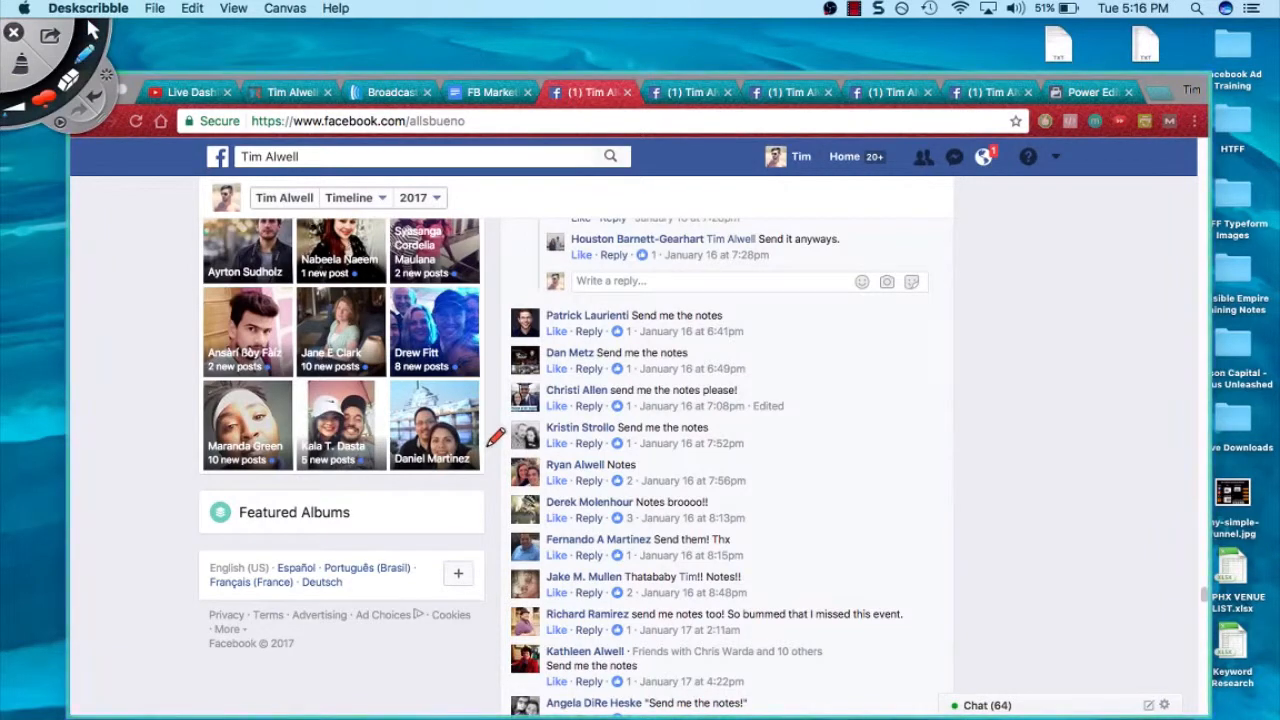
left_click_drag(570, 330, 740, 360)
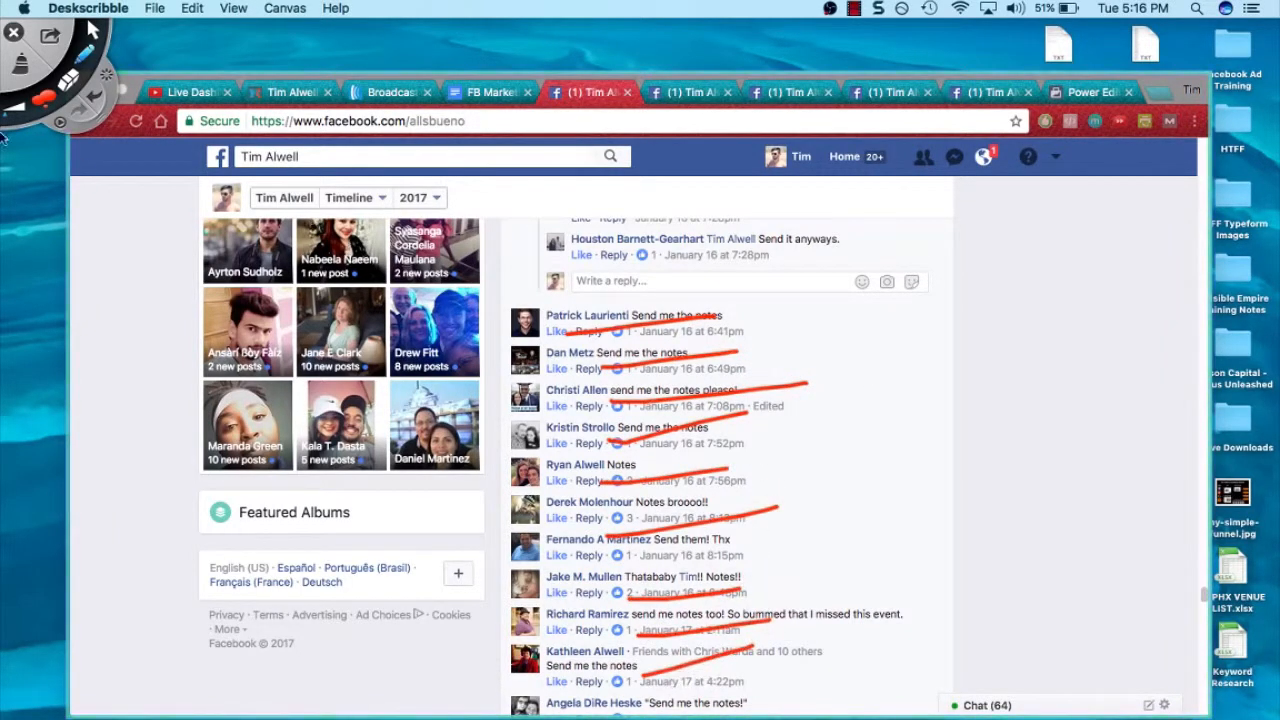
Step: Scroll back to the original Vegas post and its photo
scroll("down", 3)
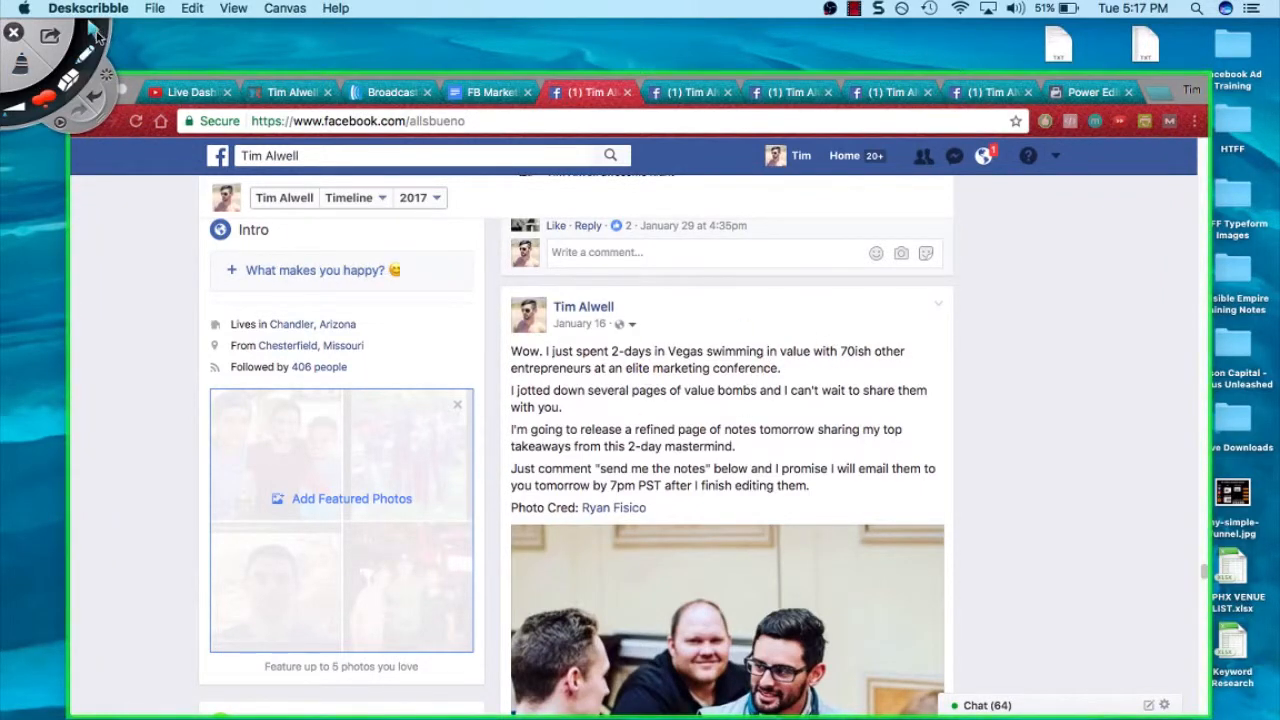
scroll("down", 3)
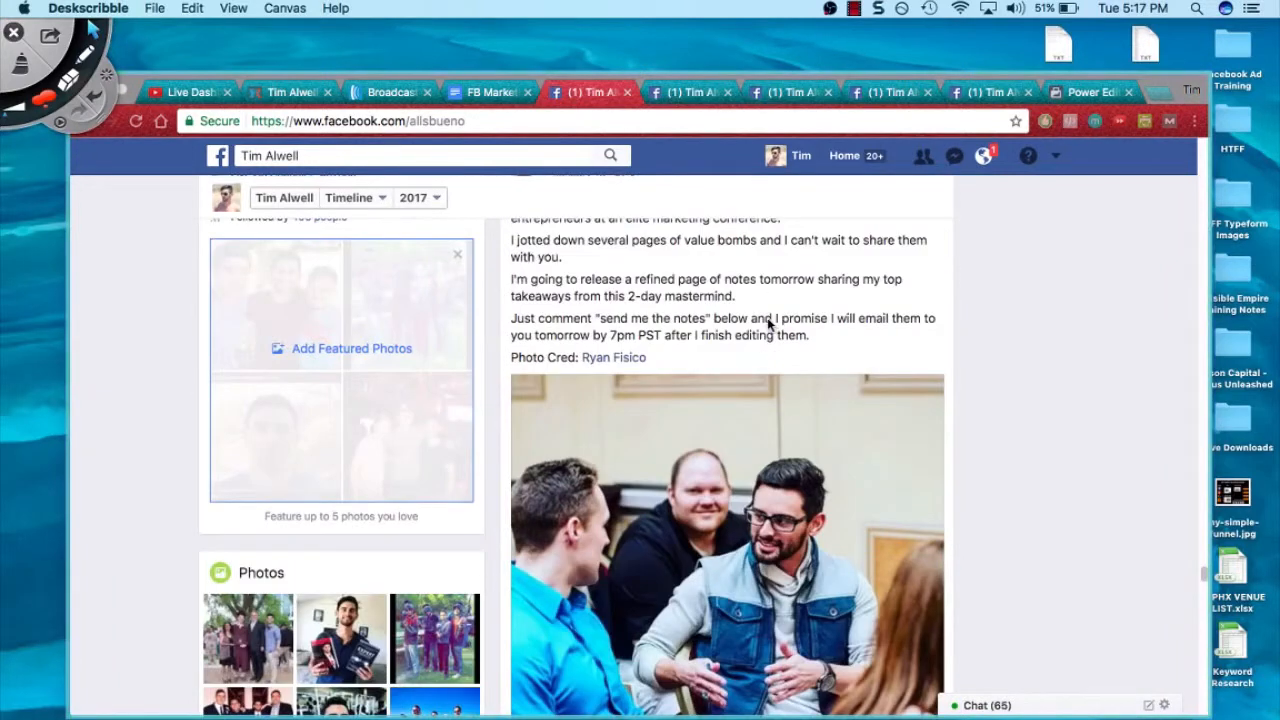
scroll("down", 3)
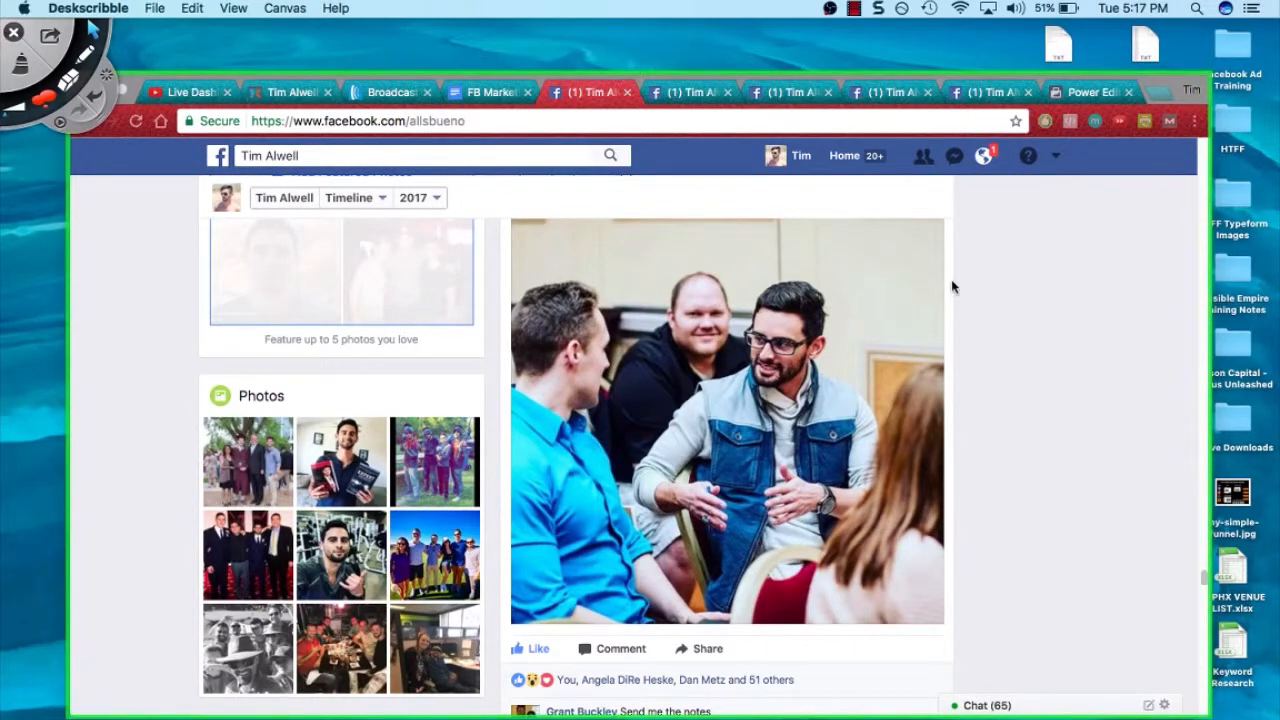
mouse_move(808, 332)
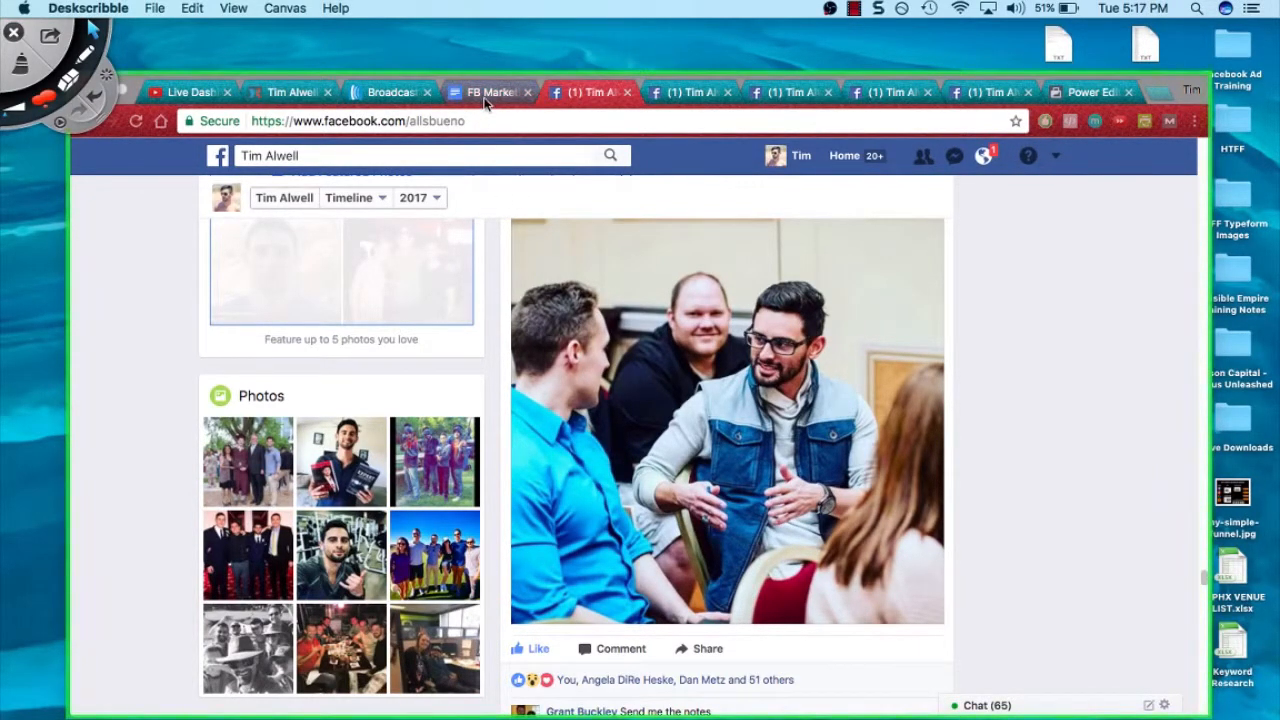
Step: Return to the webinar outline and draw a red vertical line beside point #2's bullets
left_click(488, 92)
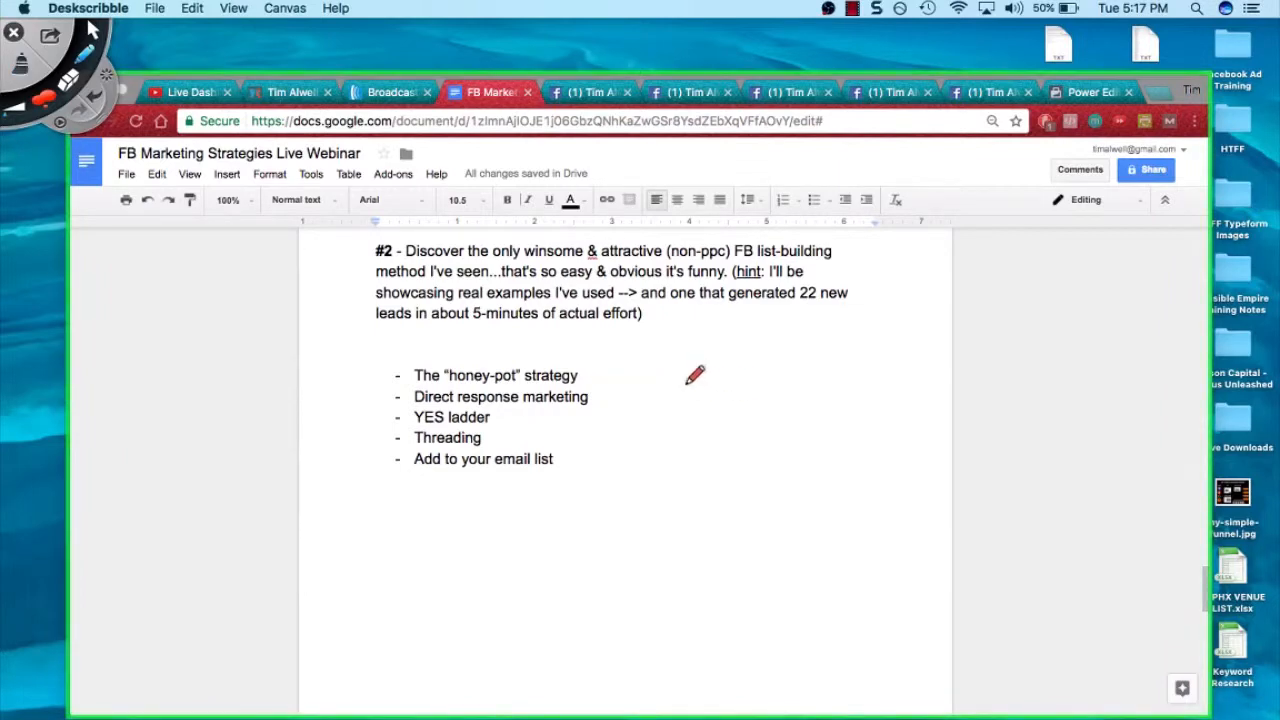
mouse_move(676, 352)
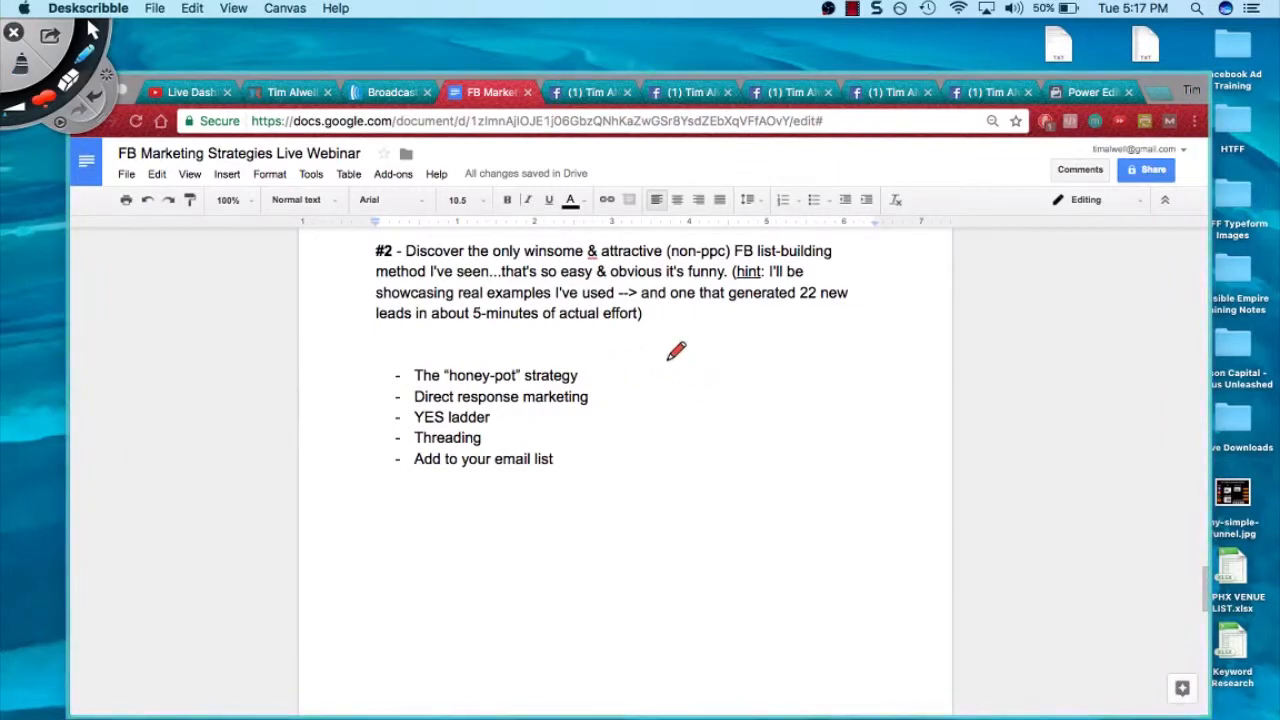
left_click_drag(604, 372, 668, 348)
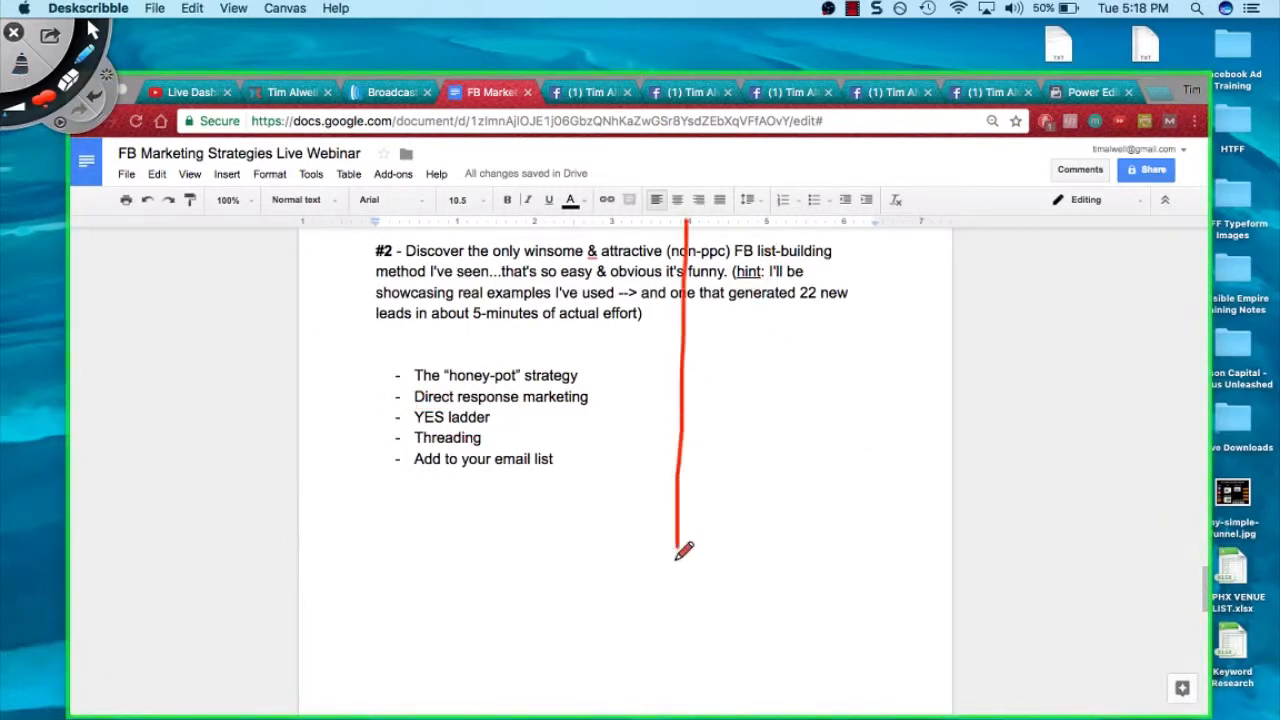
Step: Draw the second red upright, a base line with an arrow, and a stick figure beside the ladder
left_click_drag(776, 190, 762, 630)
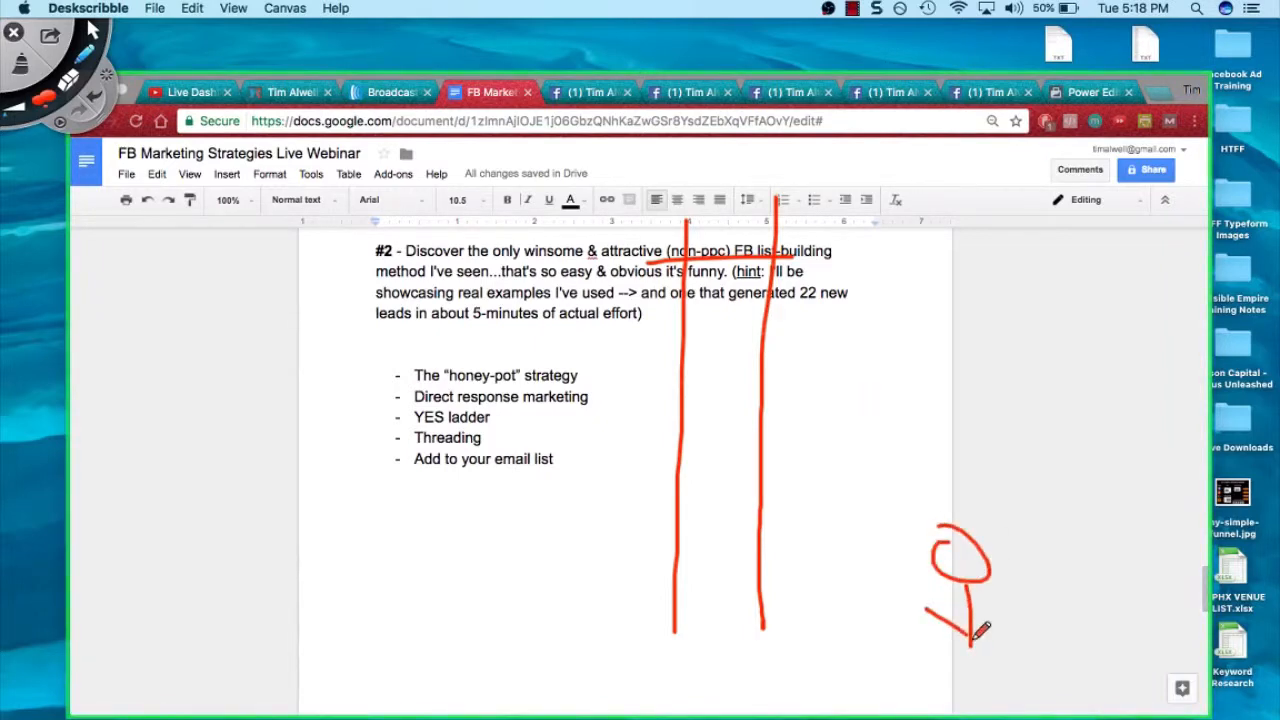
left_click_drag(964, 600, 990, 690)
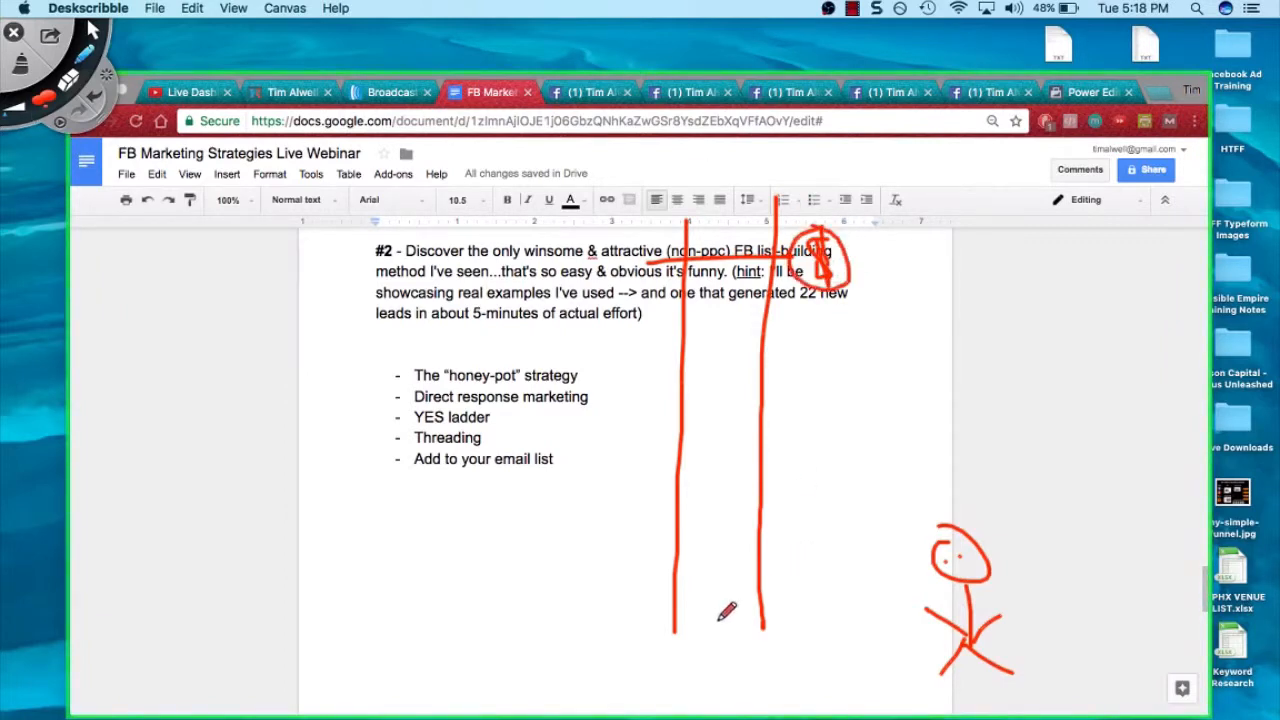
left_click_drag(656, 600, 810, 600)
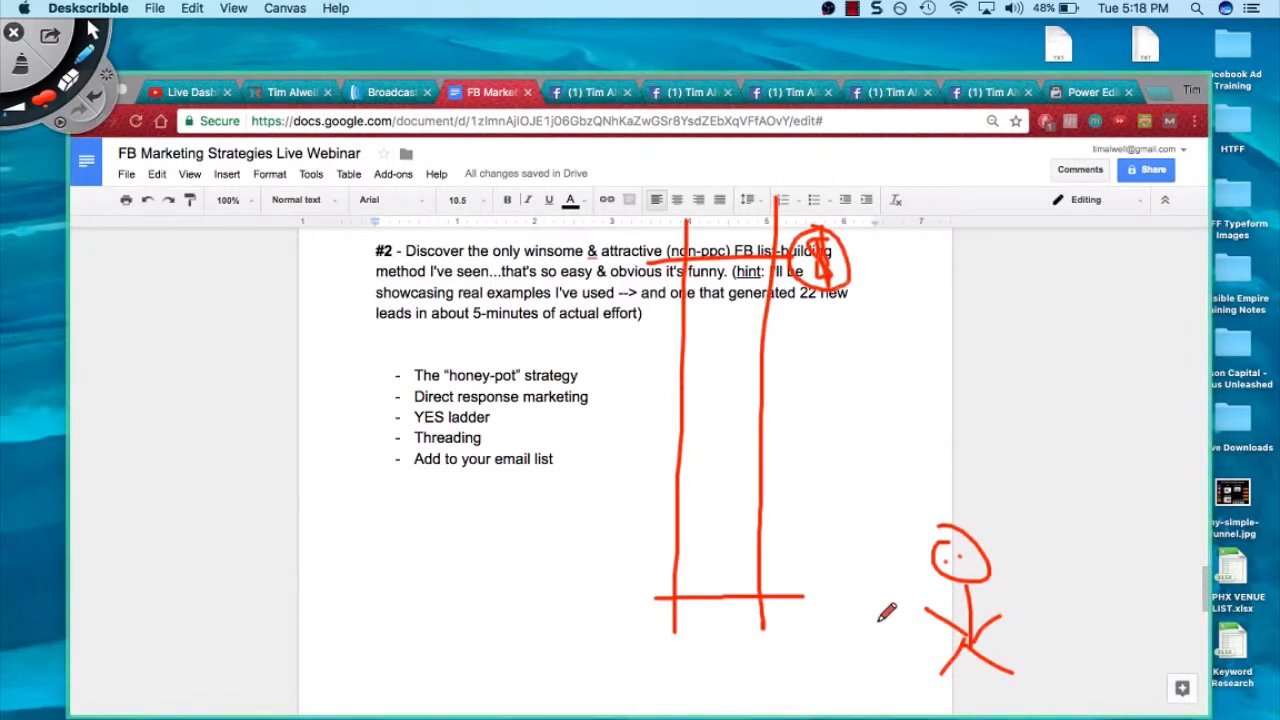
mouse_move(716, 588)
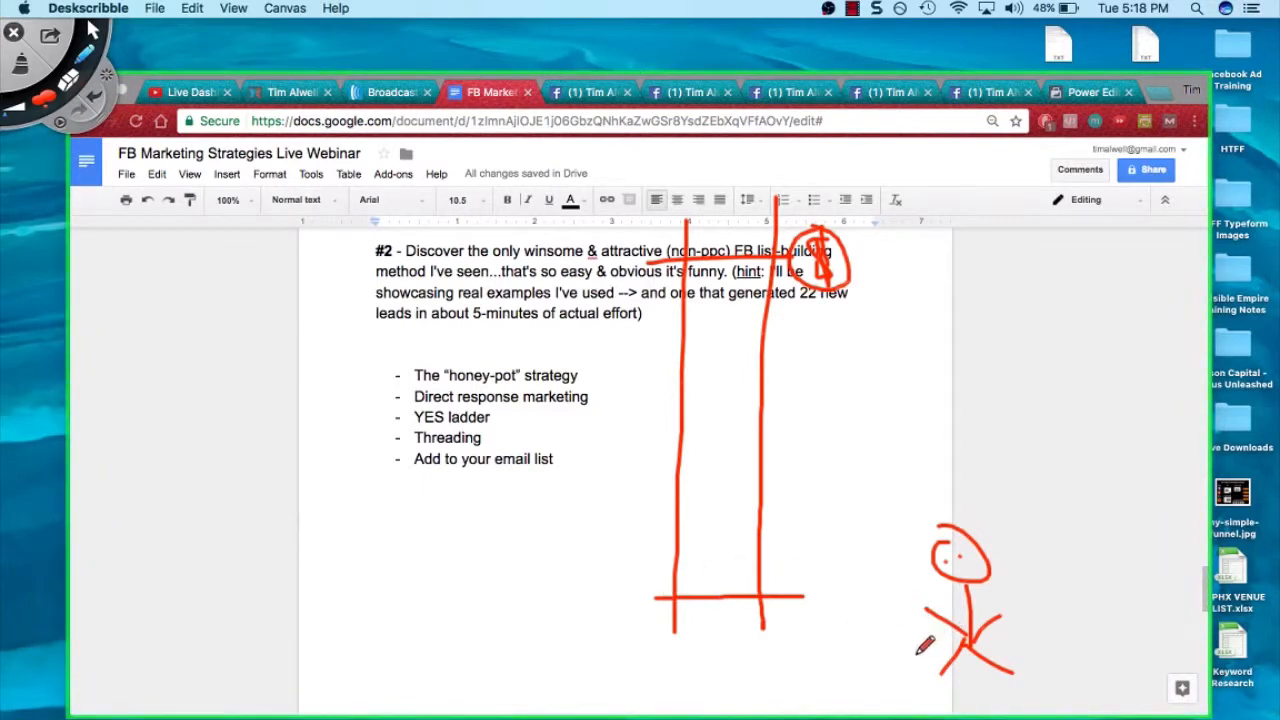
left_click_drag(830, 580, 860, 650)
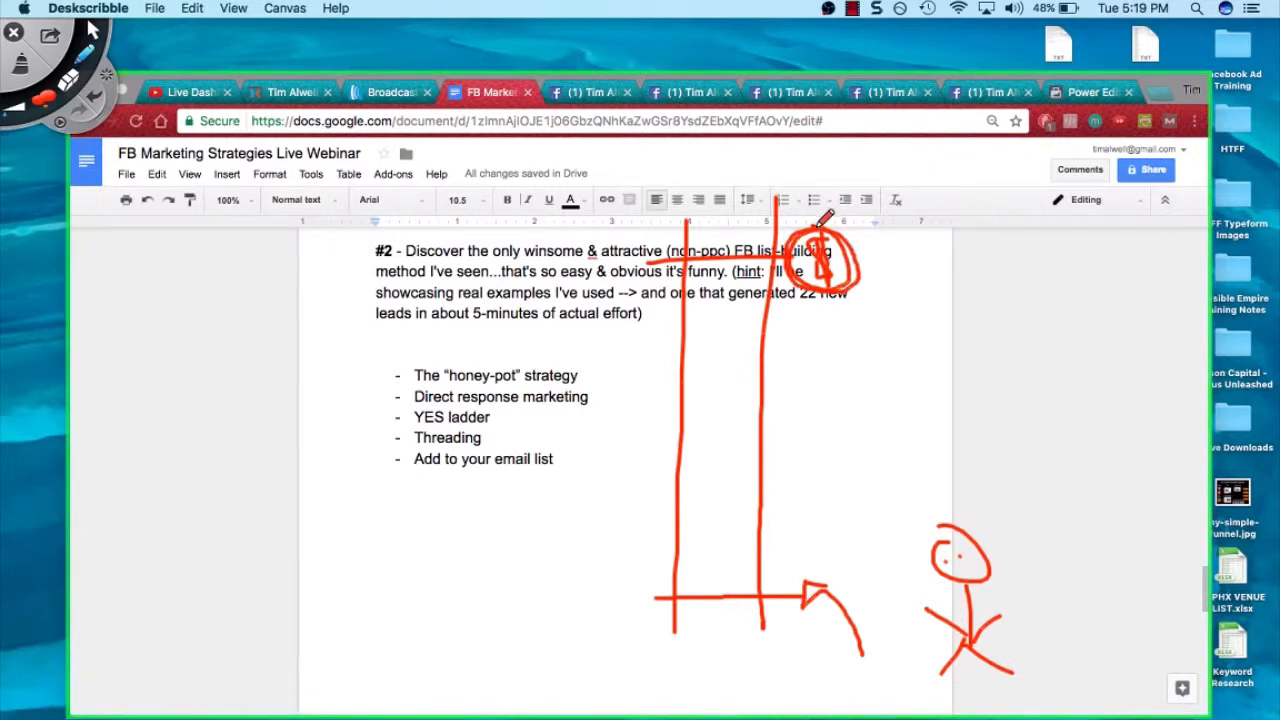
mouse_move(830, 544)
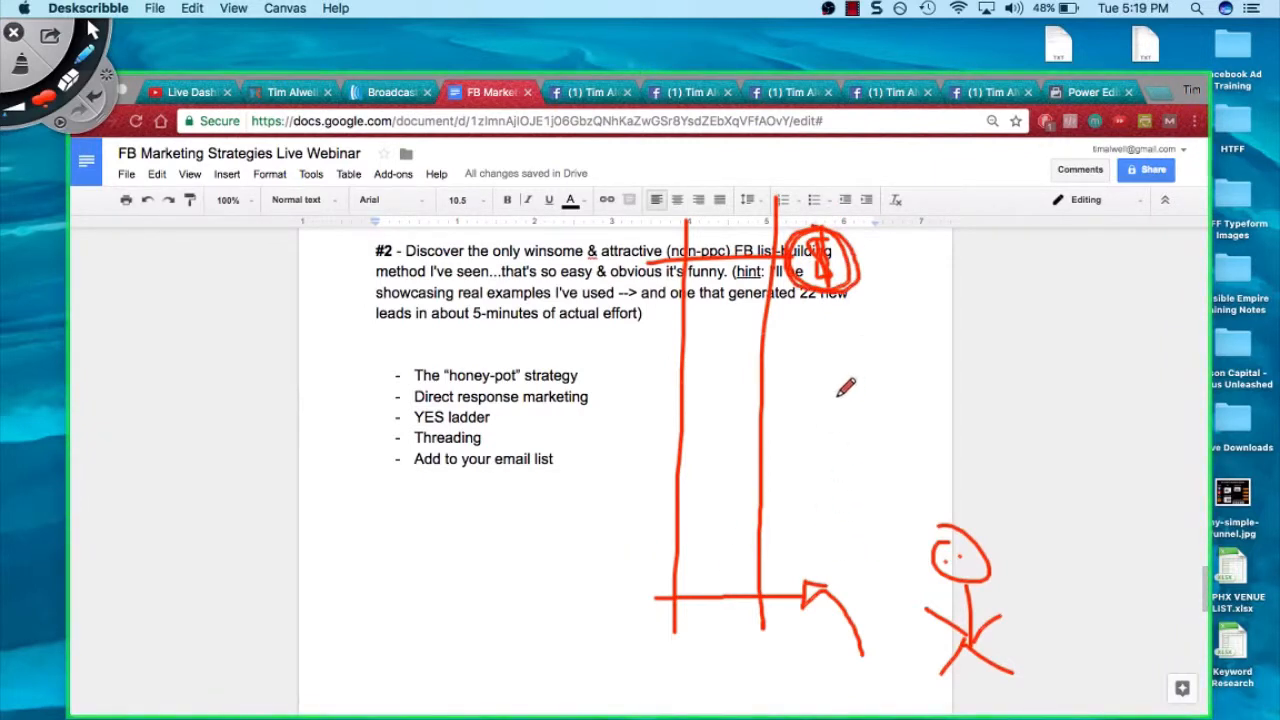
mouse_move(824, 610)
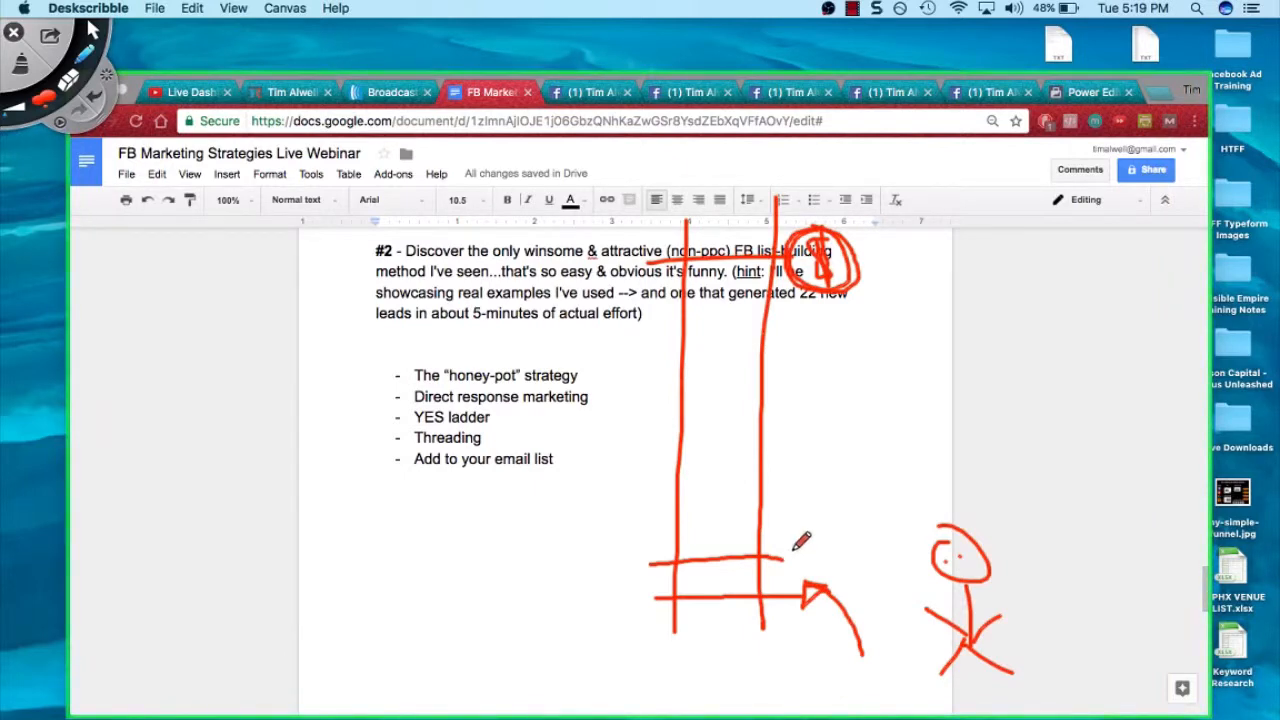
mouse_move(838, 552)
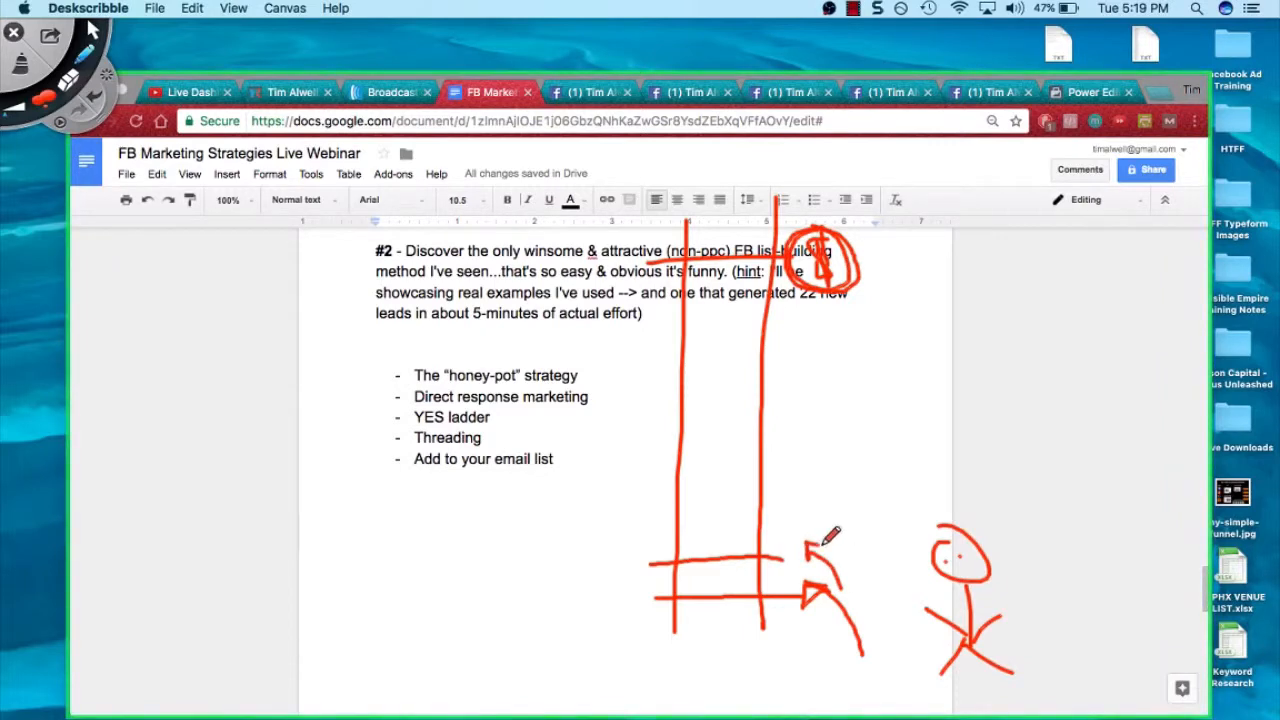
mouse_move(770, 536)
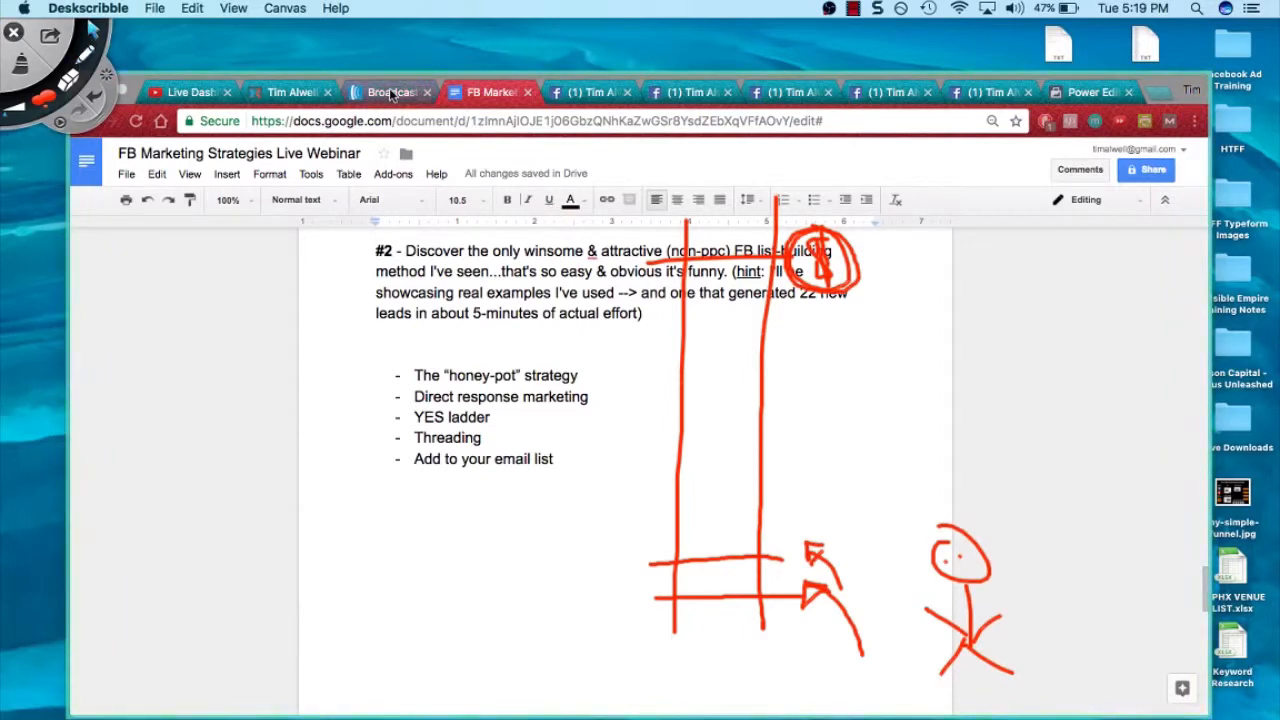
Step: Check AWeber's account overview (7 today, 12 yesterday, 489 total subscribers), then return to the Facebook post
left_click(390, 92)
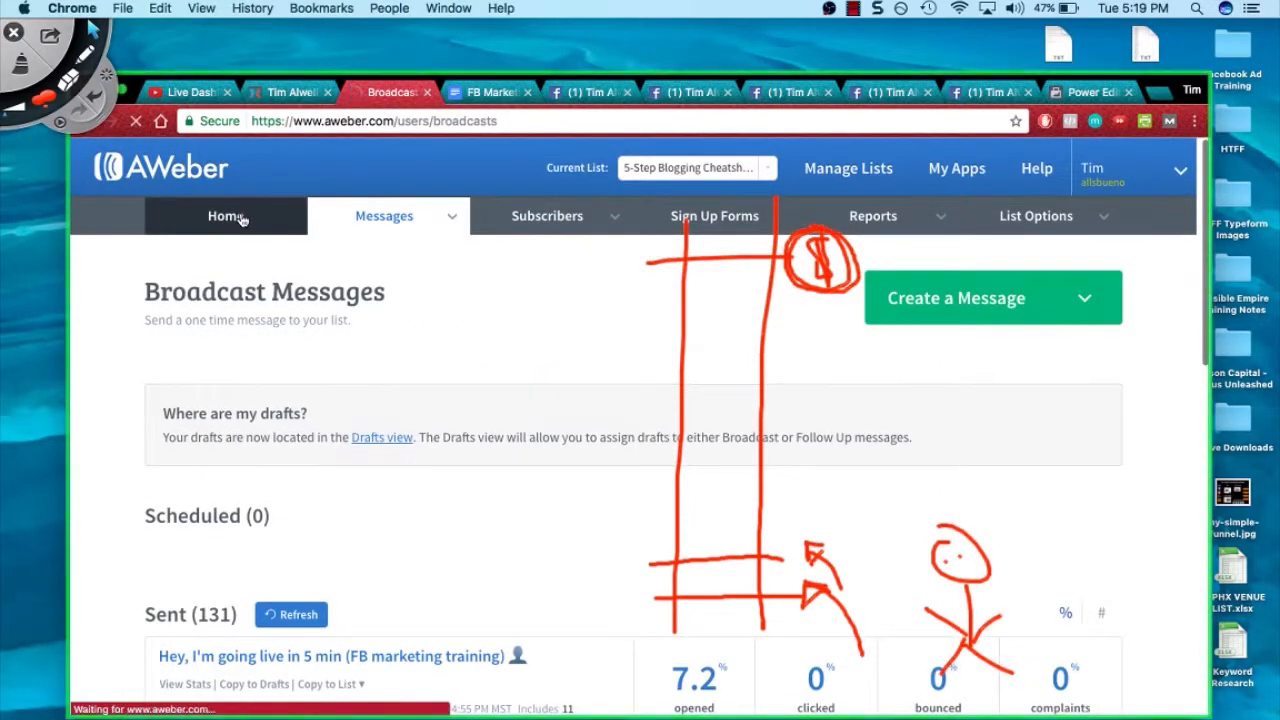
left_click(226, 216)
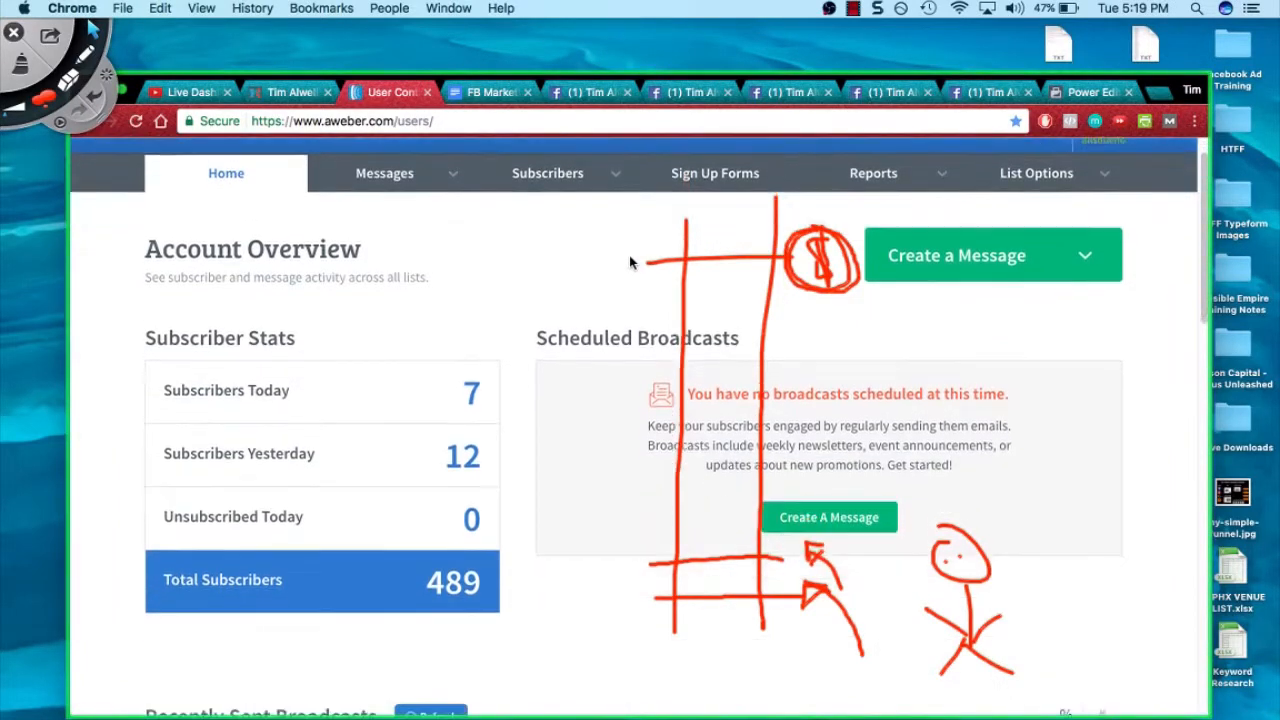
scroll("down", 3)
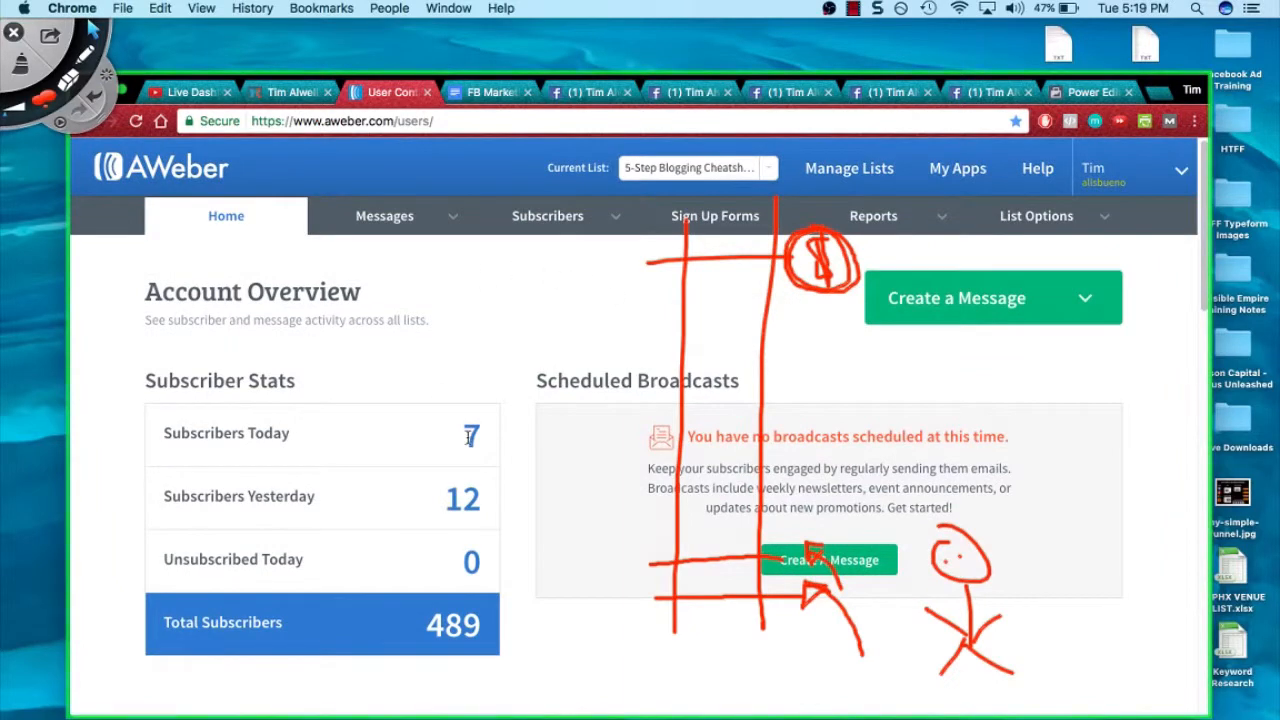
mouse_move(438, 444)
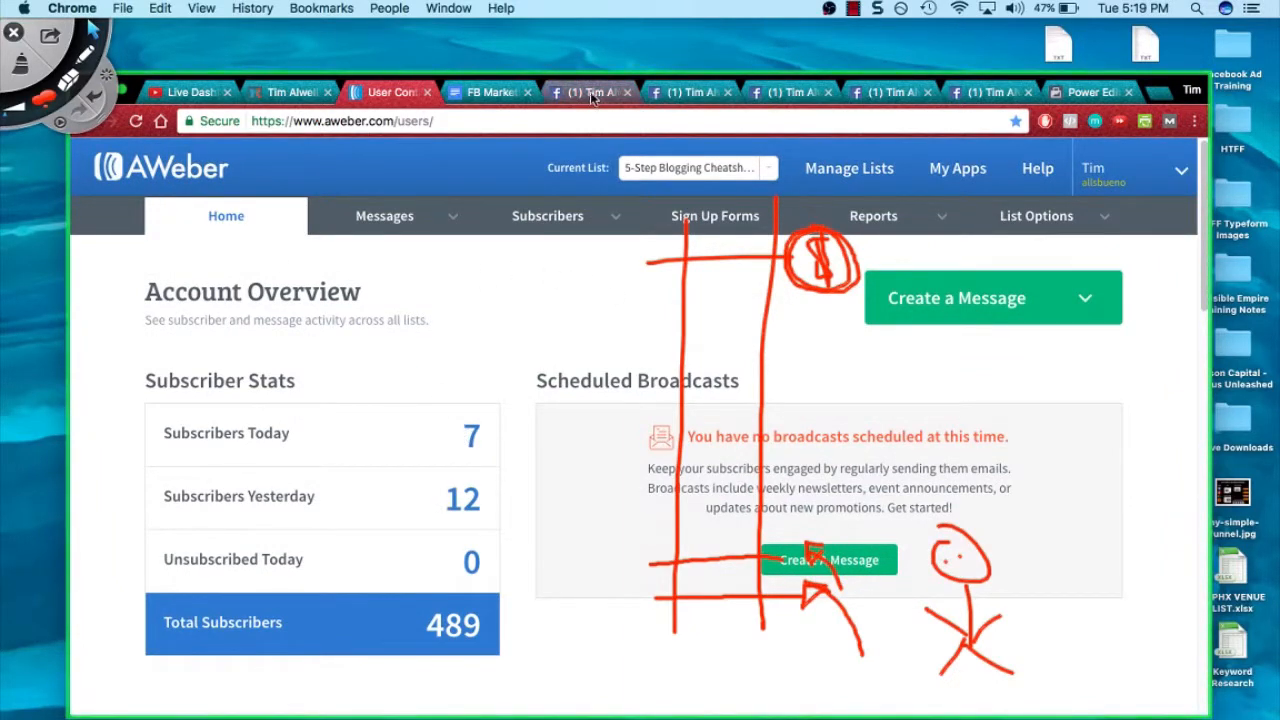
left_click(588, 92)
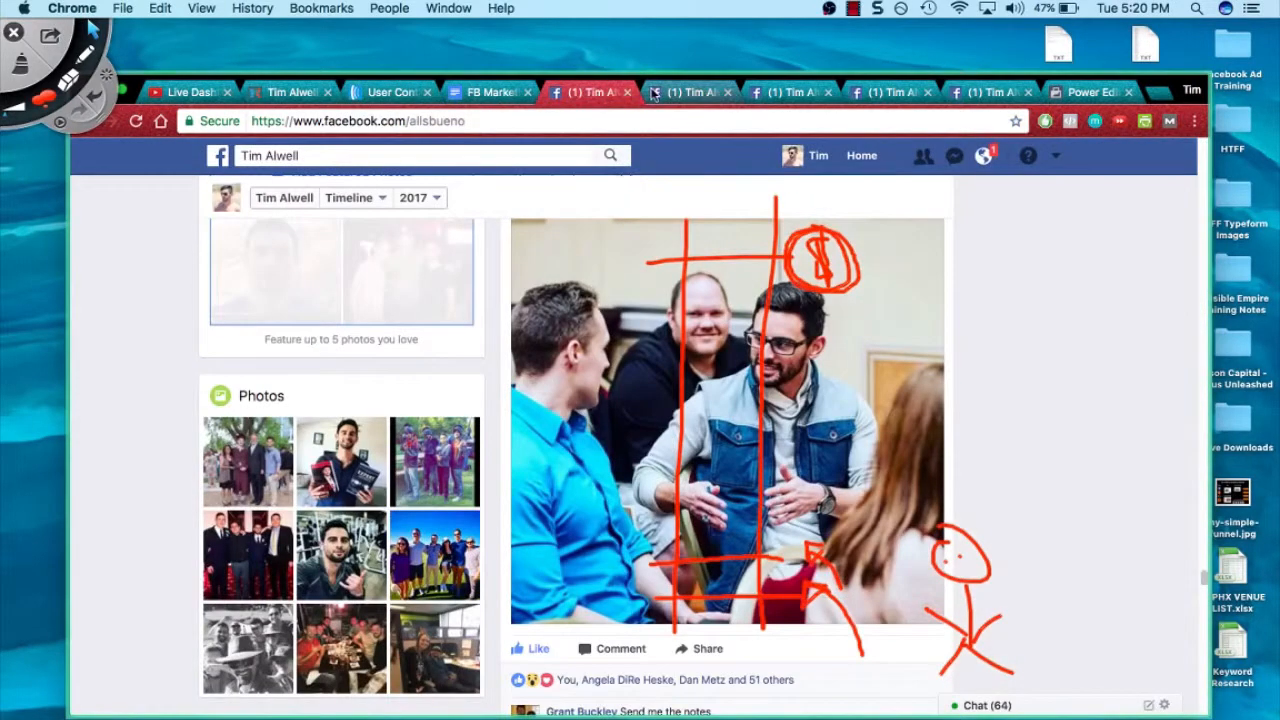
Step: Add more rungs to the red ladder sketch and circle the Threading bullet in red
left_click(488, 92)
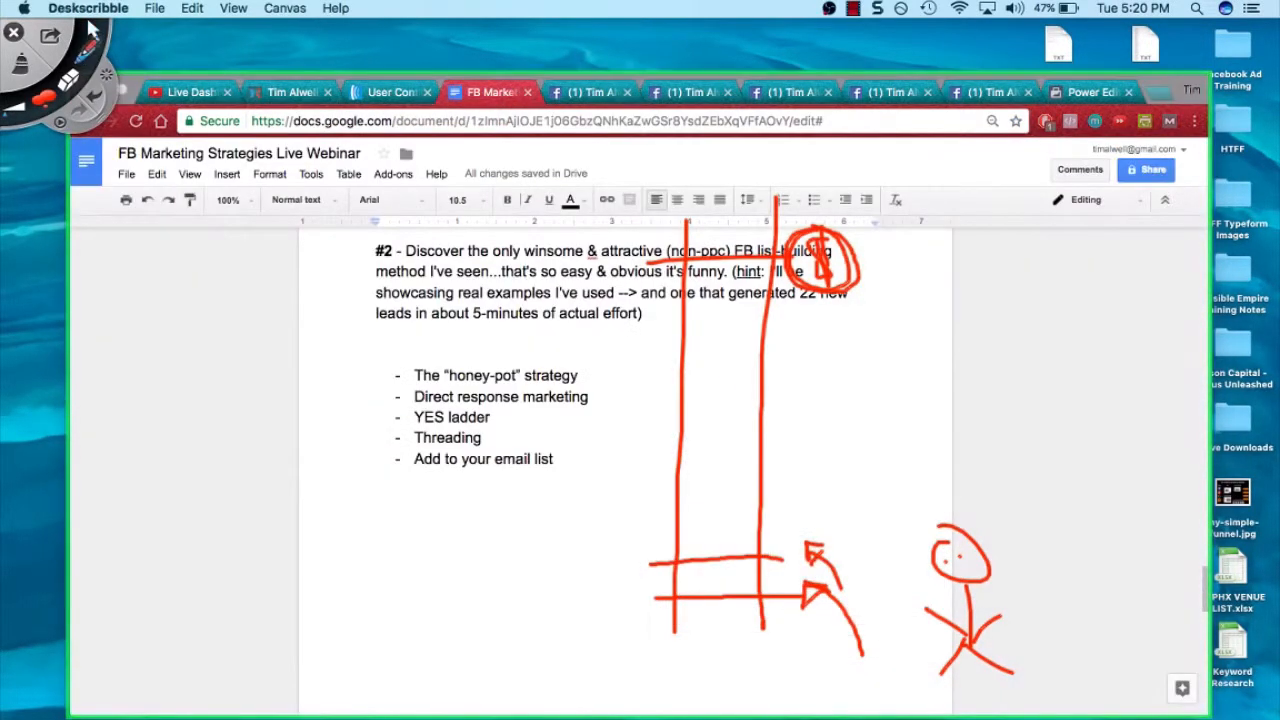
left_click_drag(650, 516, 784, 512)
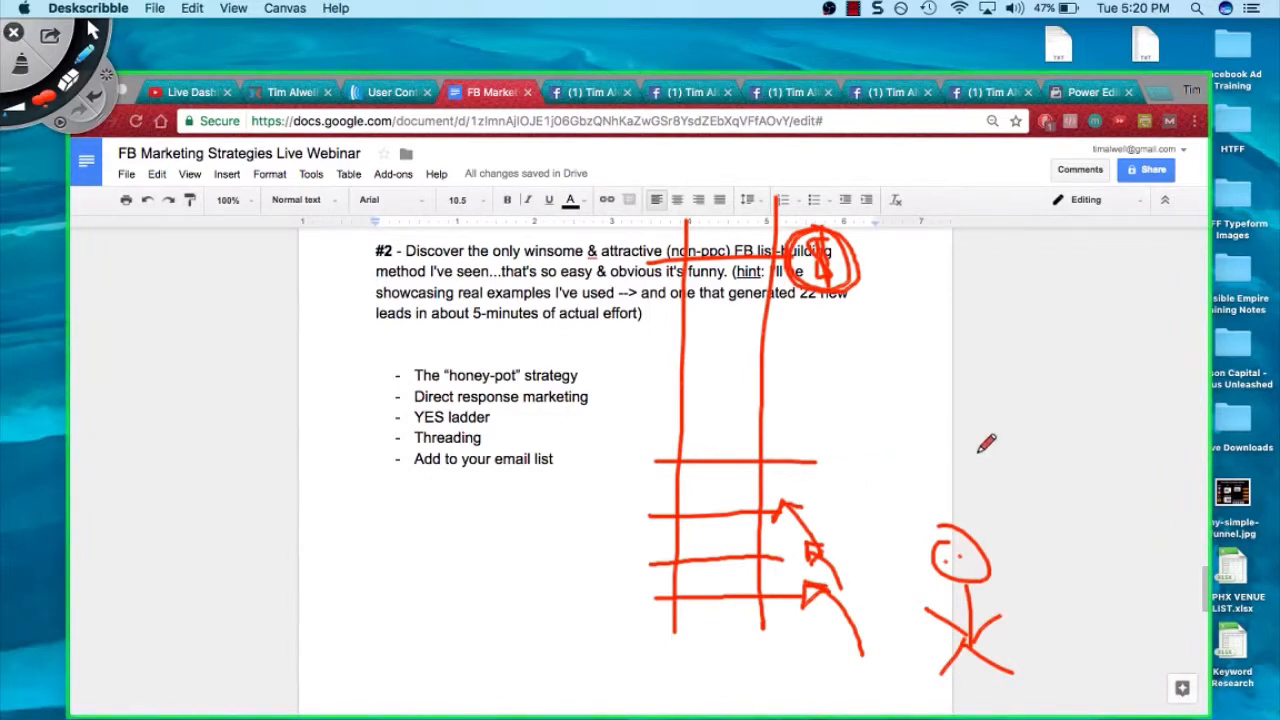
mouse_move(850, 444)
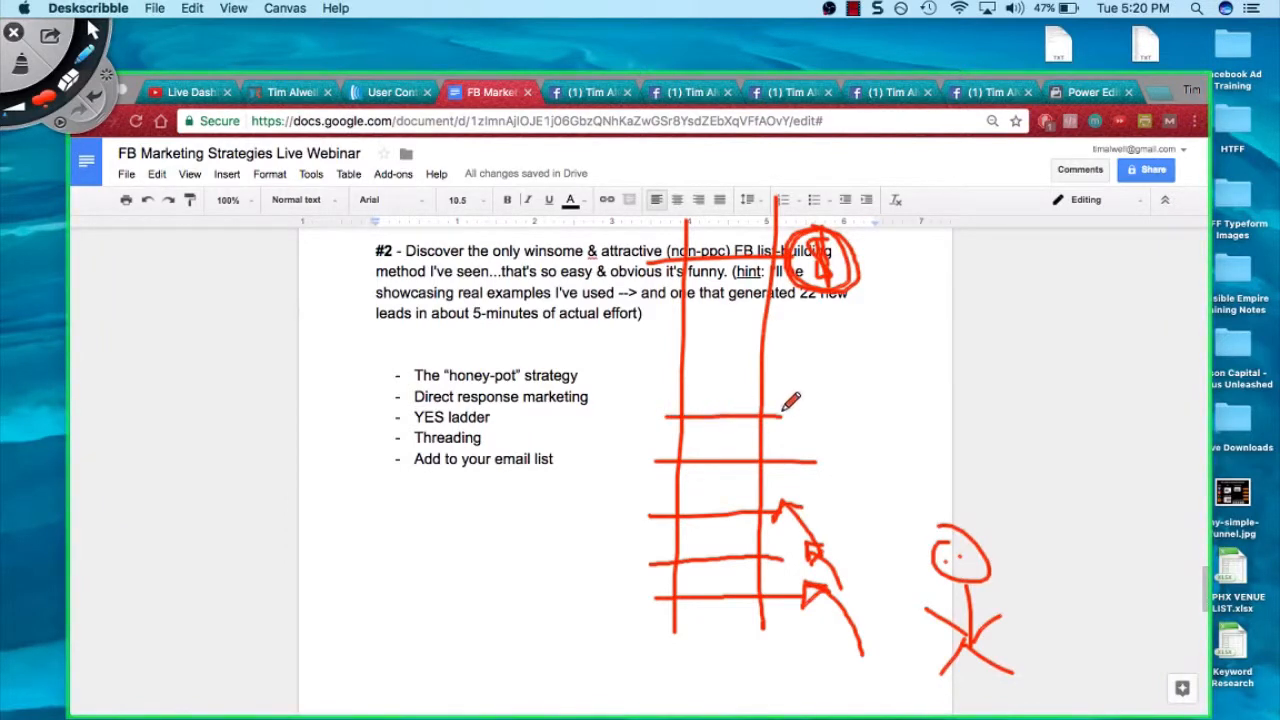
mouse_move(676, 378)
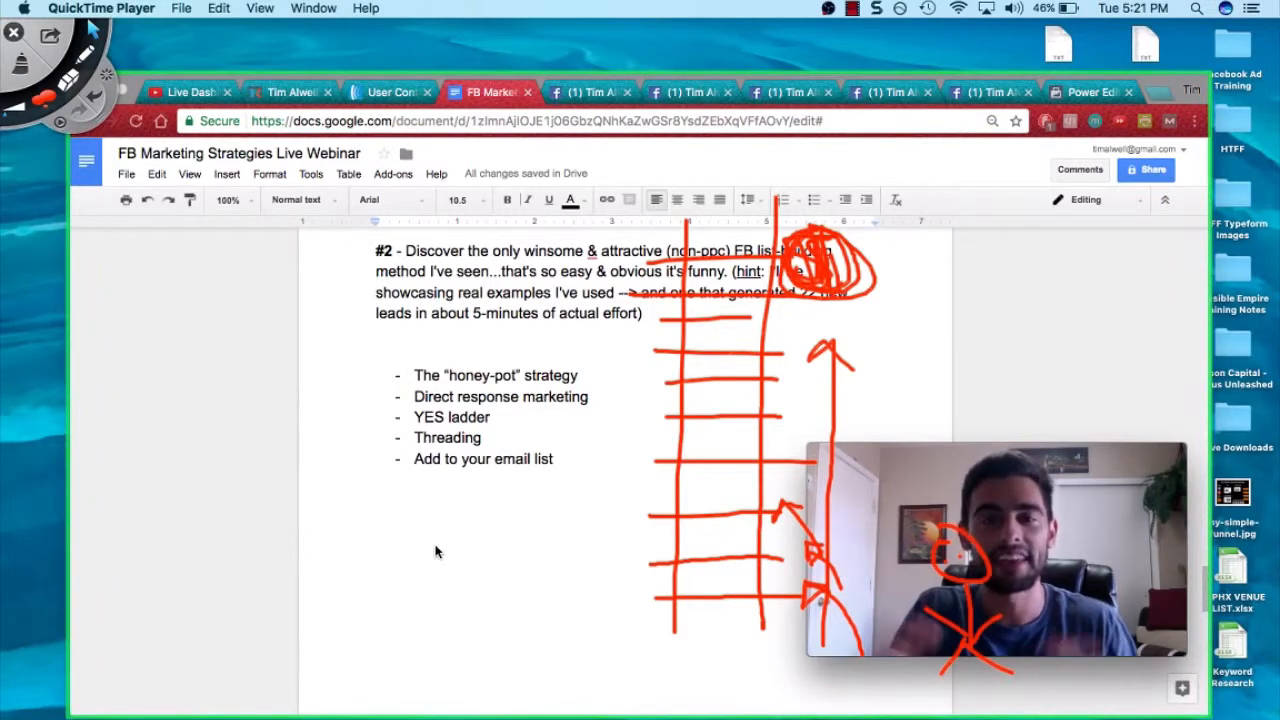
mouse_move(460, 496)
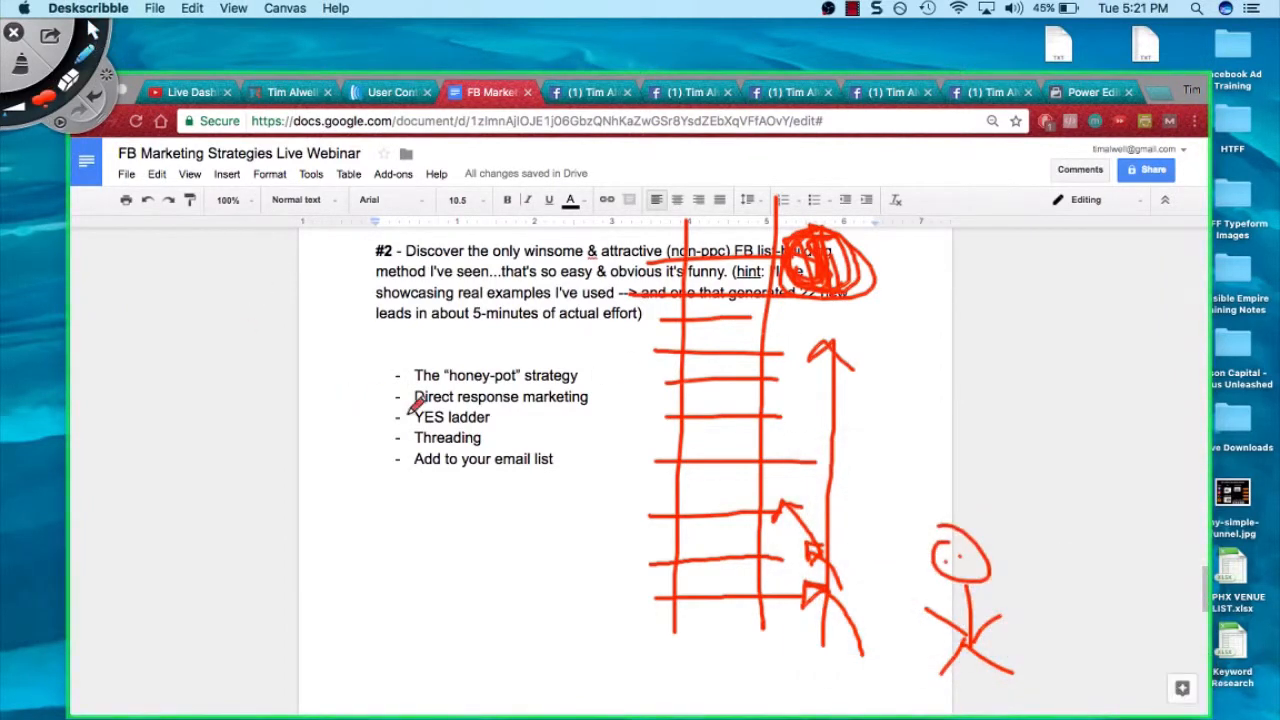
left_click_drag(416, 424, 490, 450)
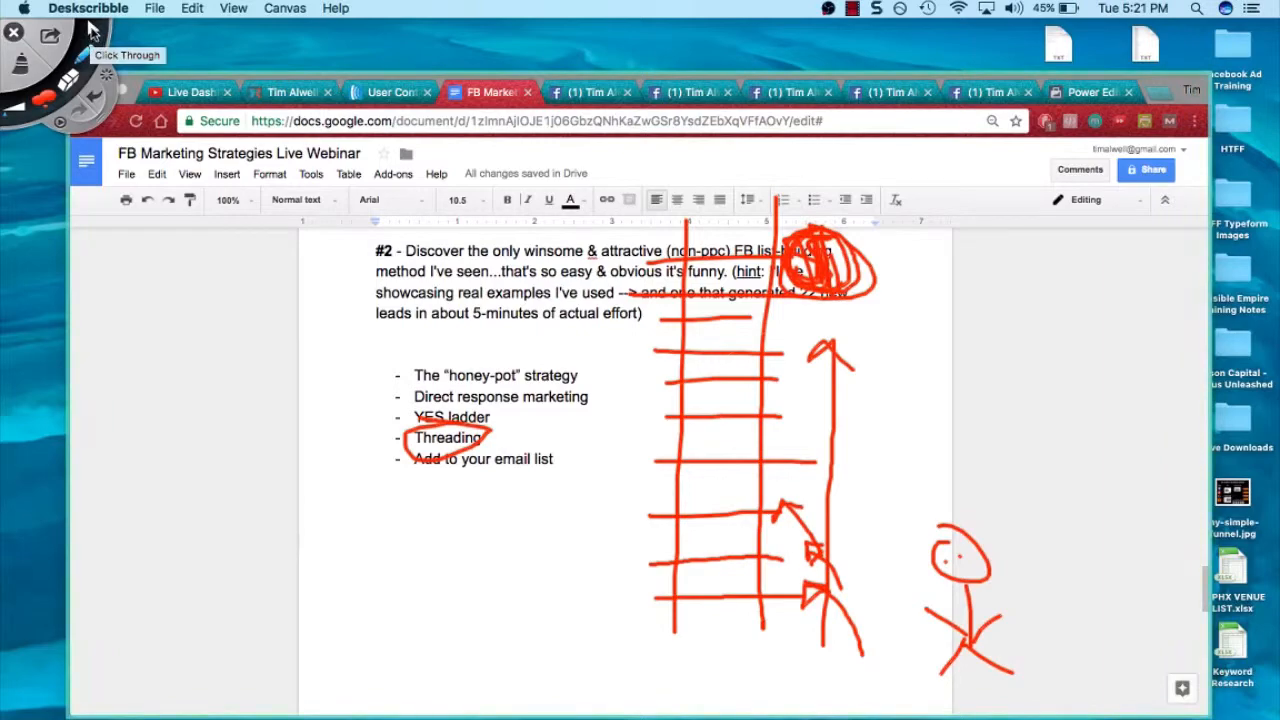
Step: Scroll down the Facebook profile to the threaded replies under the video post
left_click(590, 92)
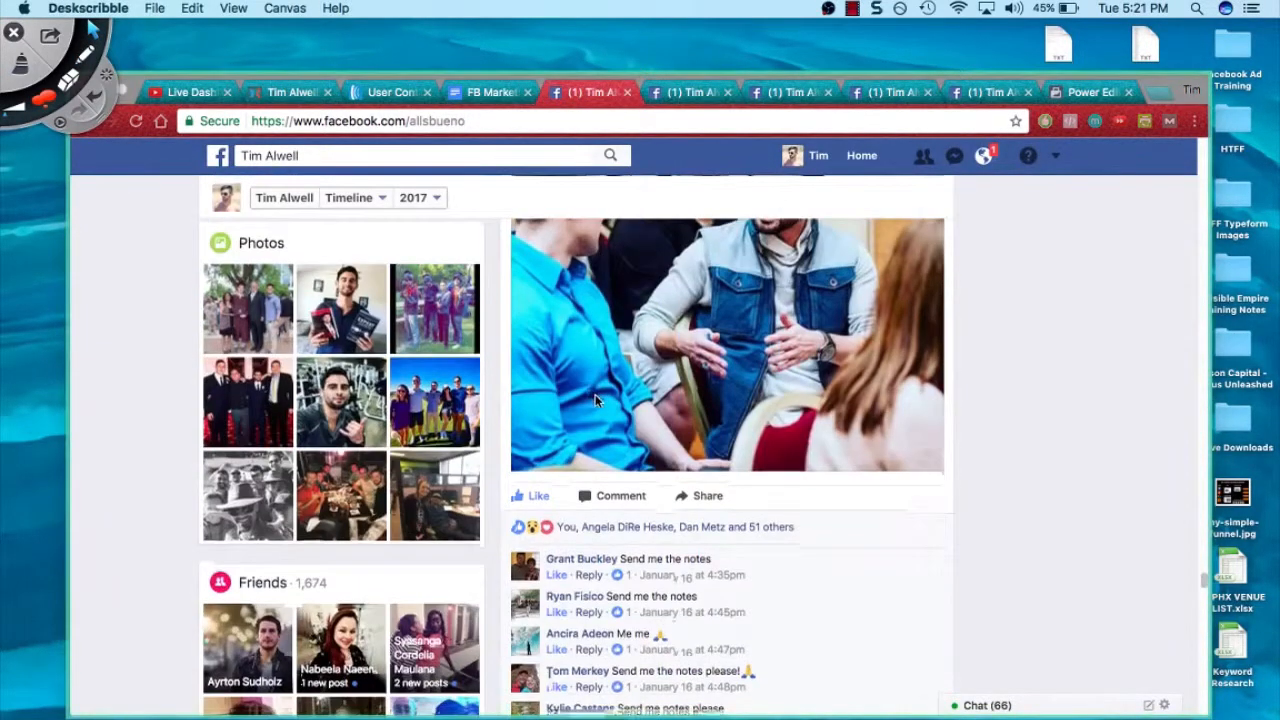
scroll("down", 3)
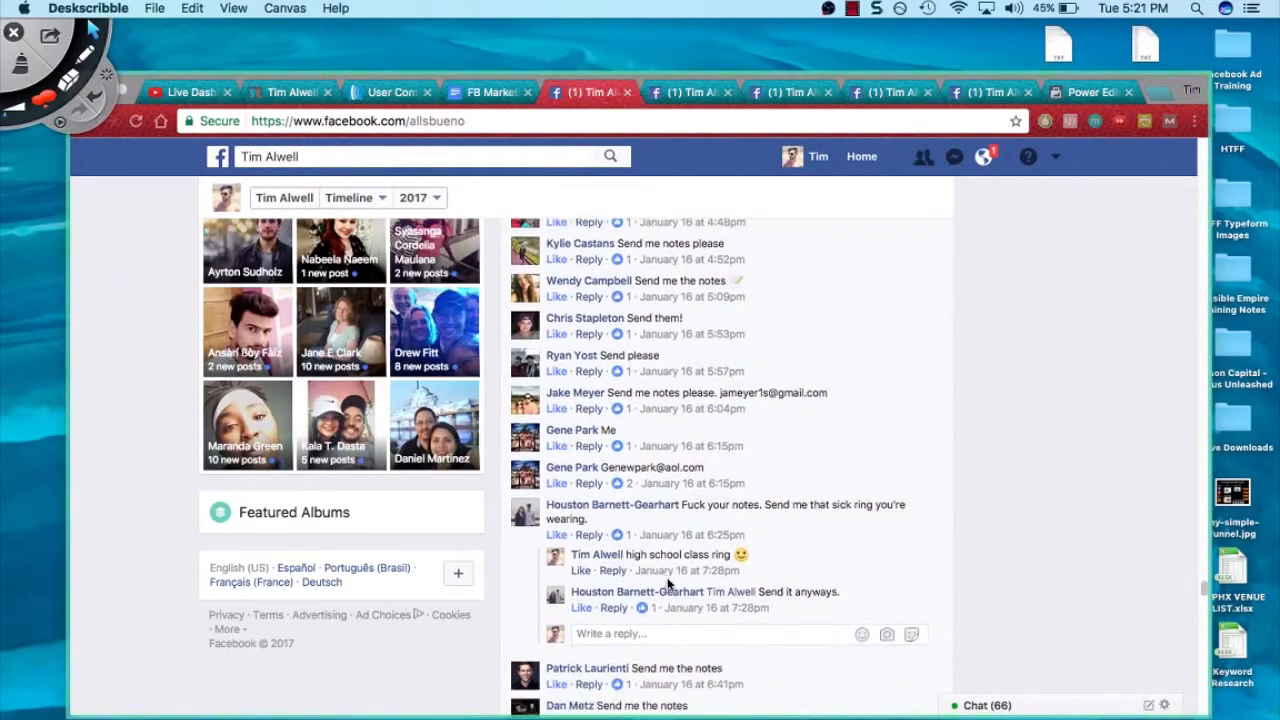
scroll("down", 3)
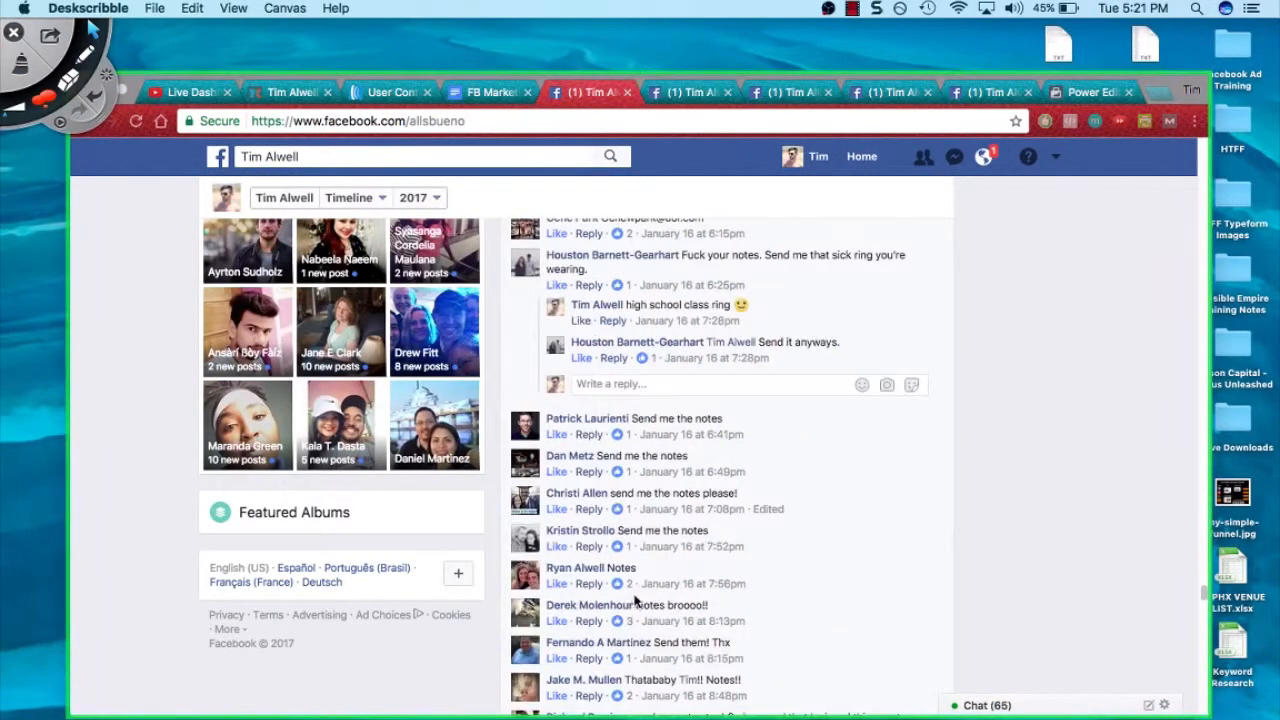
scroll("down", 3)
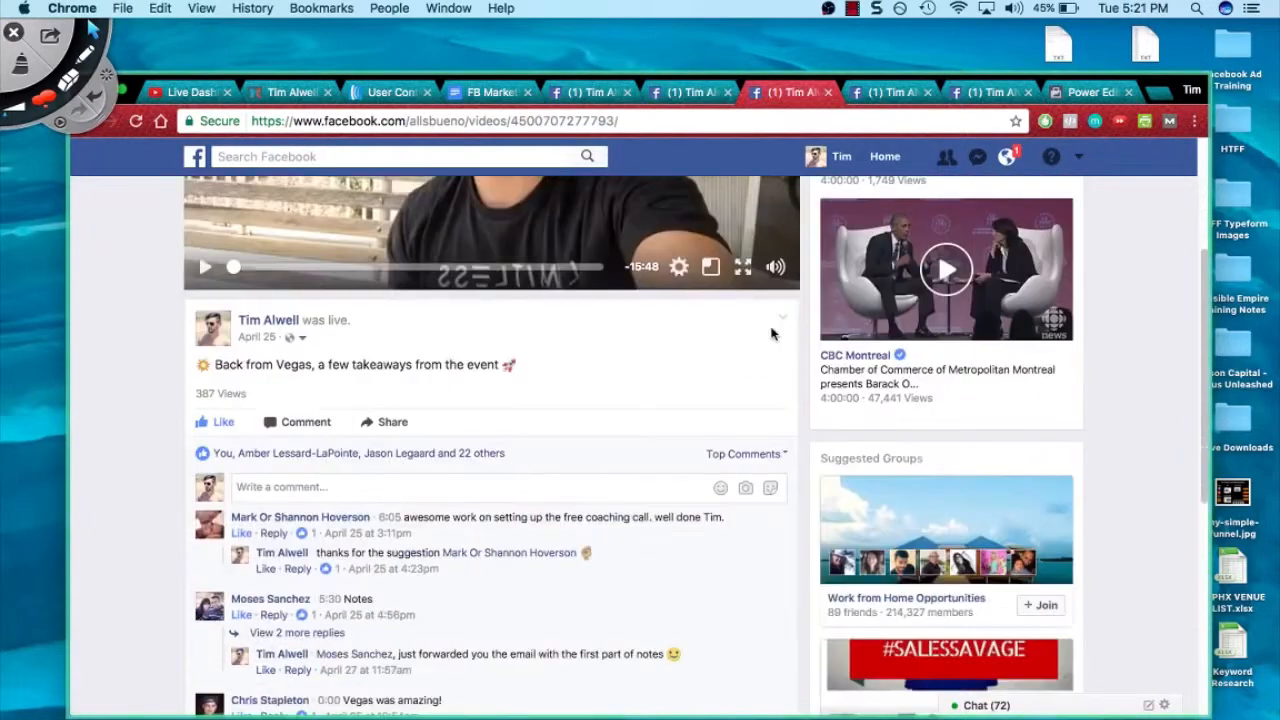
scroll("down", 3)
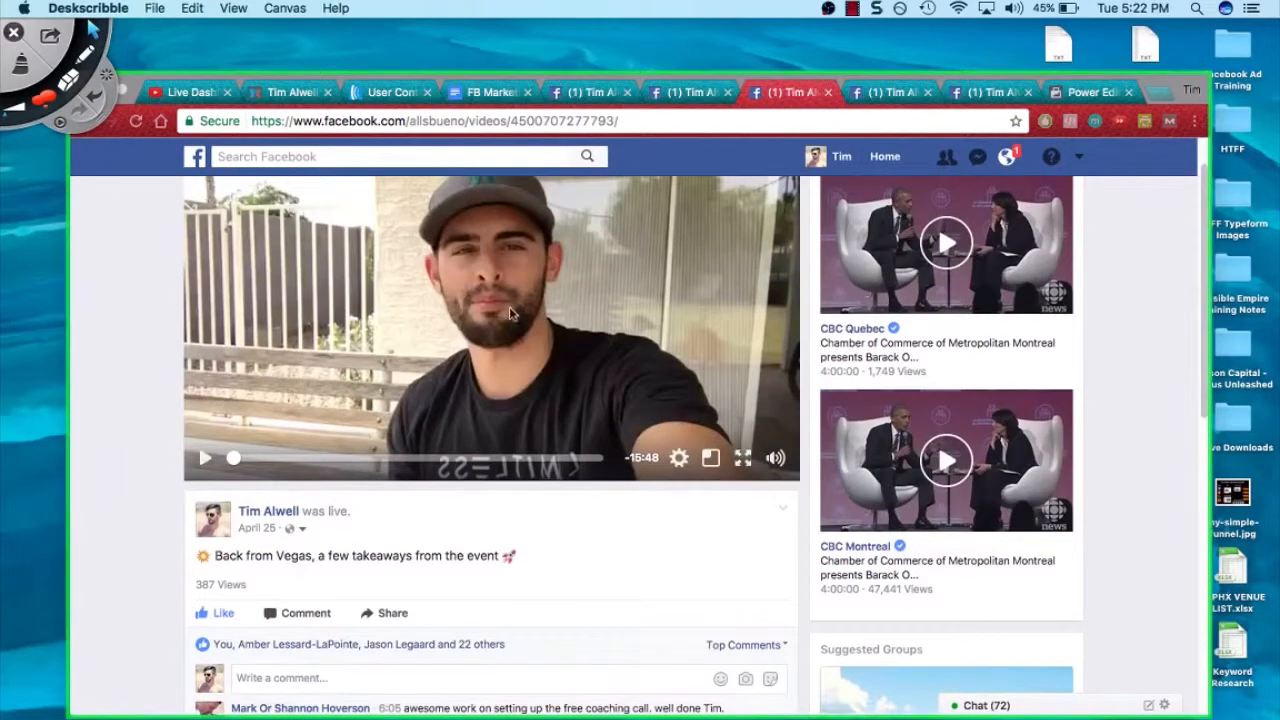
scroll("down", 3)
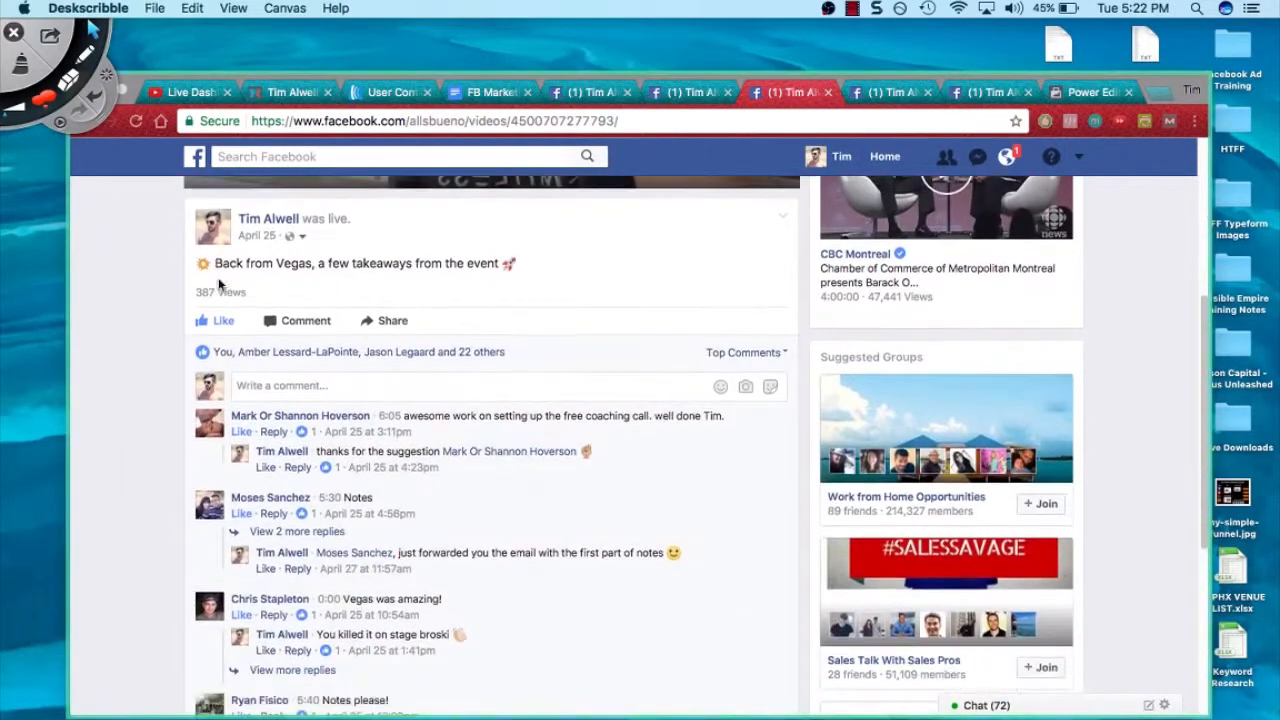
scroll("down", 3)
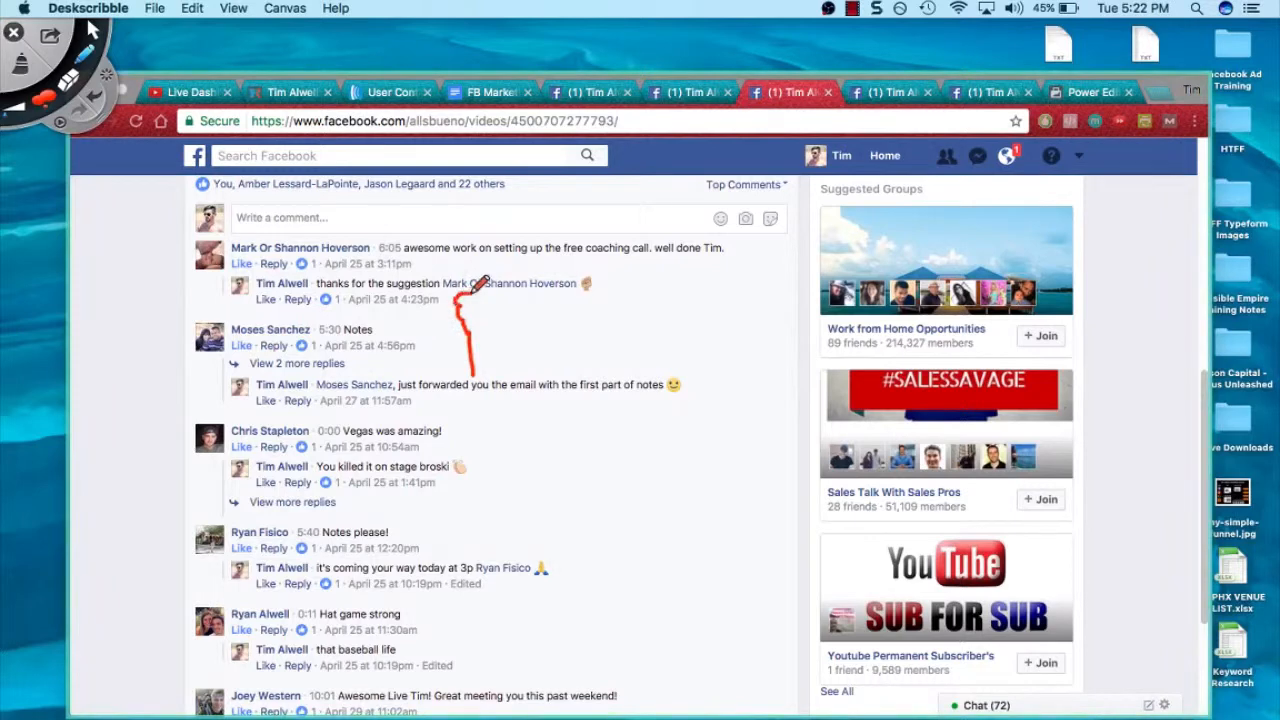
Step: Mark the replies under the first and second comments in red
left_click_drag(470, 290, 480, 380)
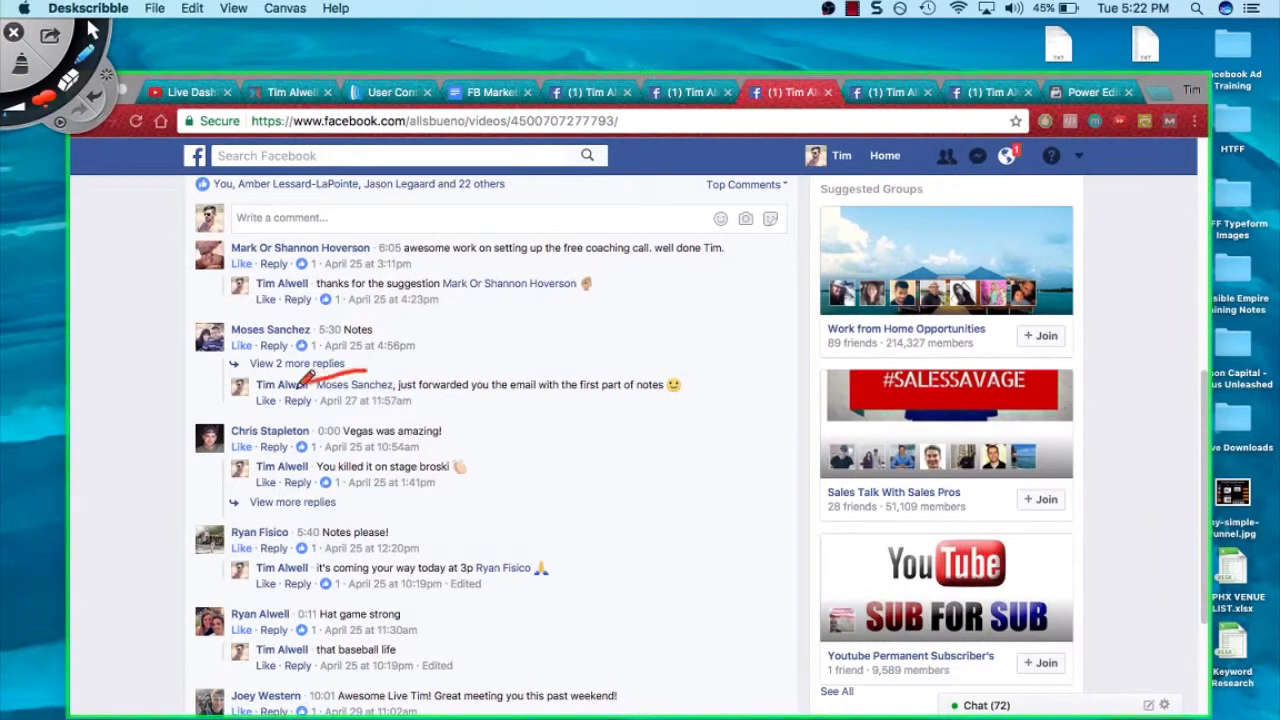
left_click_drag(300, 390, 620, 384)
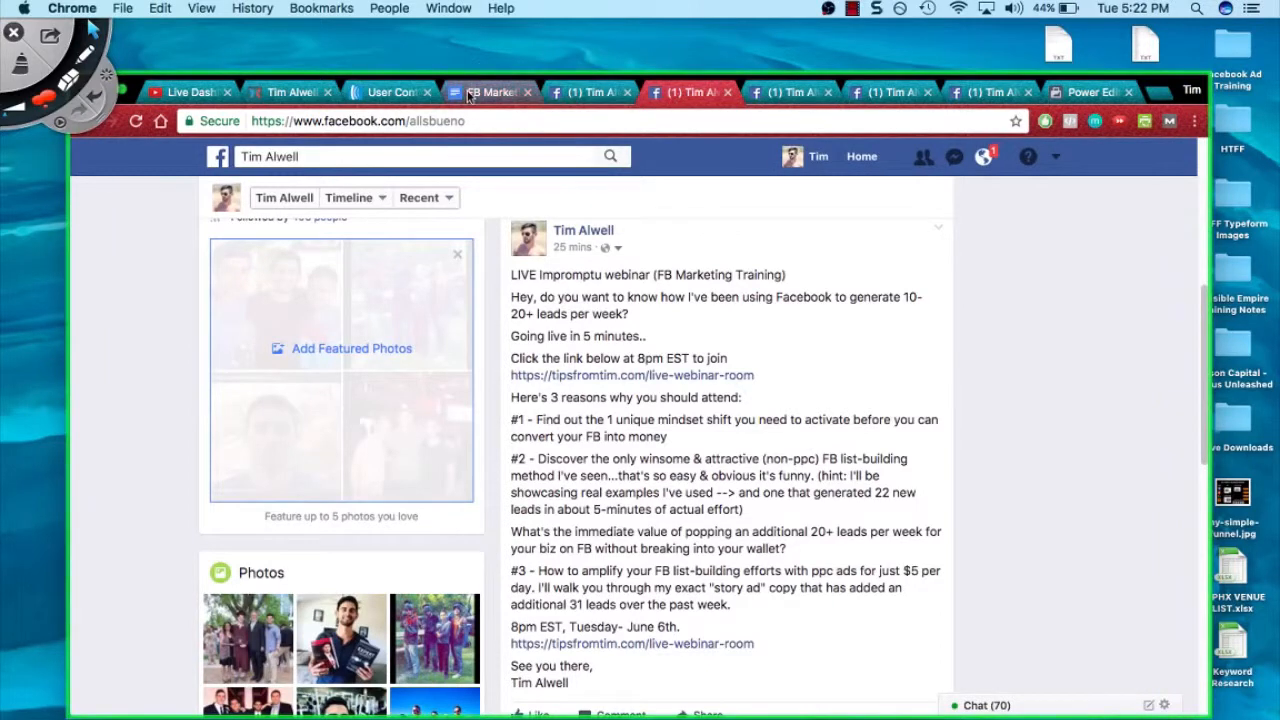
left_click(488, 92)
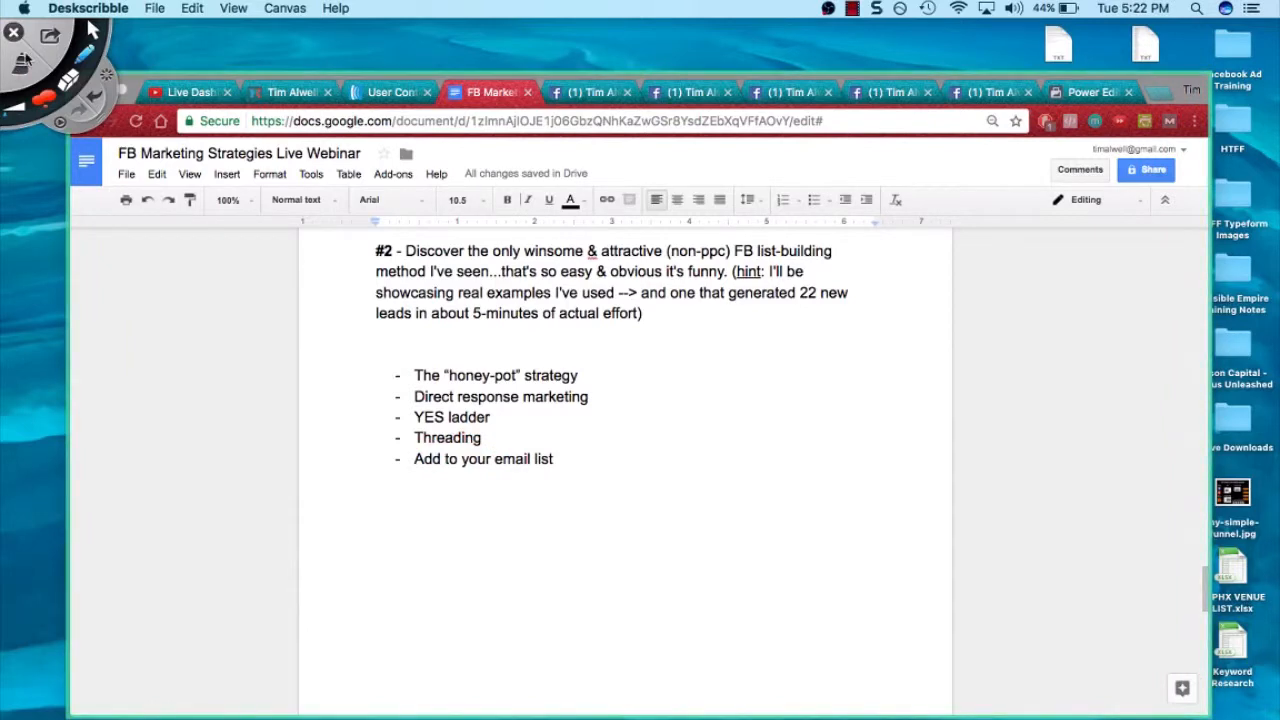
mouse_move(736, 392)
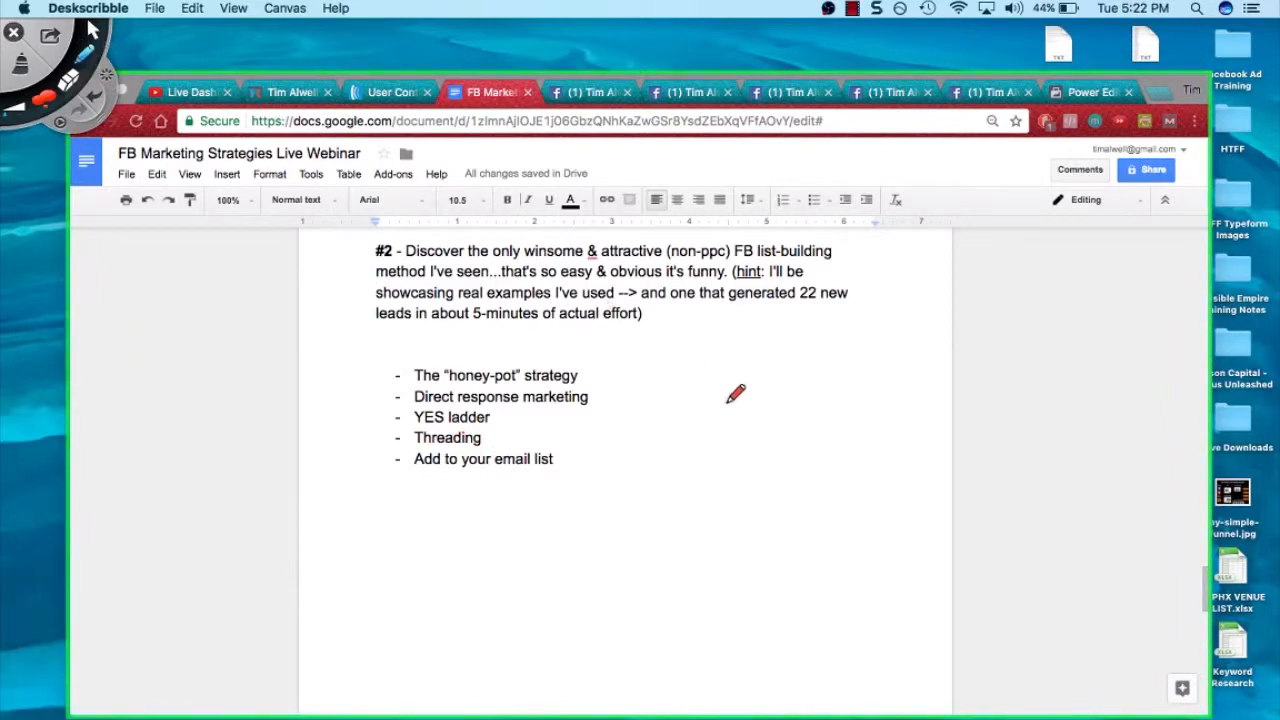
mouse_move(670, 340)
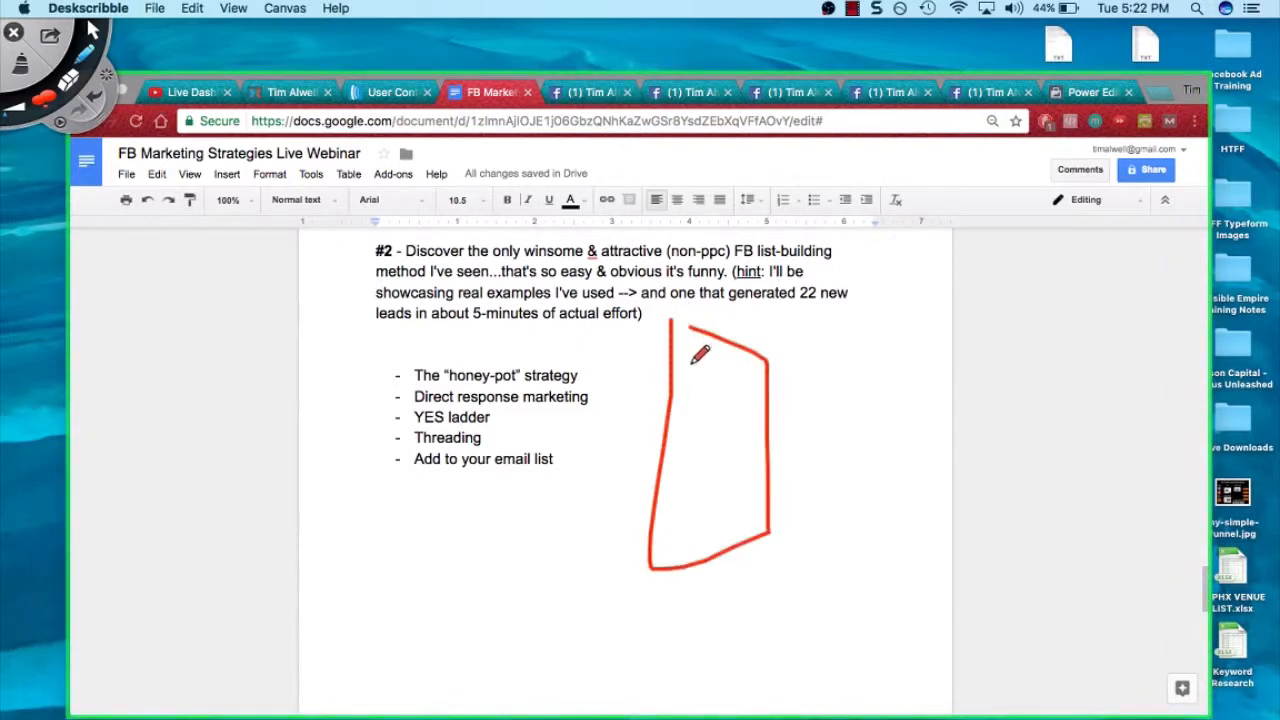
mouse_move(718, 414)
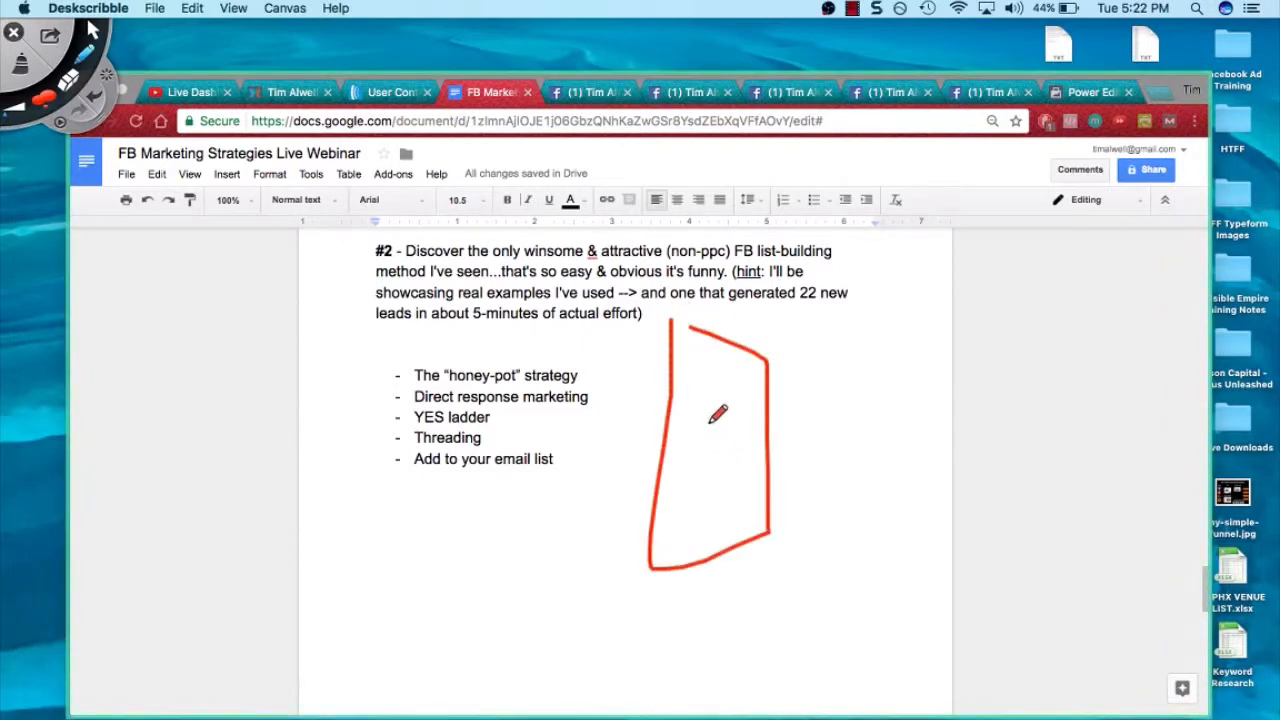
mouse_move(778, 332)
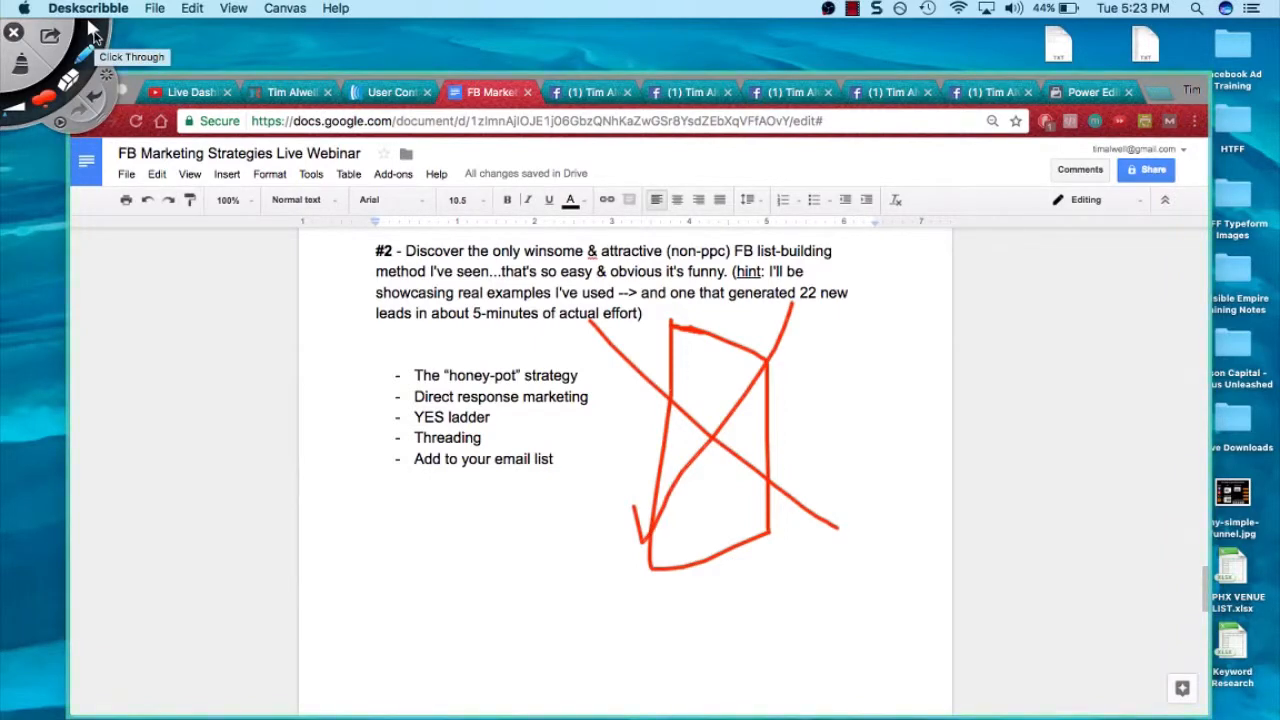
mouse_move(928, 452)
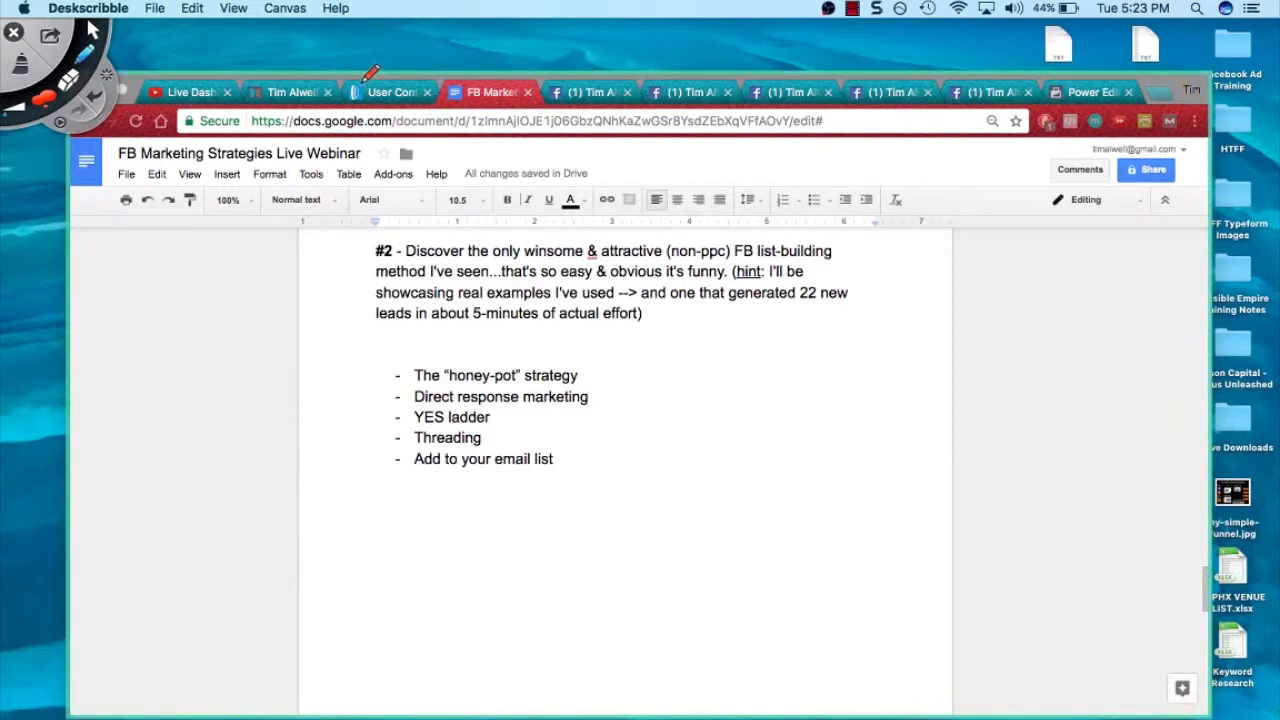
Step: Mark the AWeber overview with red arrows above the heading and beside the current list name
left_click(388, 92)
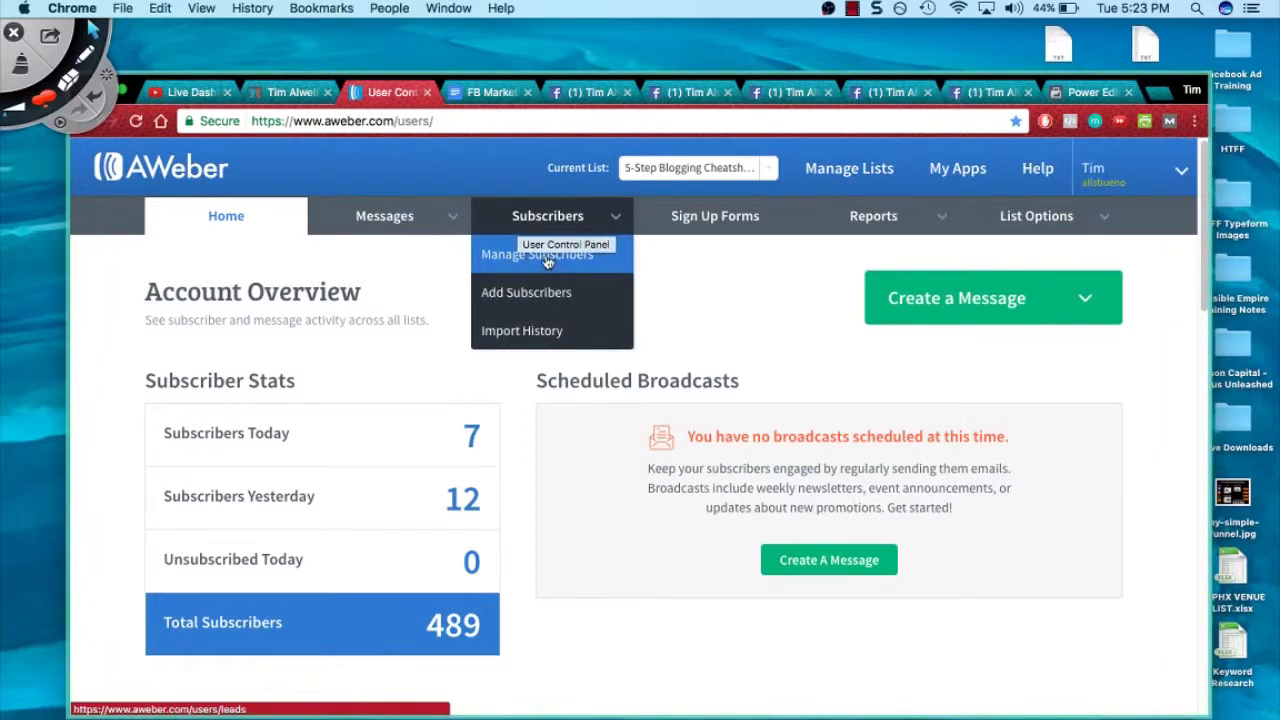
mouse_move(526, 292)
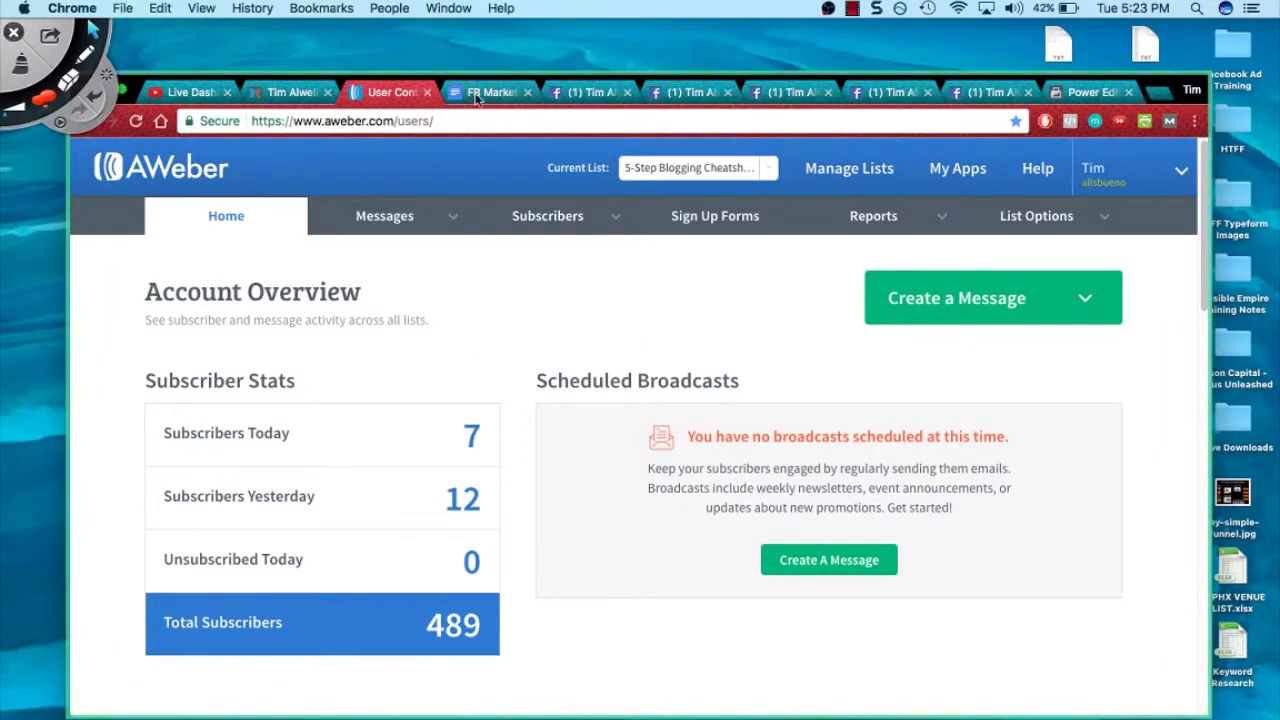
mouse_move(488, 92)
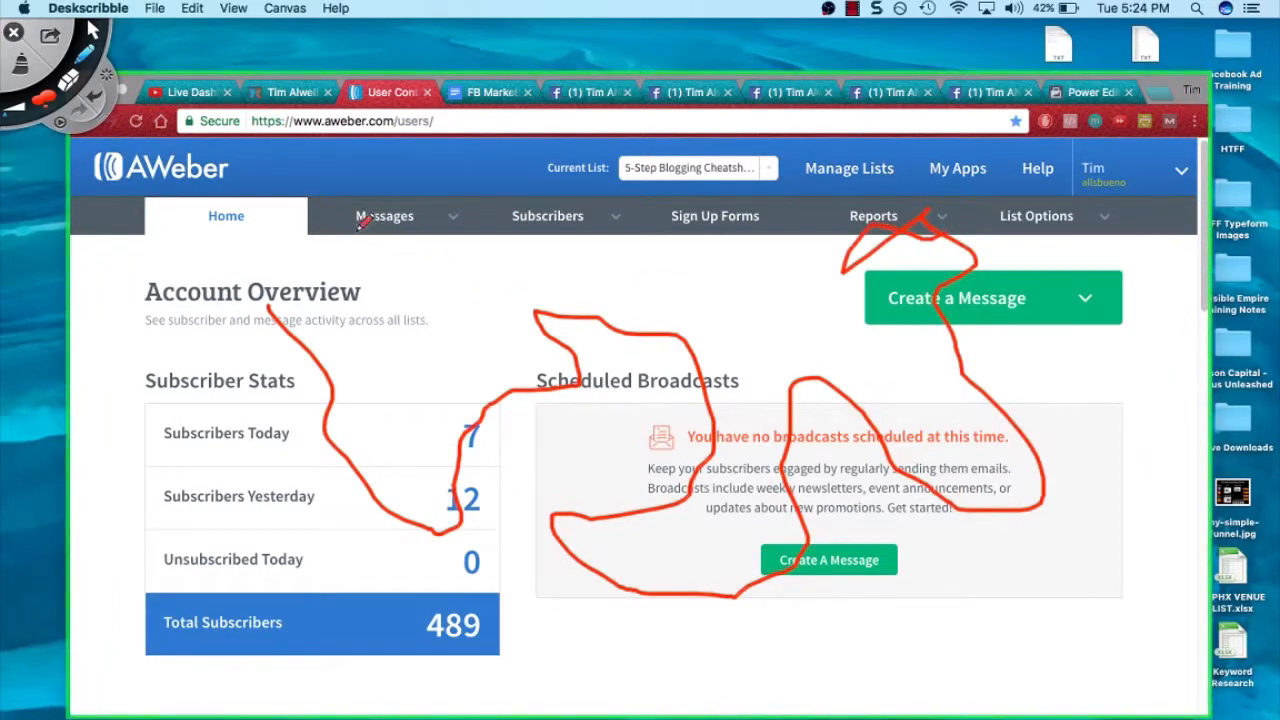
left_click_drag(300, 200, 590, 230)
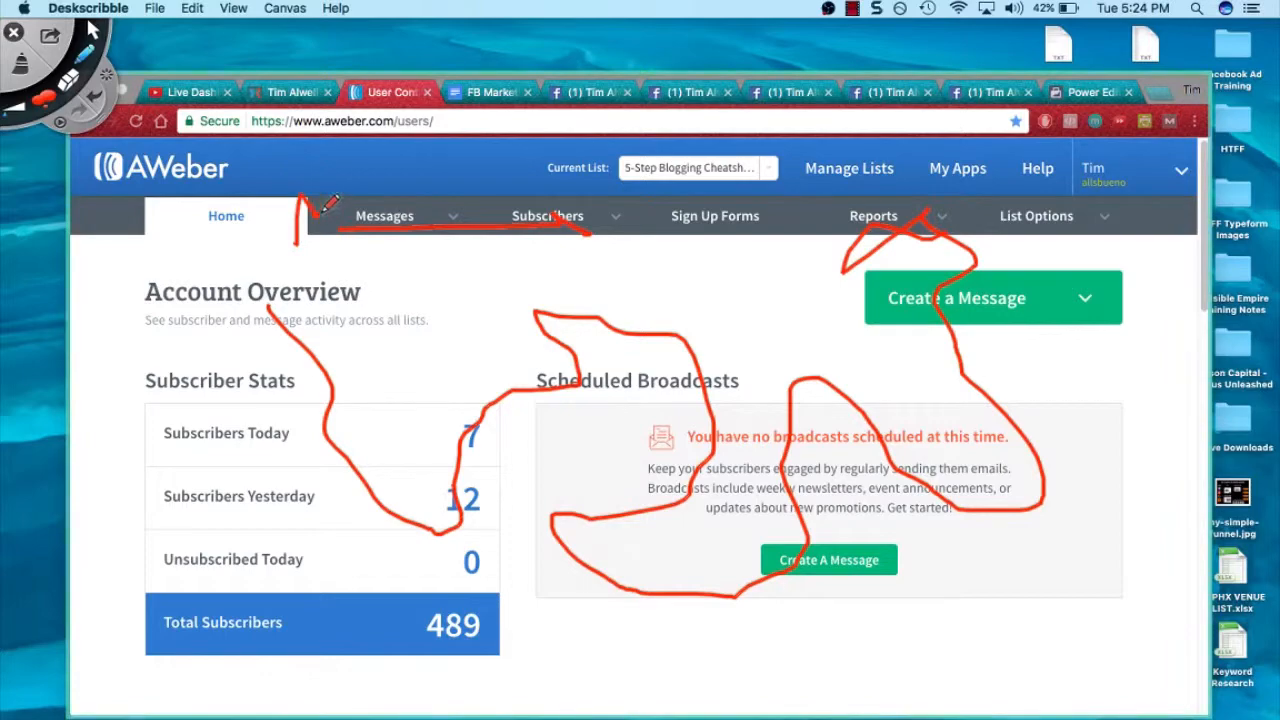
left_click_drag(600, 210, 650, 260)
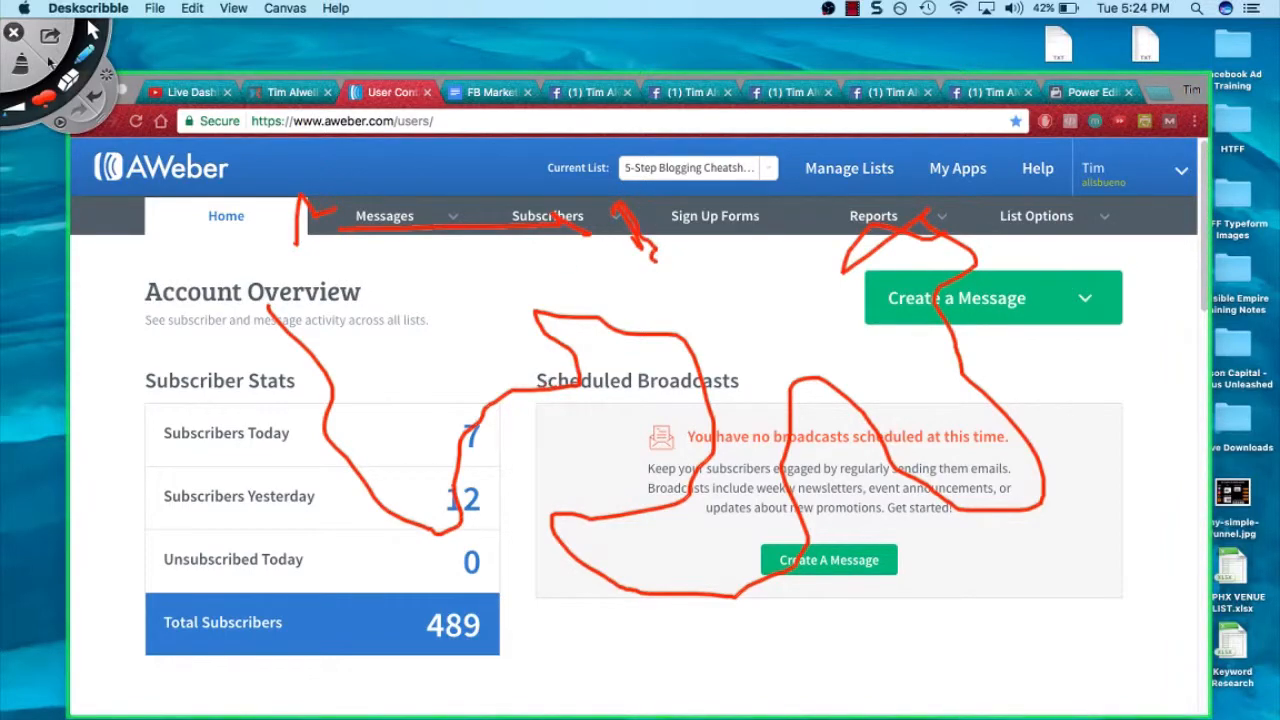